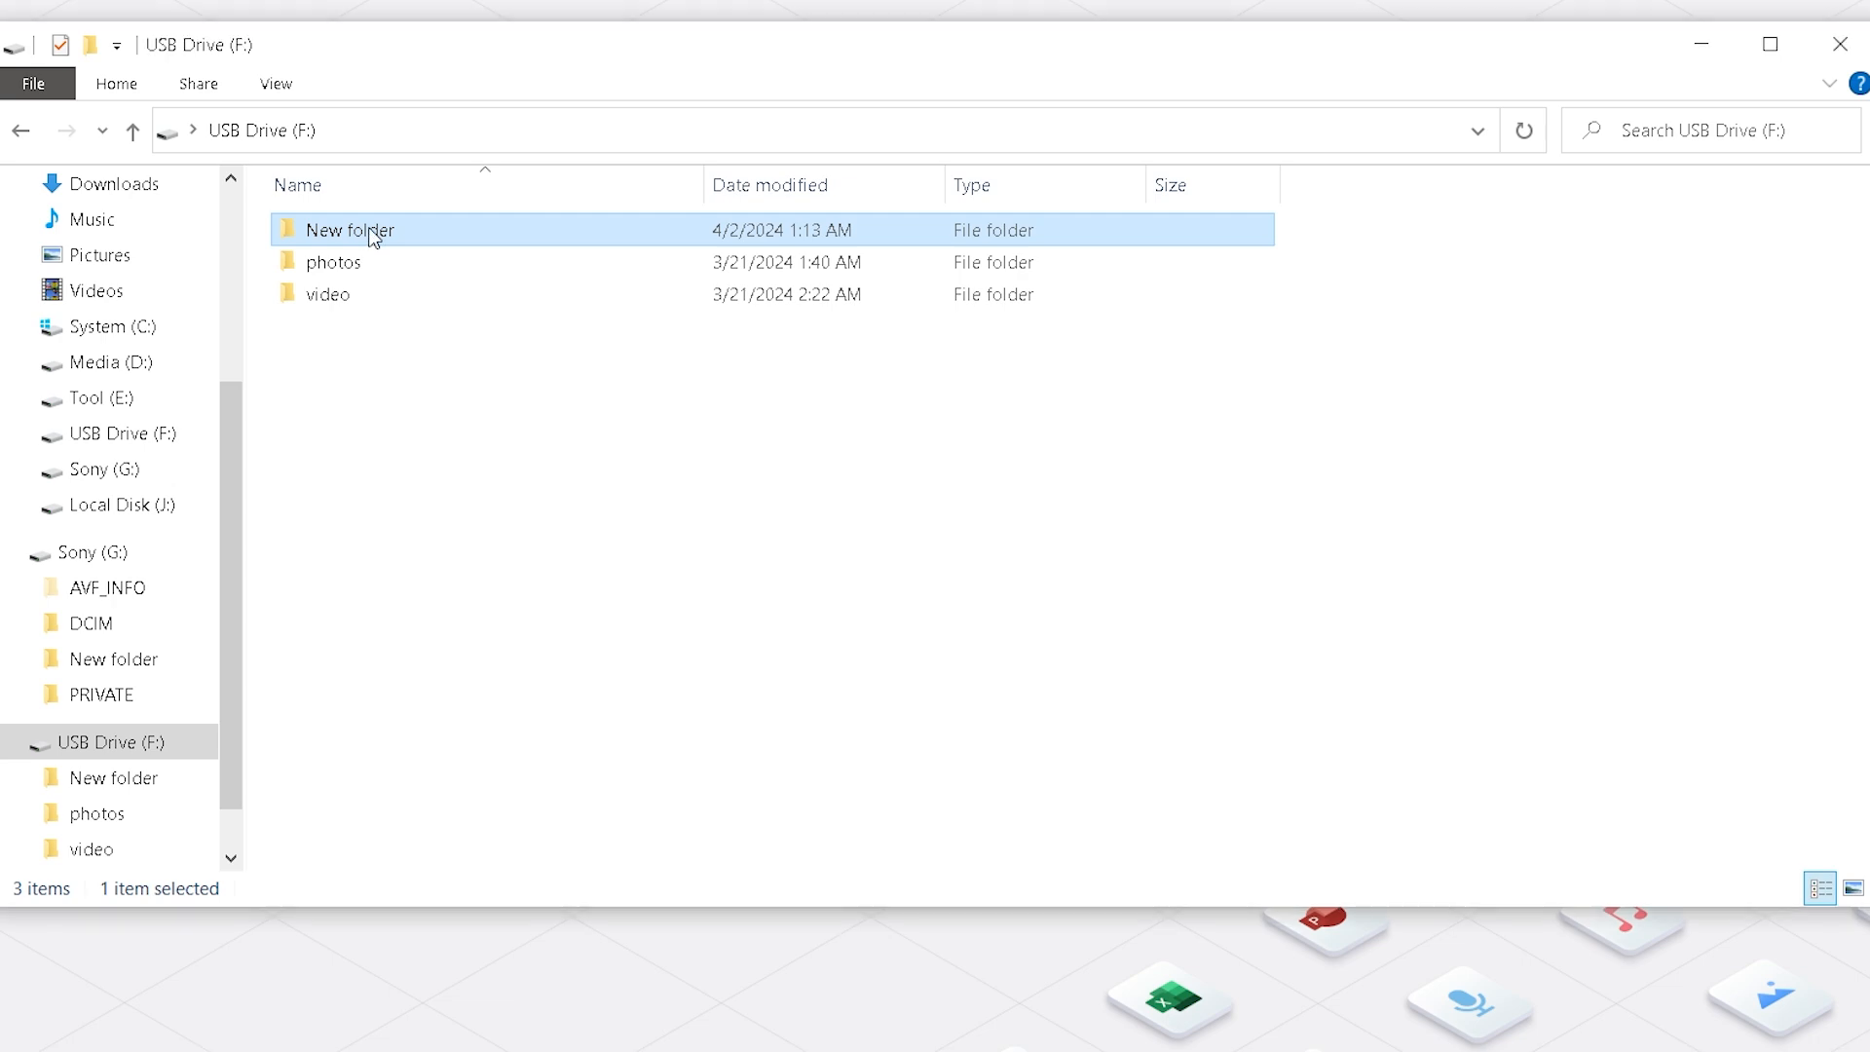
Step: Open New folder on USB Drive (F:) and dismiss the video's Can't play error
{"action": "double_click", "coordinate": [350, 228]}
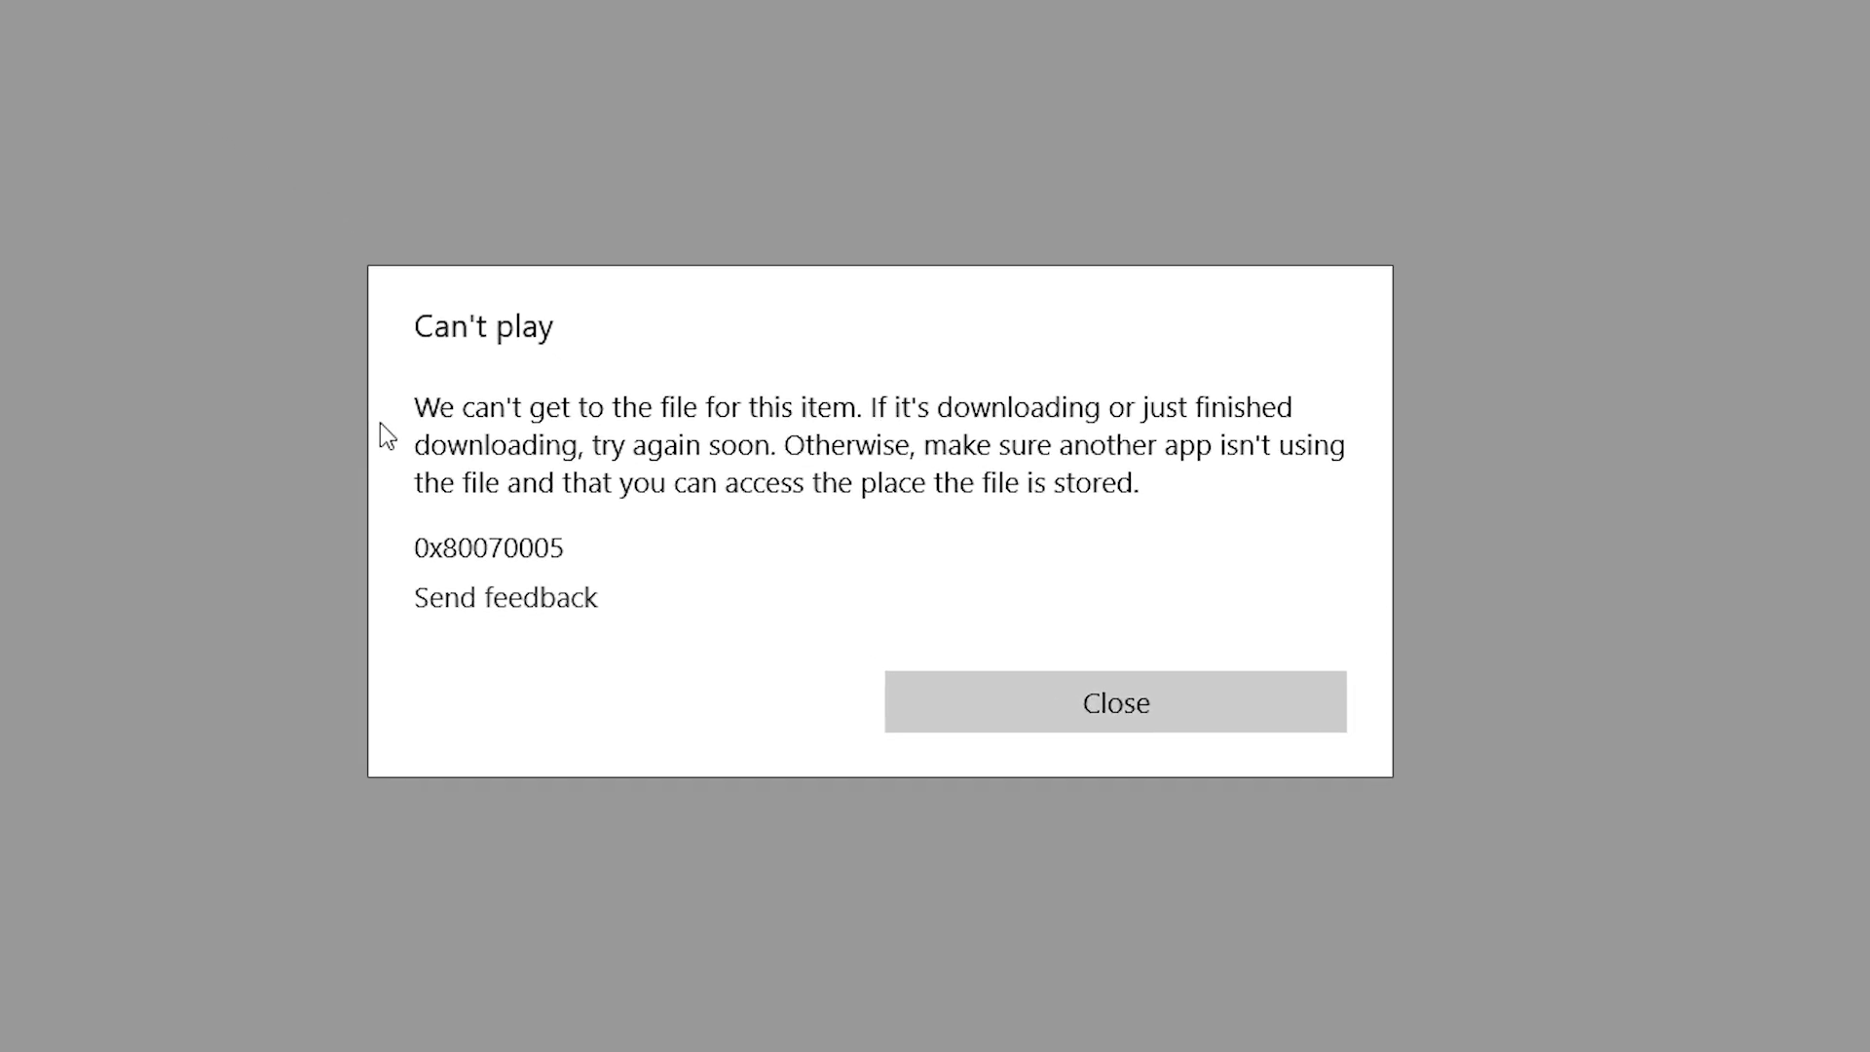
{"action": "left_click", "coordinate": [1112, 702]}
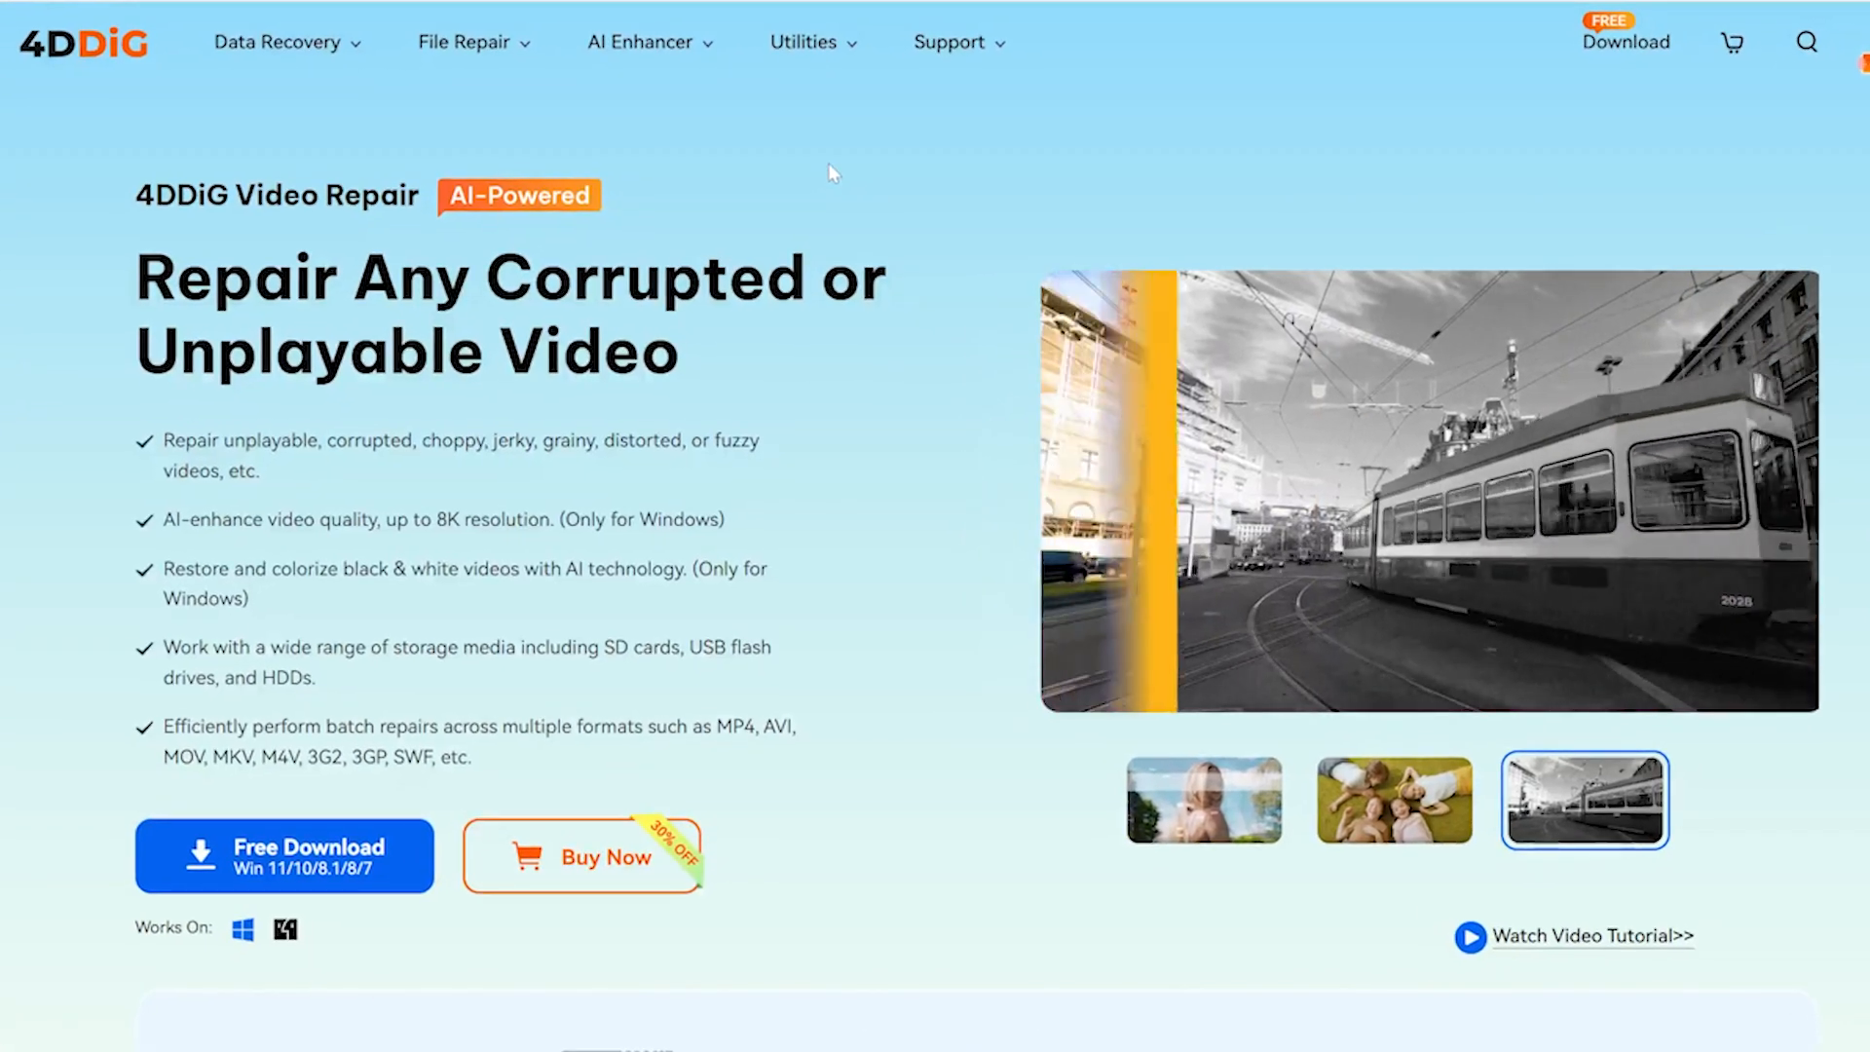
{"action": "scroll", "scroll_direction": "down", "scroll_amount": 3}
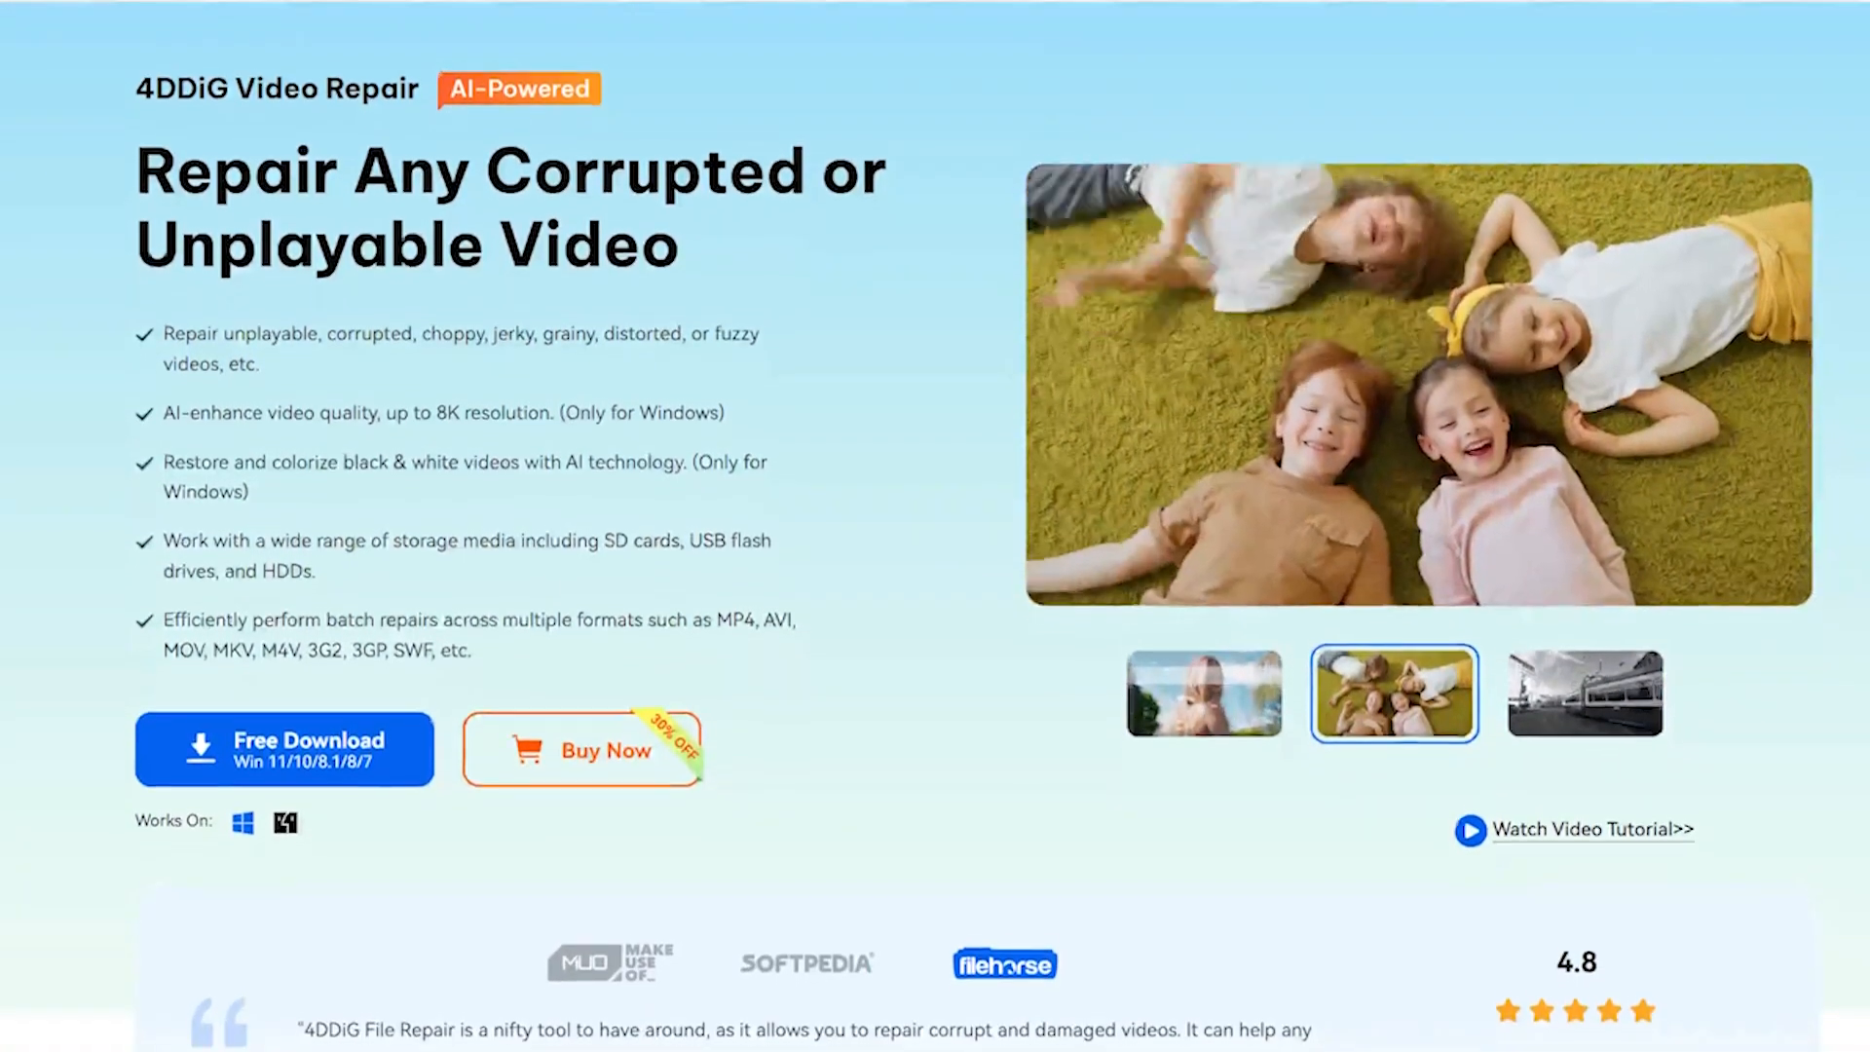
{"action": "scroll", "scroll_direction": "down", "scroll_amount": 3}
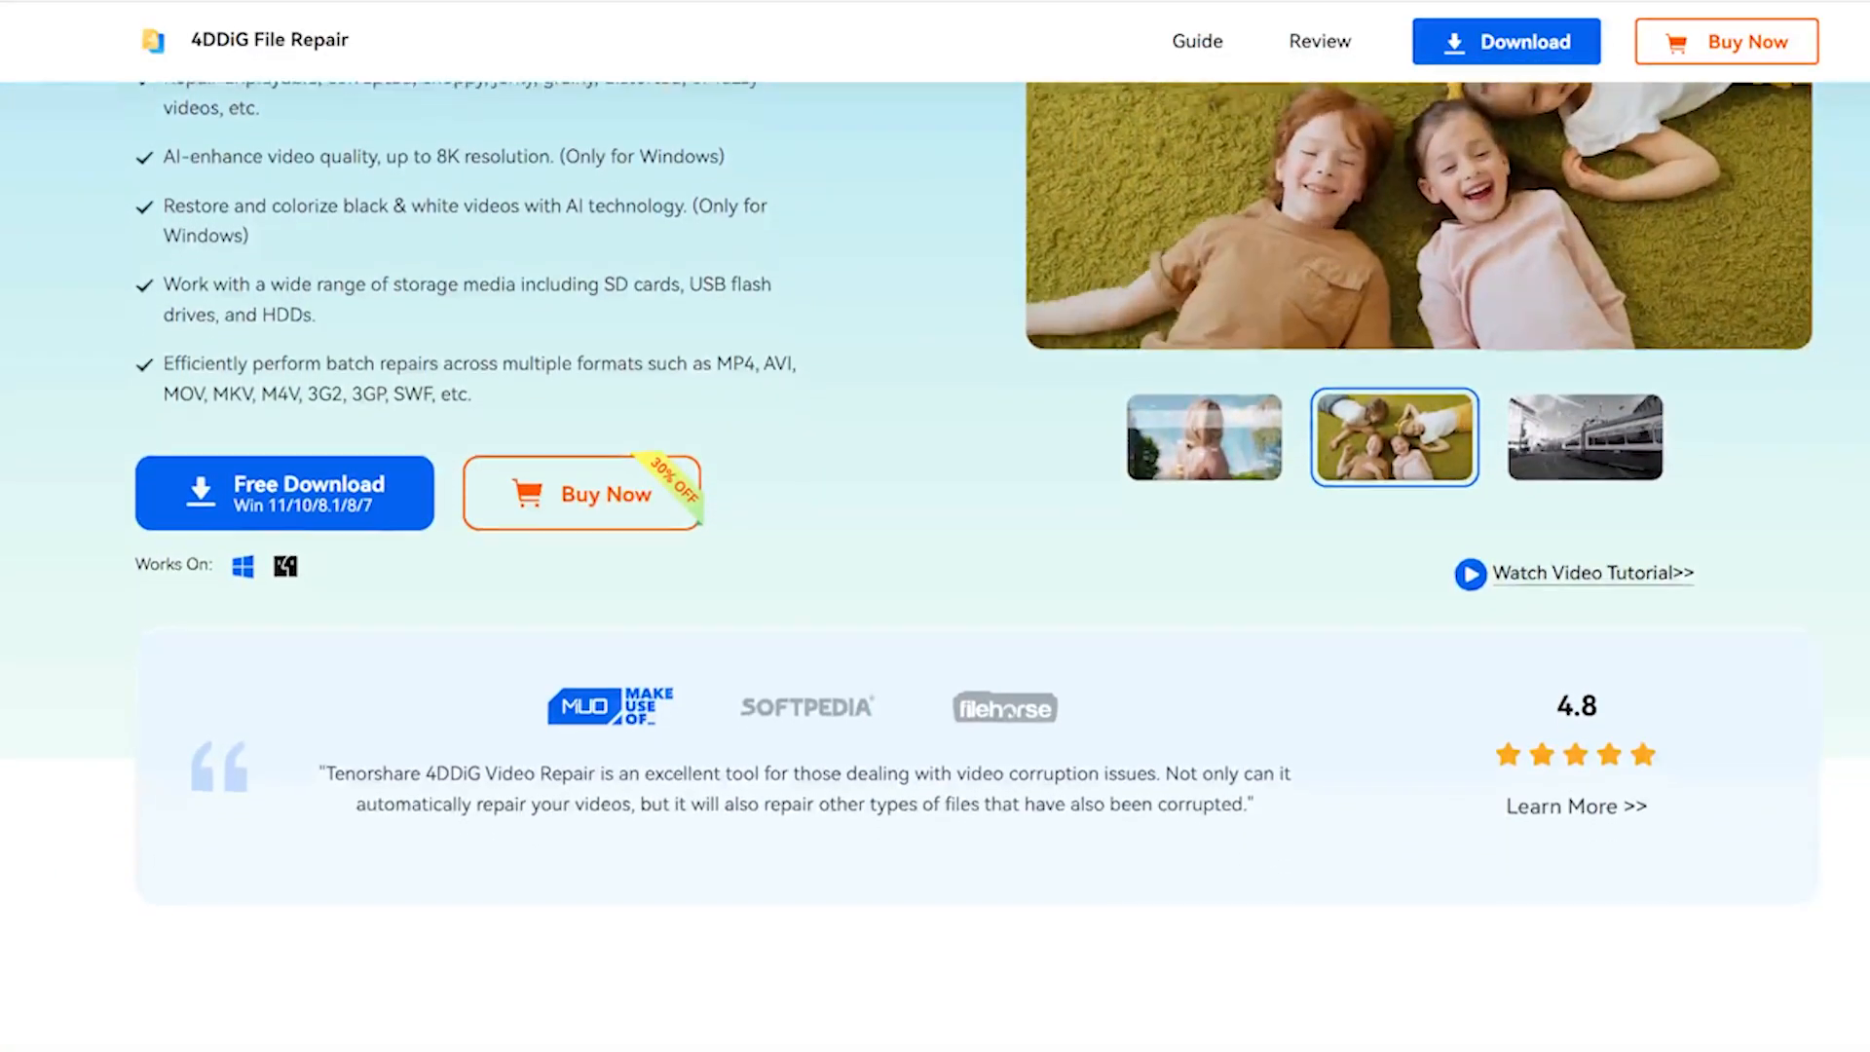
{"action": "scroll", "scroll_direction": "down", "scroll_amount": 3}
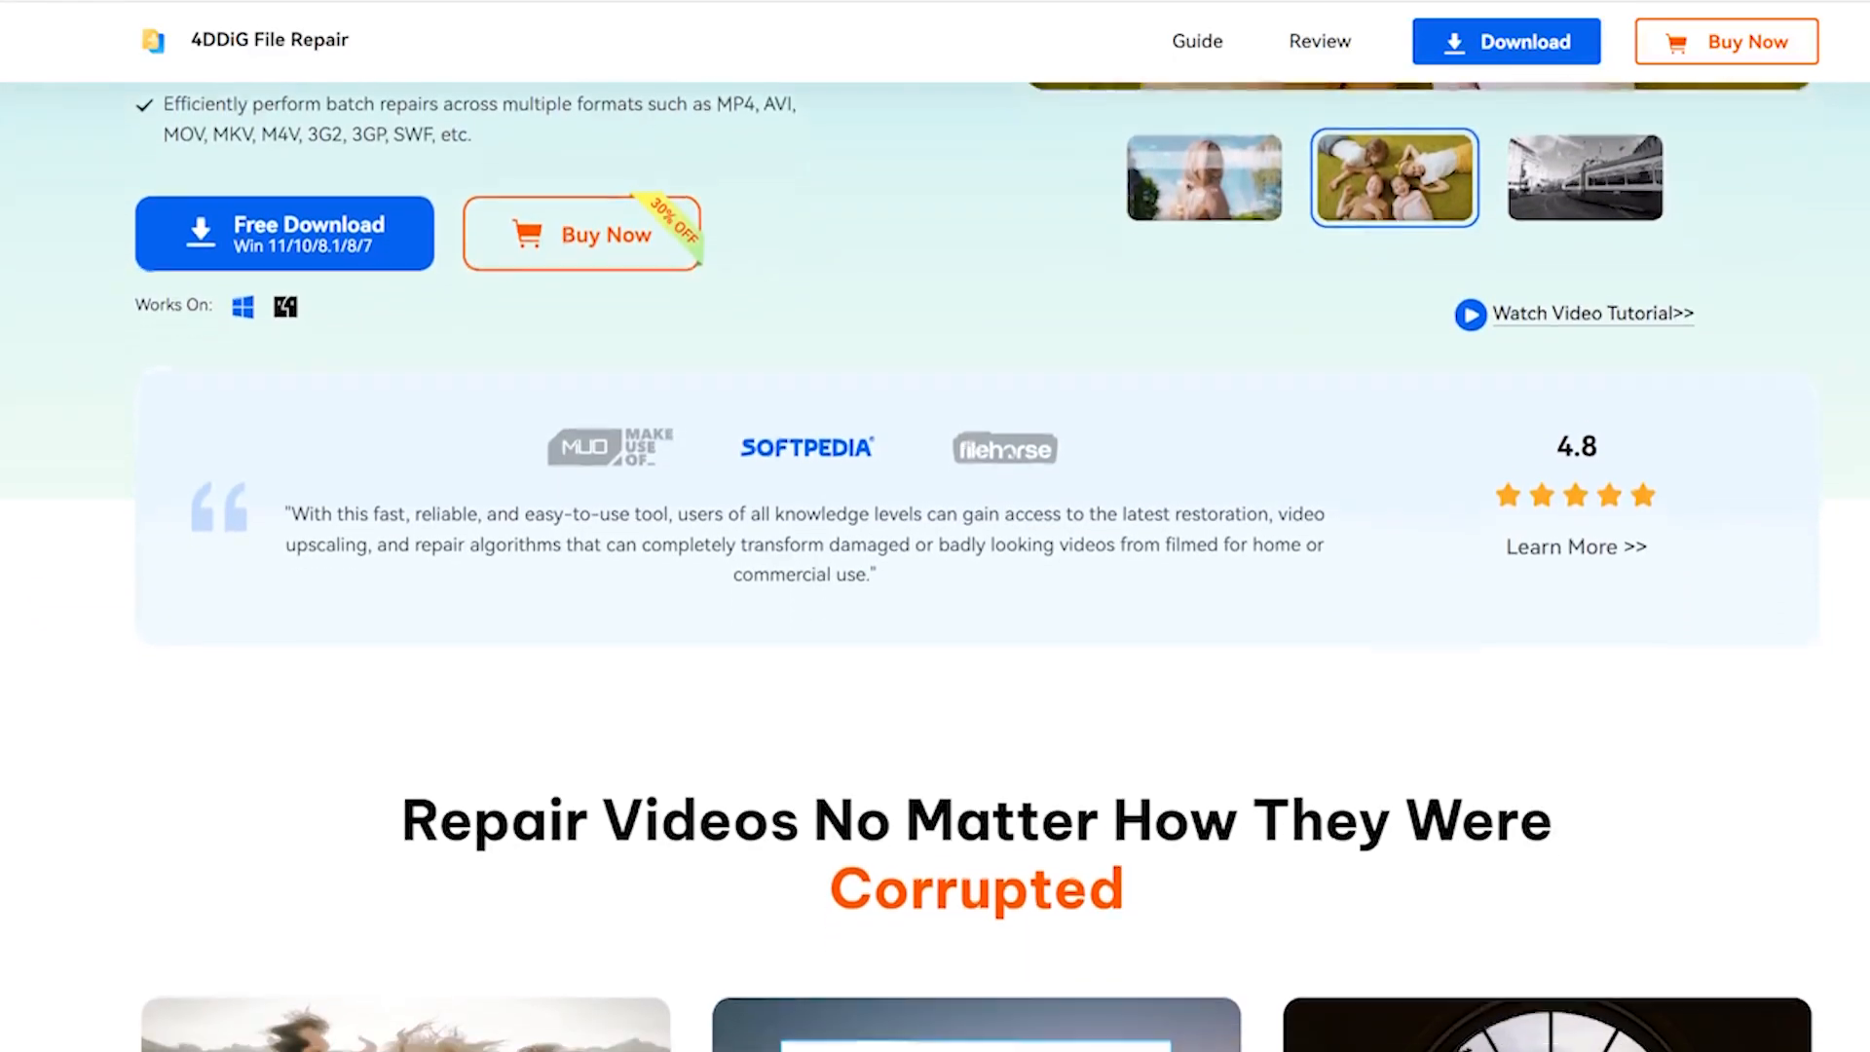
{"action": "scroll", "scroll_direction": "down", "scroll_amount": 3}
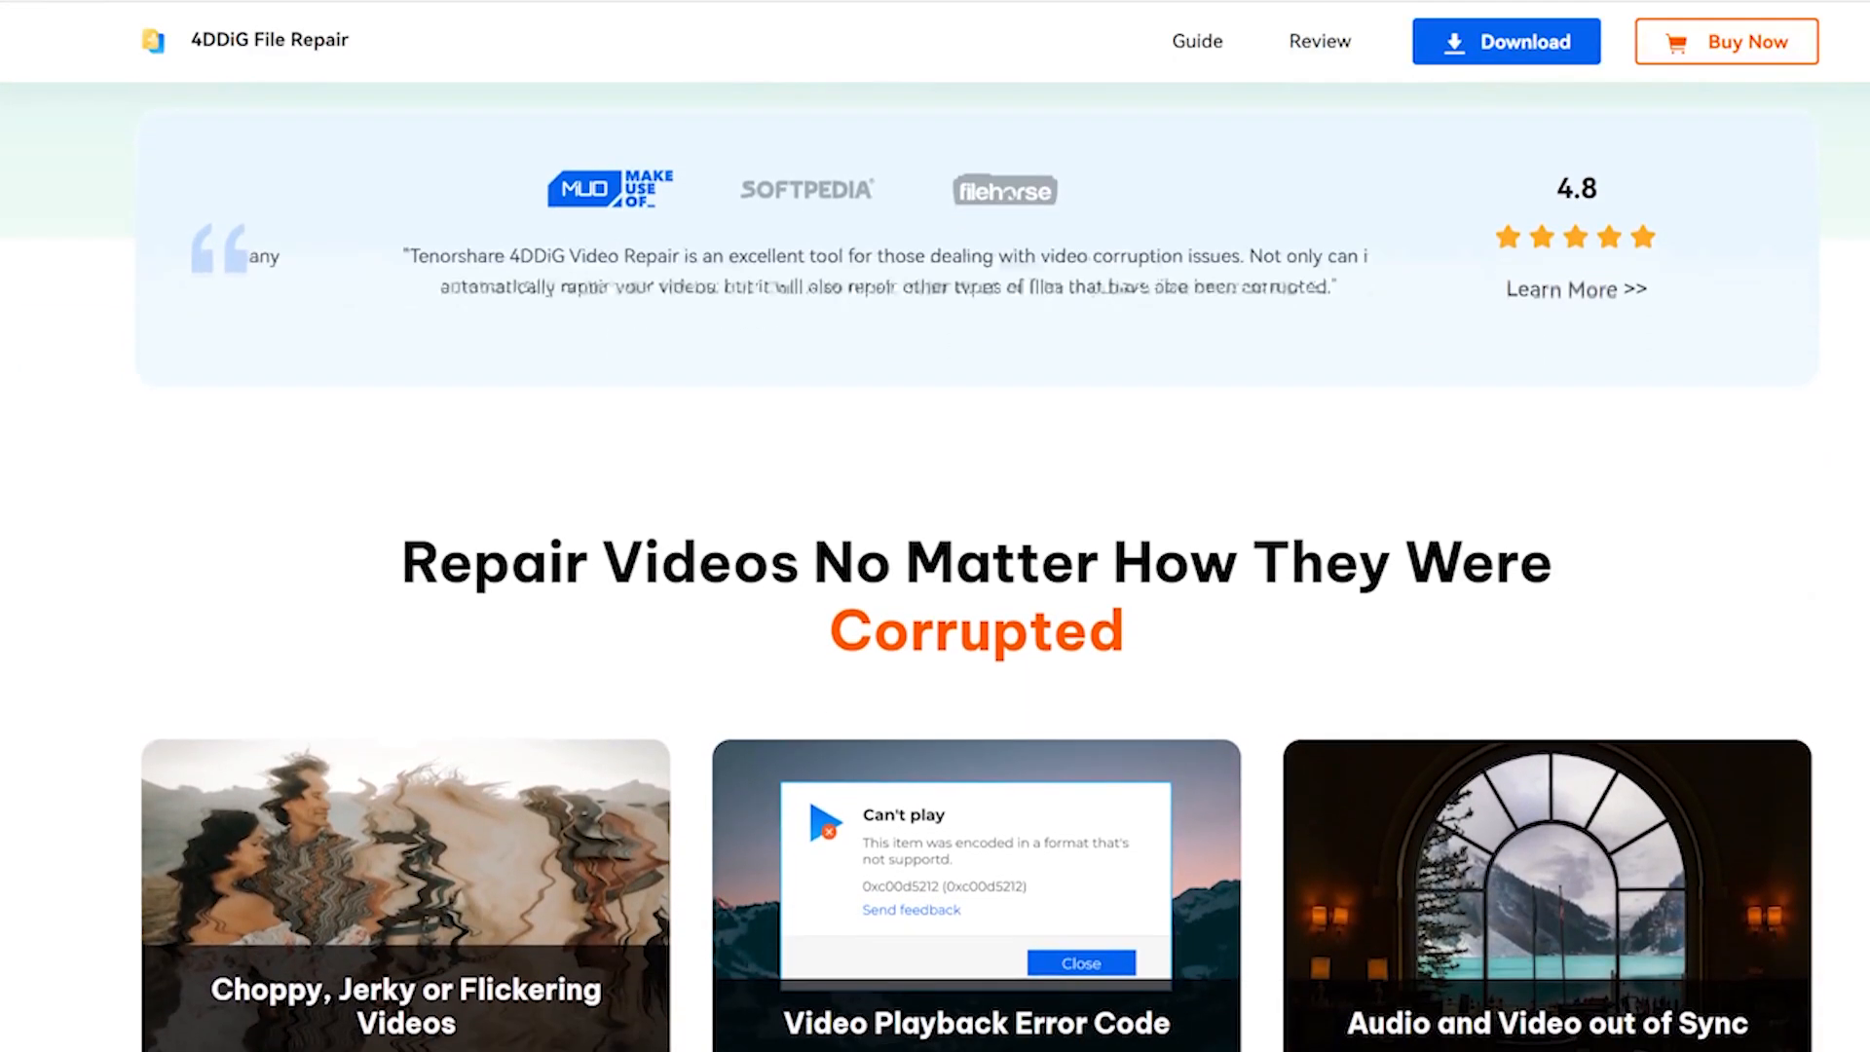
{"action": "scroll", "scroll_direction": "down", "scroll_amount": 3}
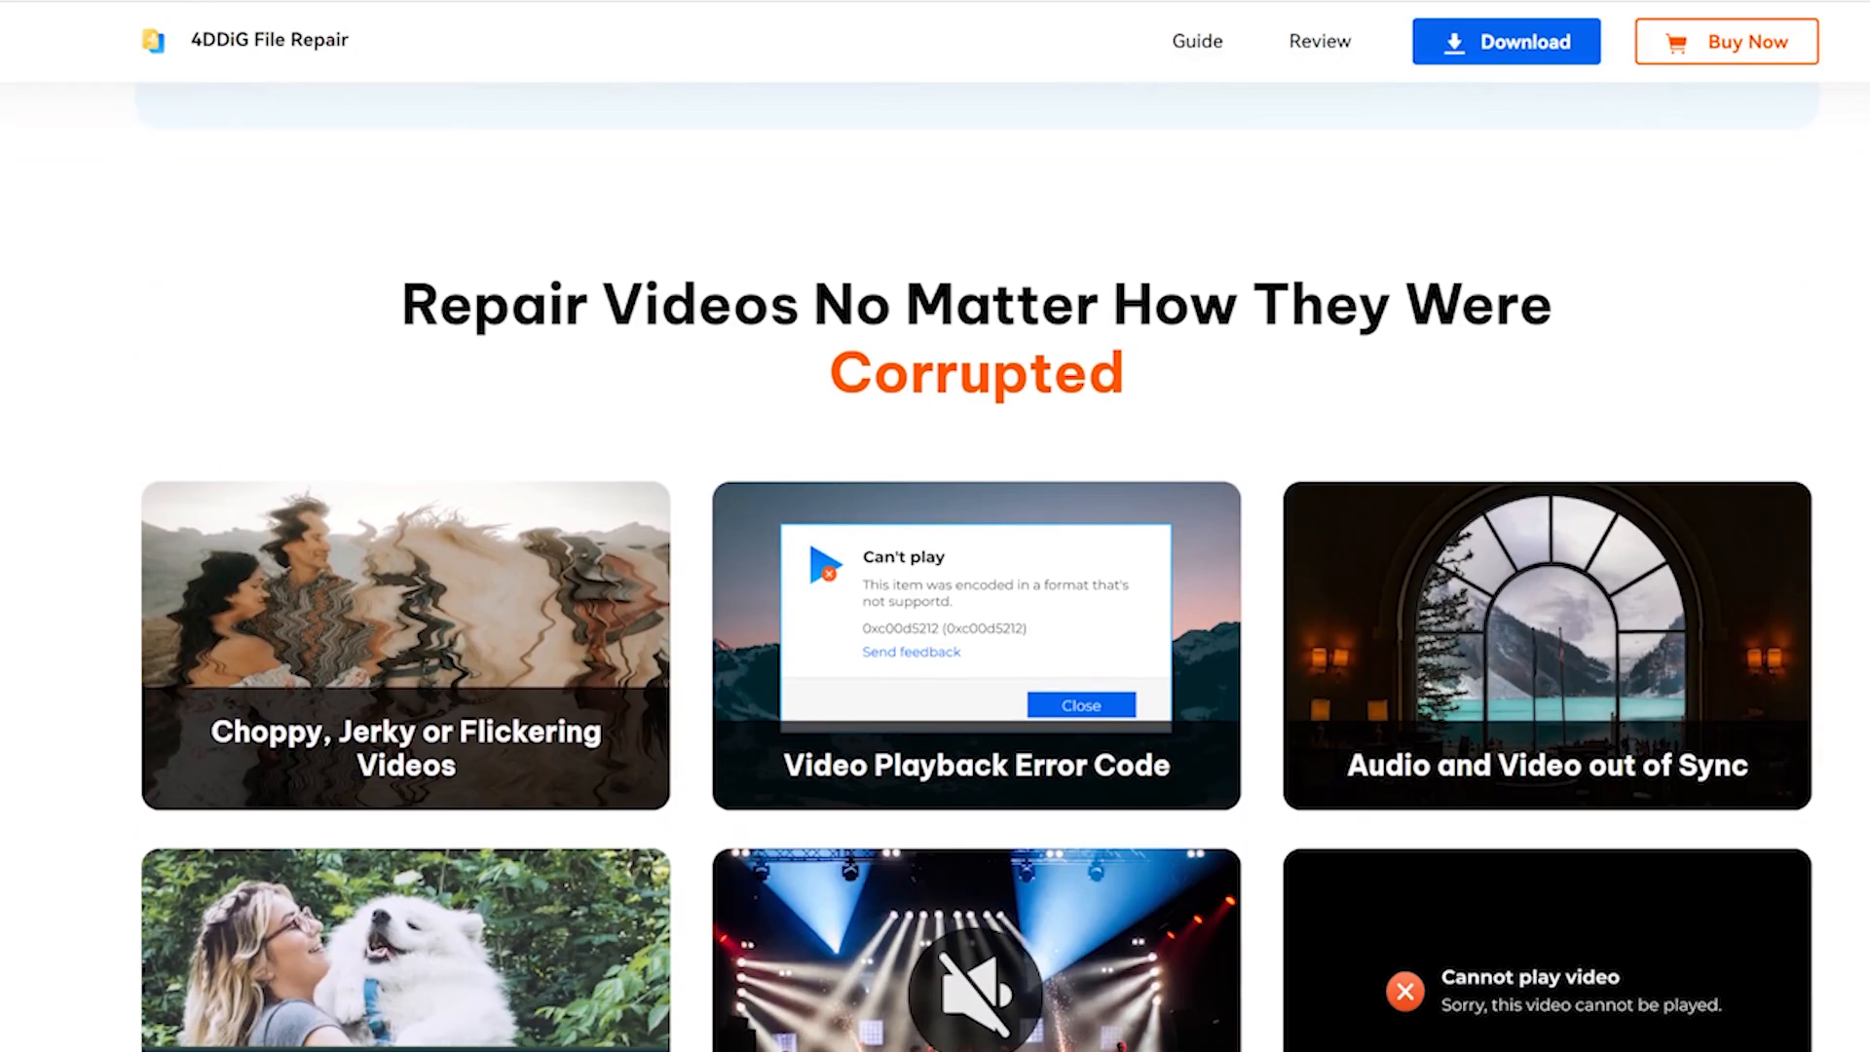
{"action": "scroll", "scroll_direction": "down", "scroll_amount": 3}
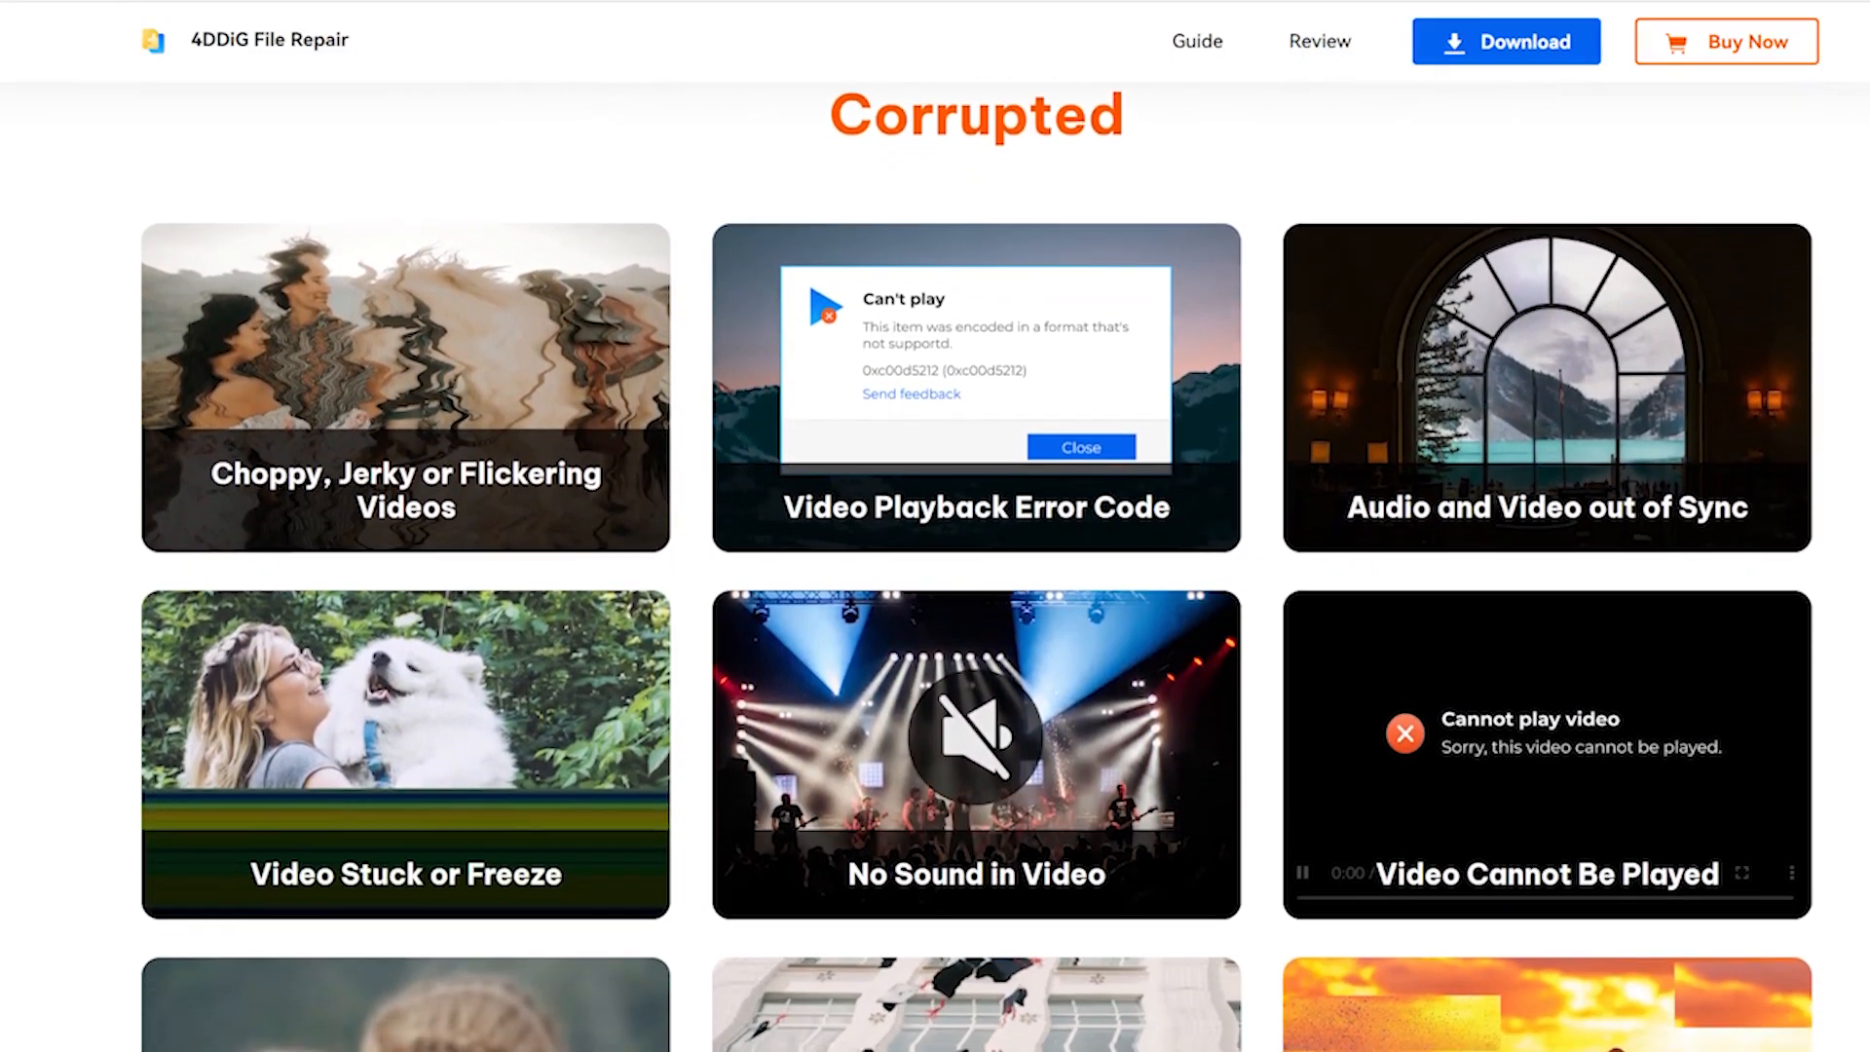
{"action": "scroll", "scroll_direction": "down", "scroll_amount": 3}
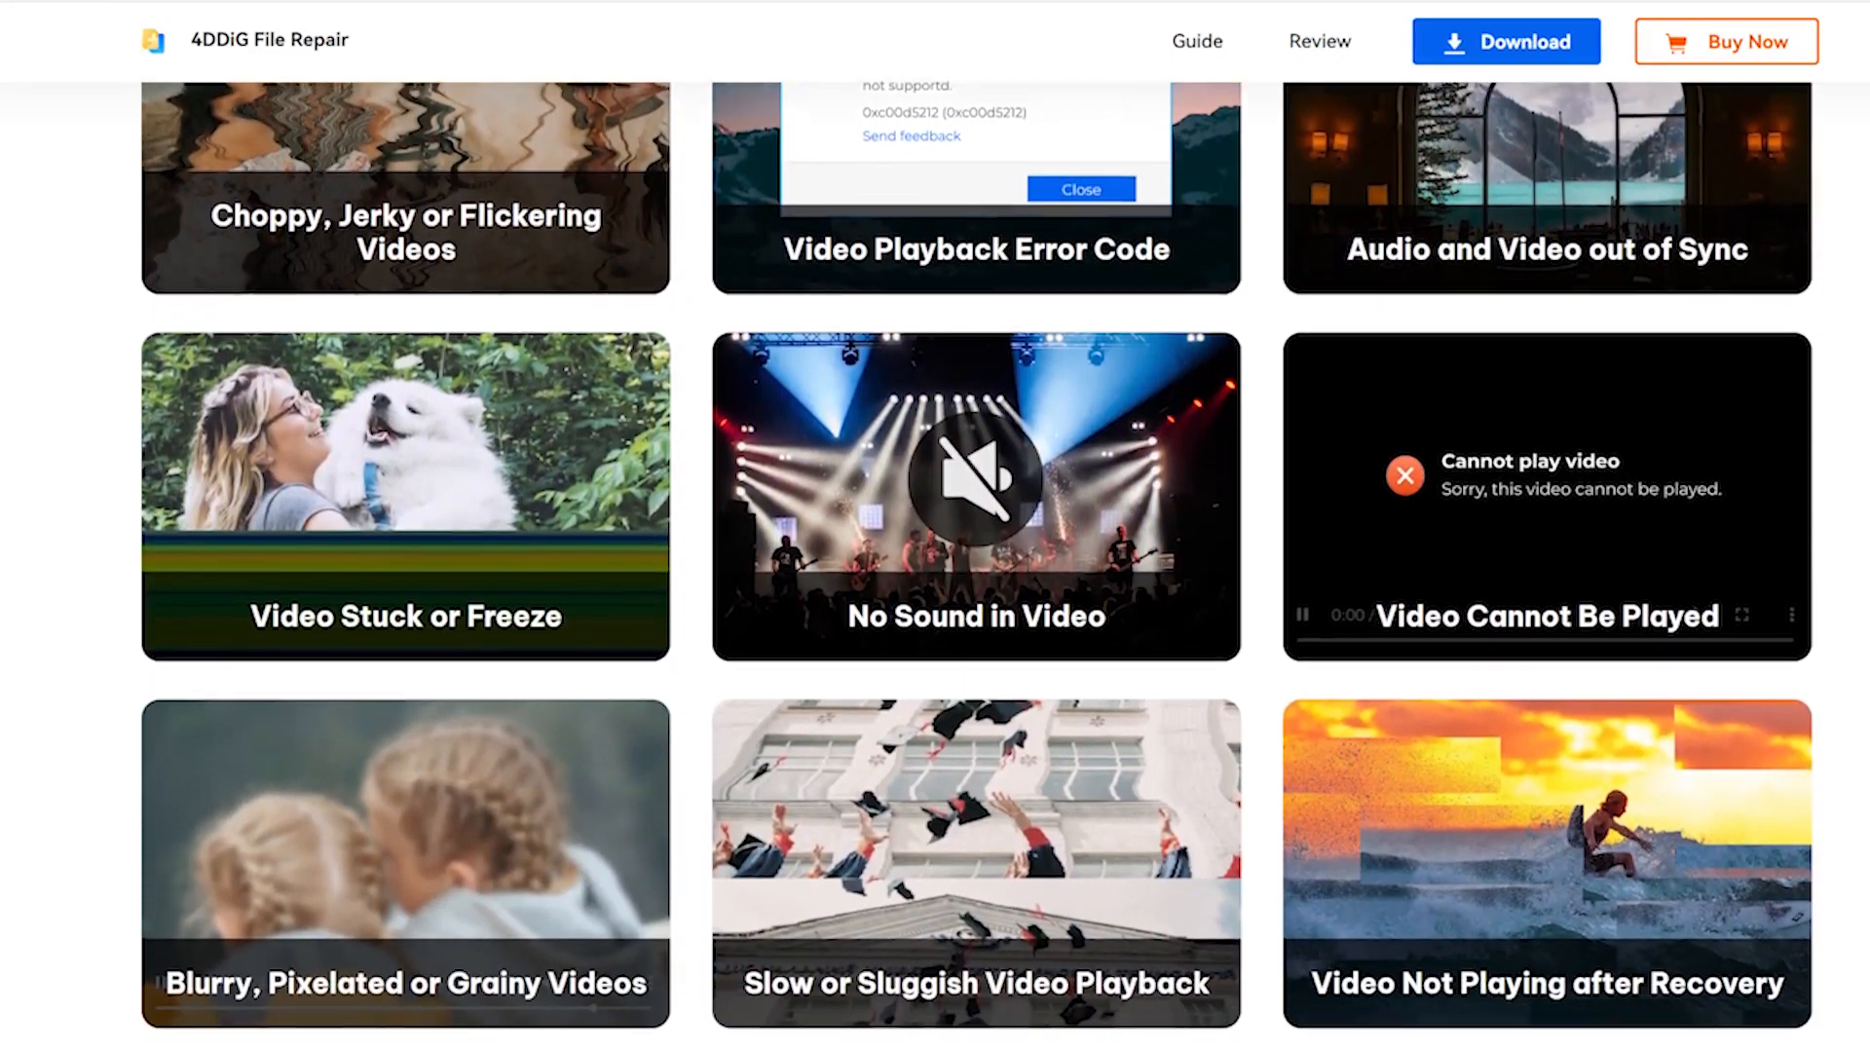
{"action": "scroll", "scroll_direction": "down", "scroll_amount": 3}
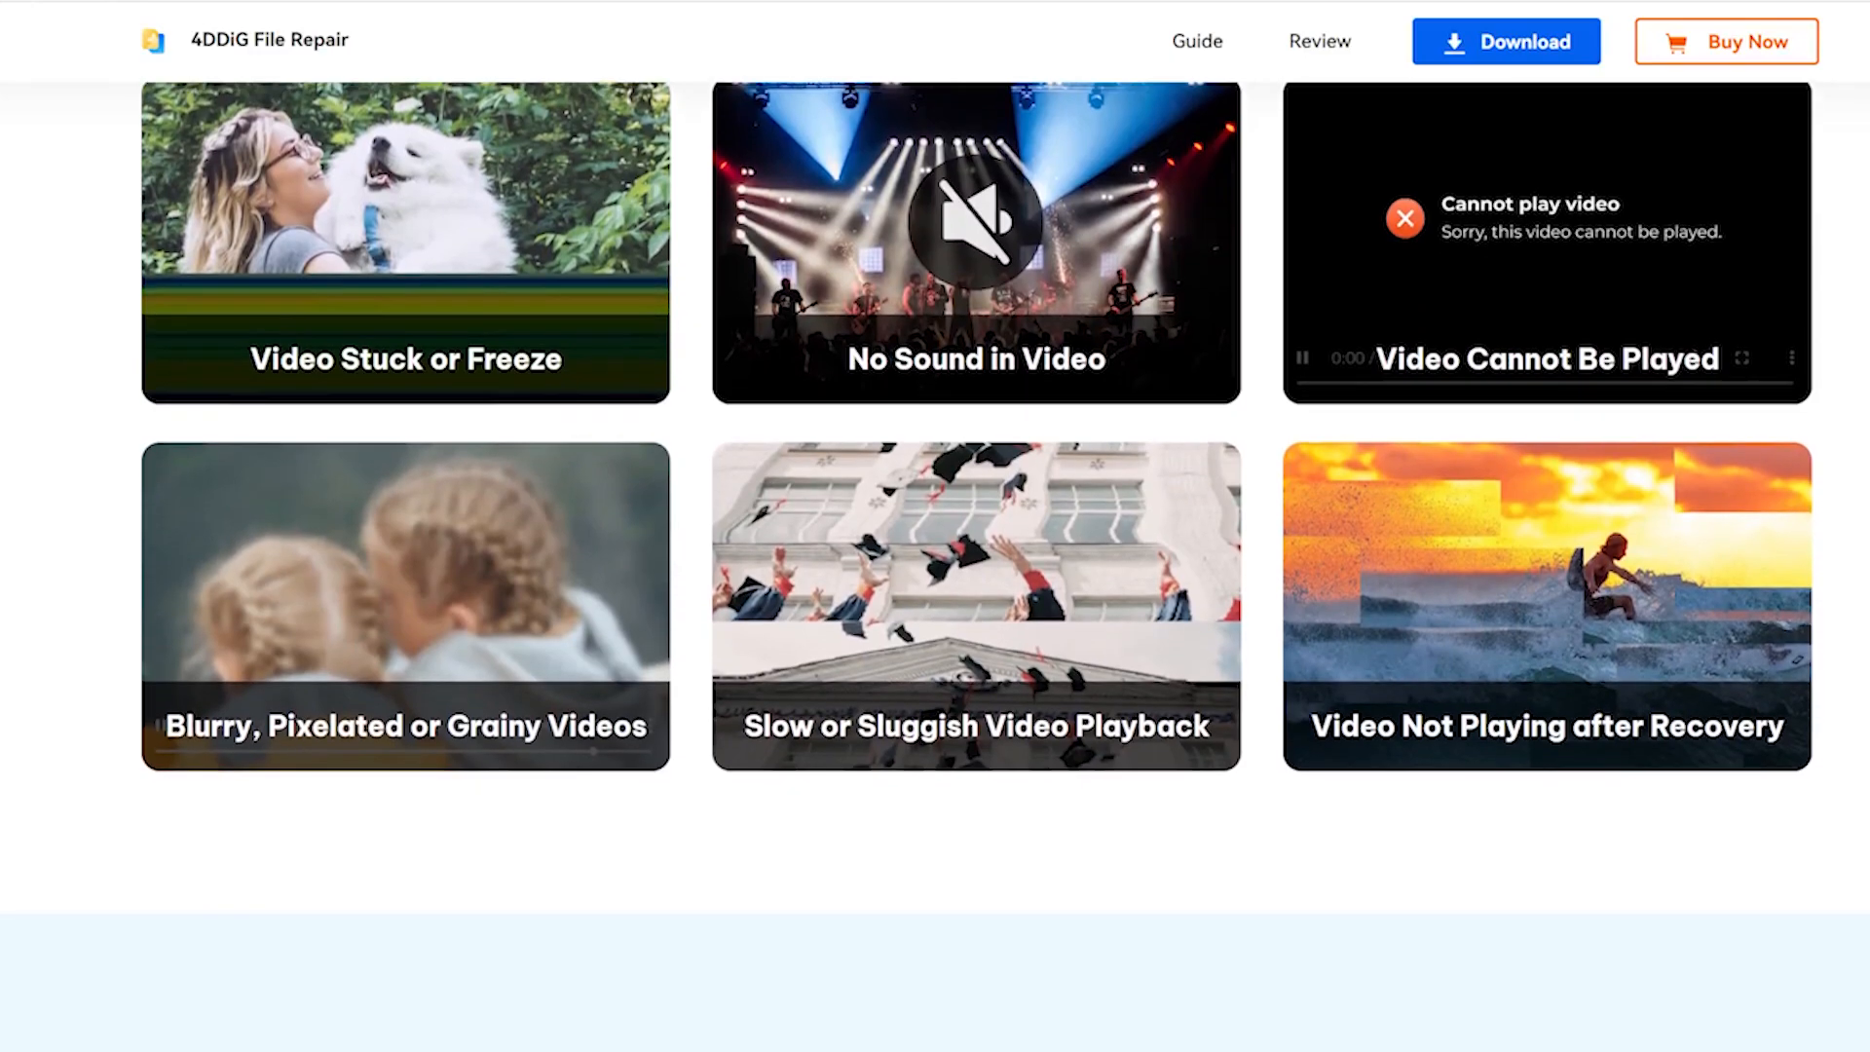
{"action": "scroll", "scroll_direction": "down", "scroll_amount": 3}
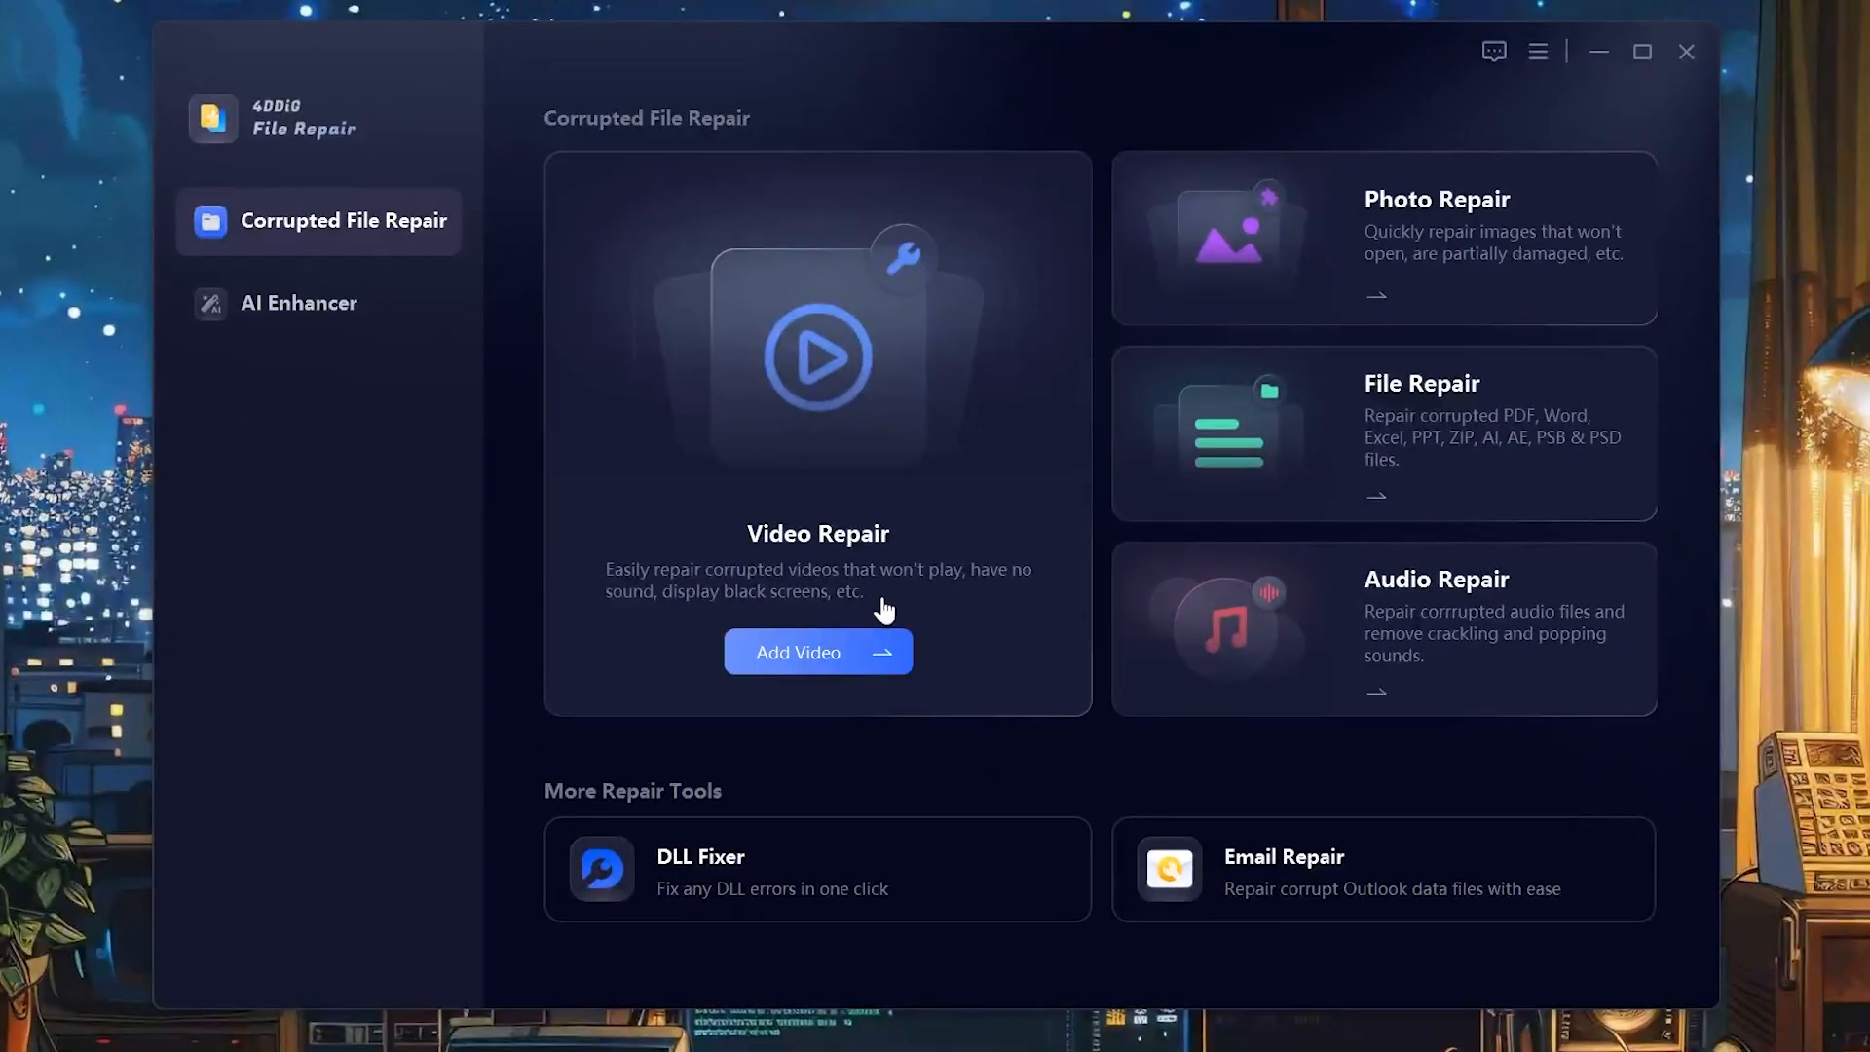
Step: Add the two corrupted MP4 videos to Video Repair and repair both
{"action": "left_click", "coordinate": [817, 652]}
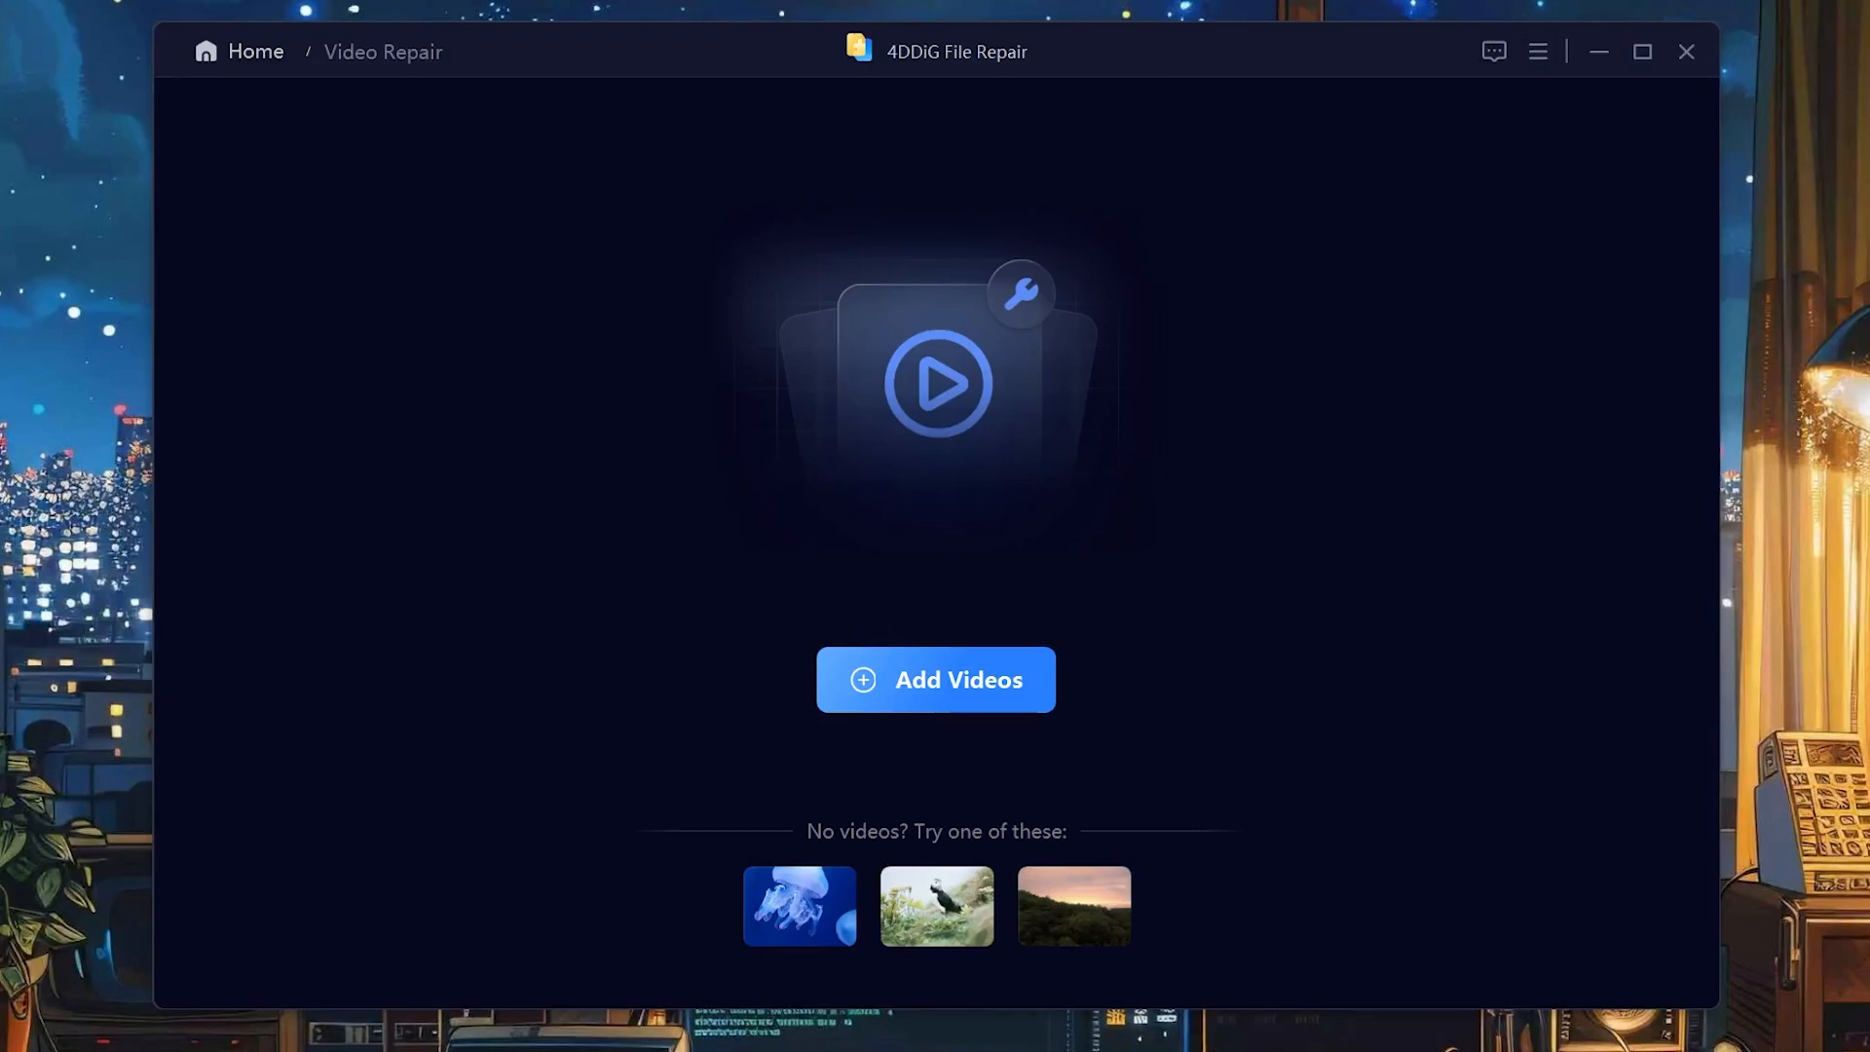
{"action": "left_click", "coordinate": [935, 679]}
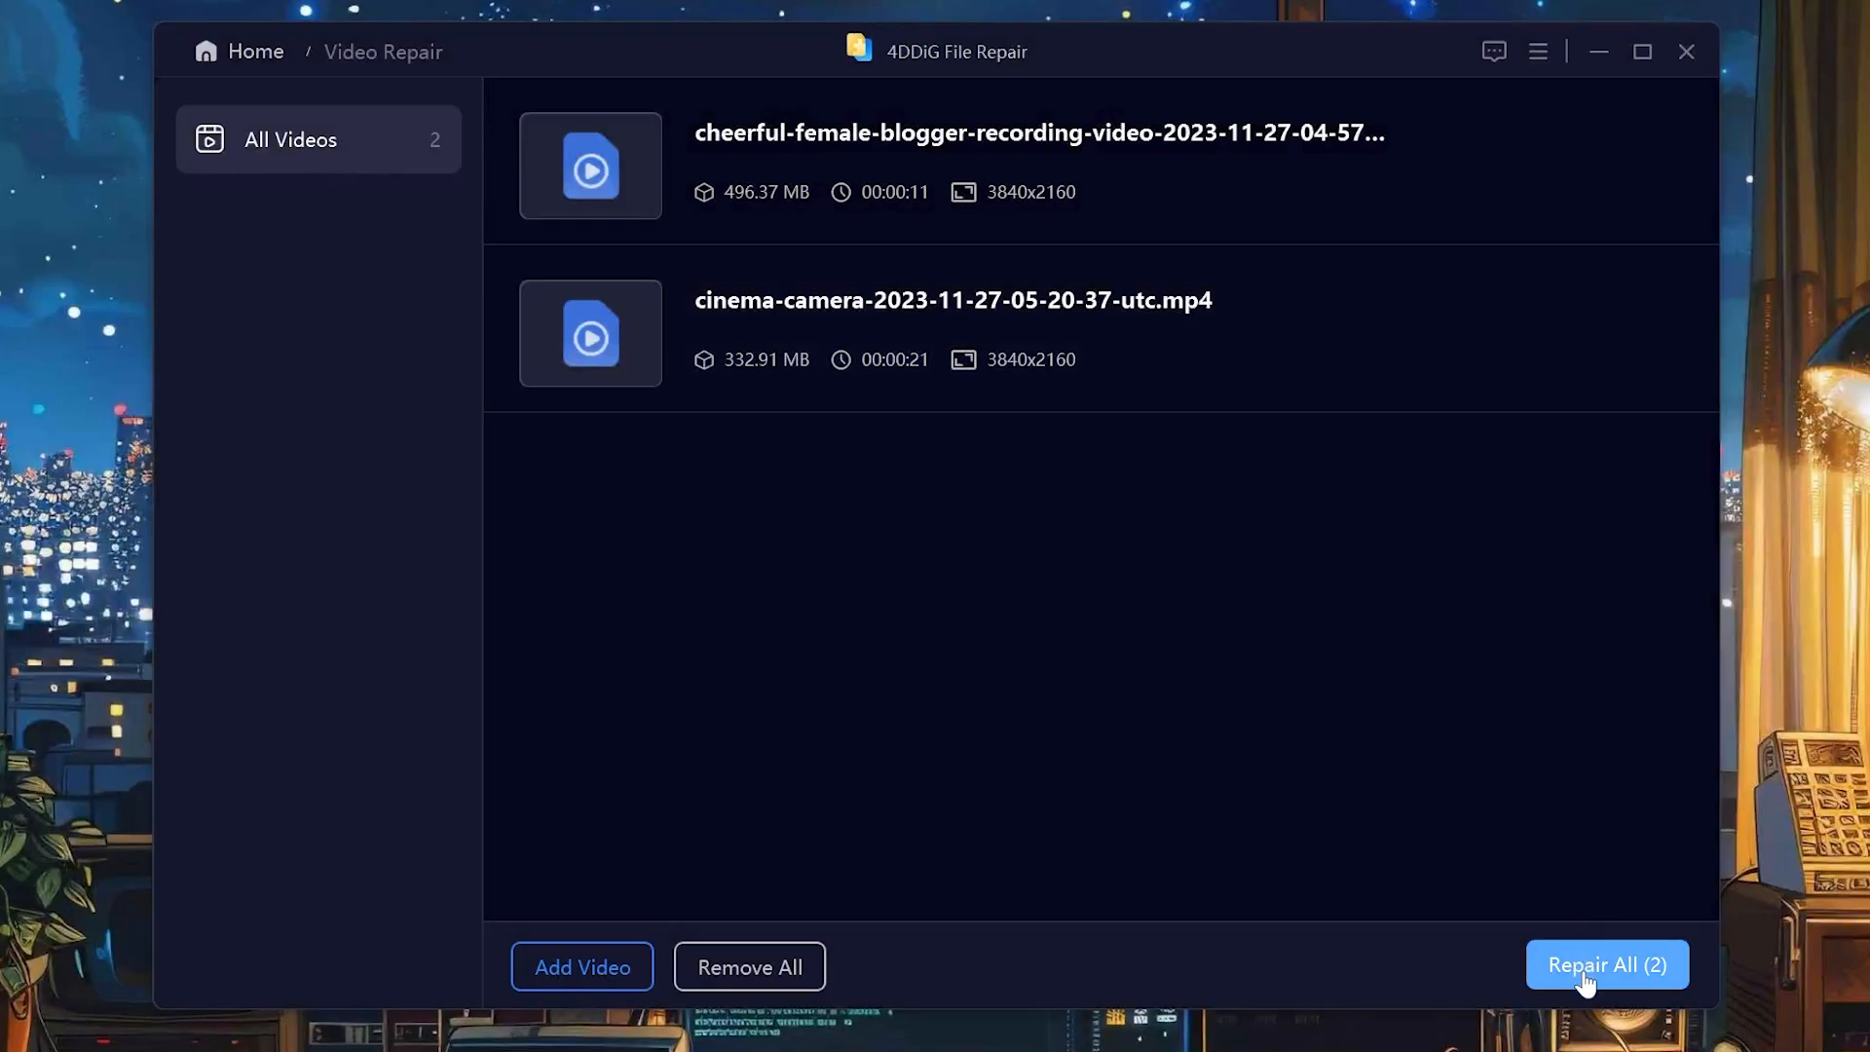
{"action": "left_click", "coordinate": [1606, 963]}
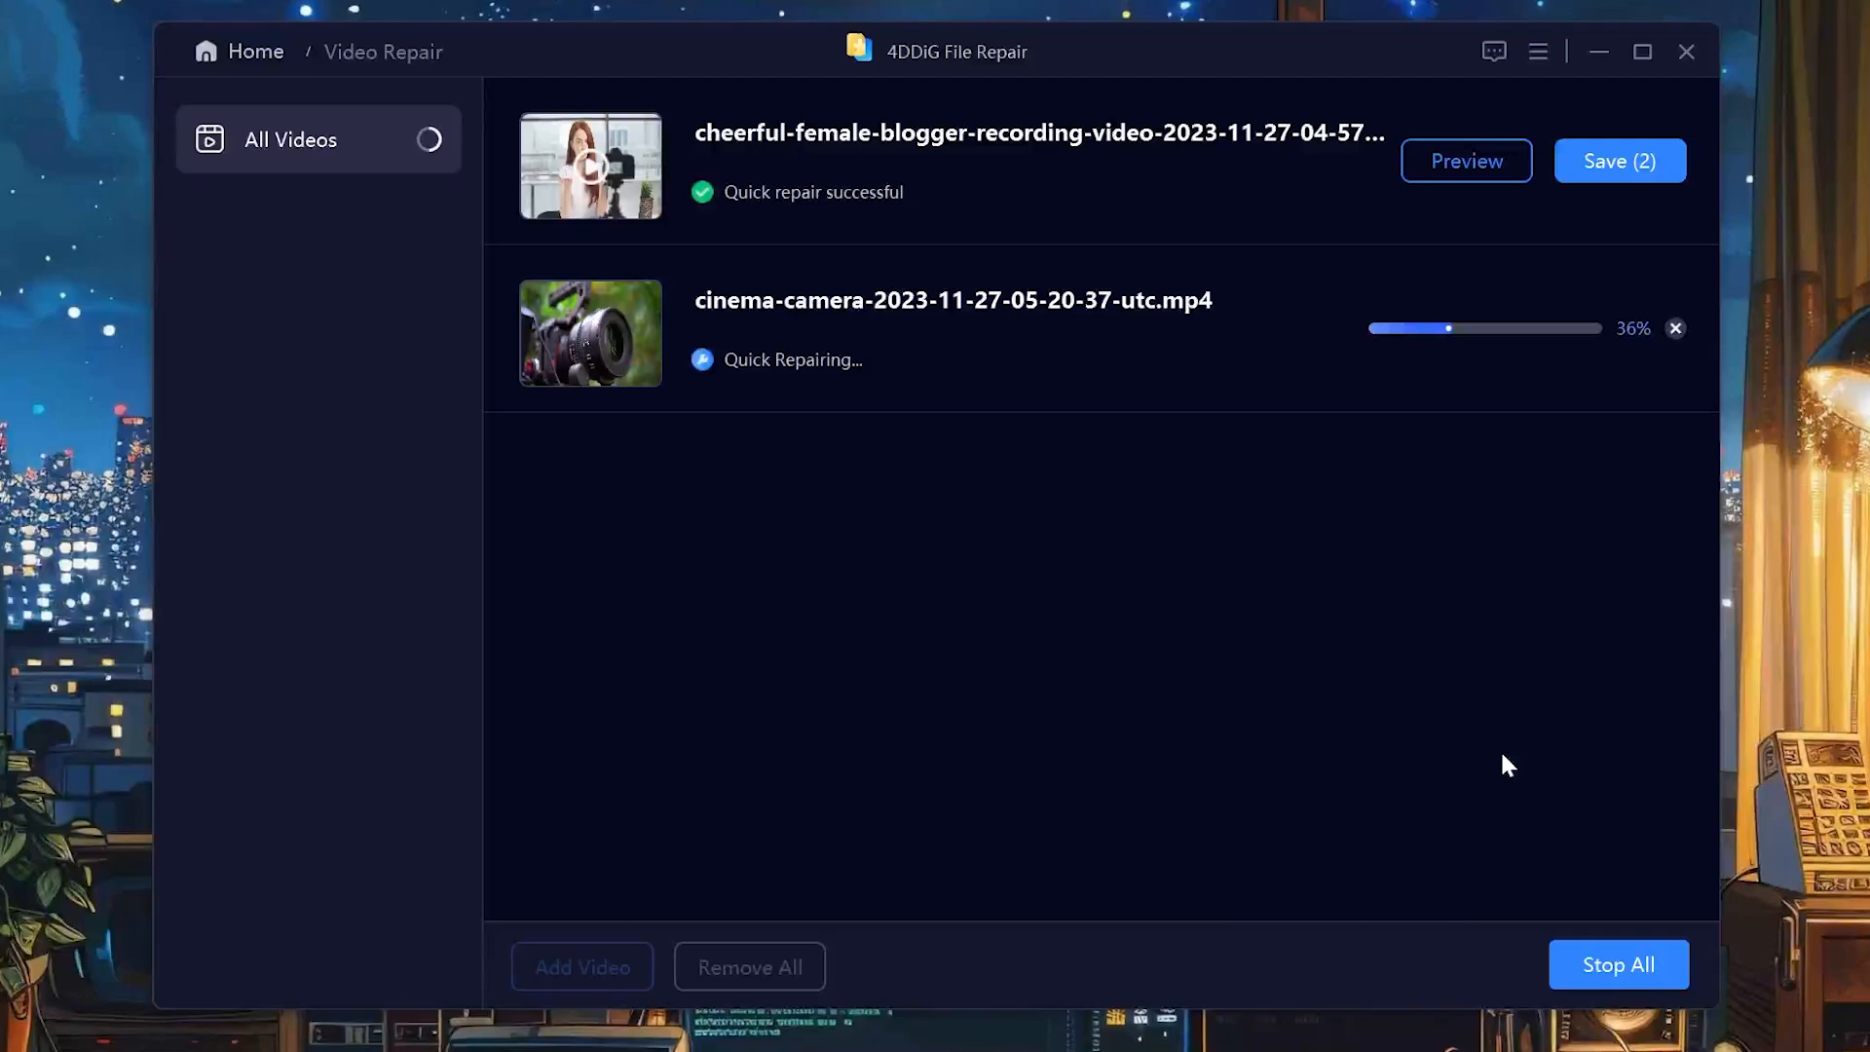
Step: Preview the repaired cinema-camera video, then save the repaired copies to the chosen folder
{"action": "left_click", "coordinate": [1464, 160]}
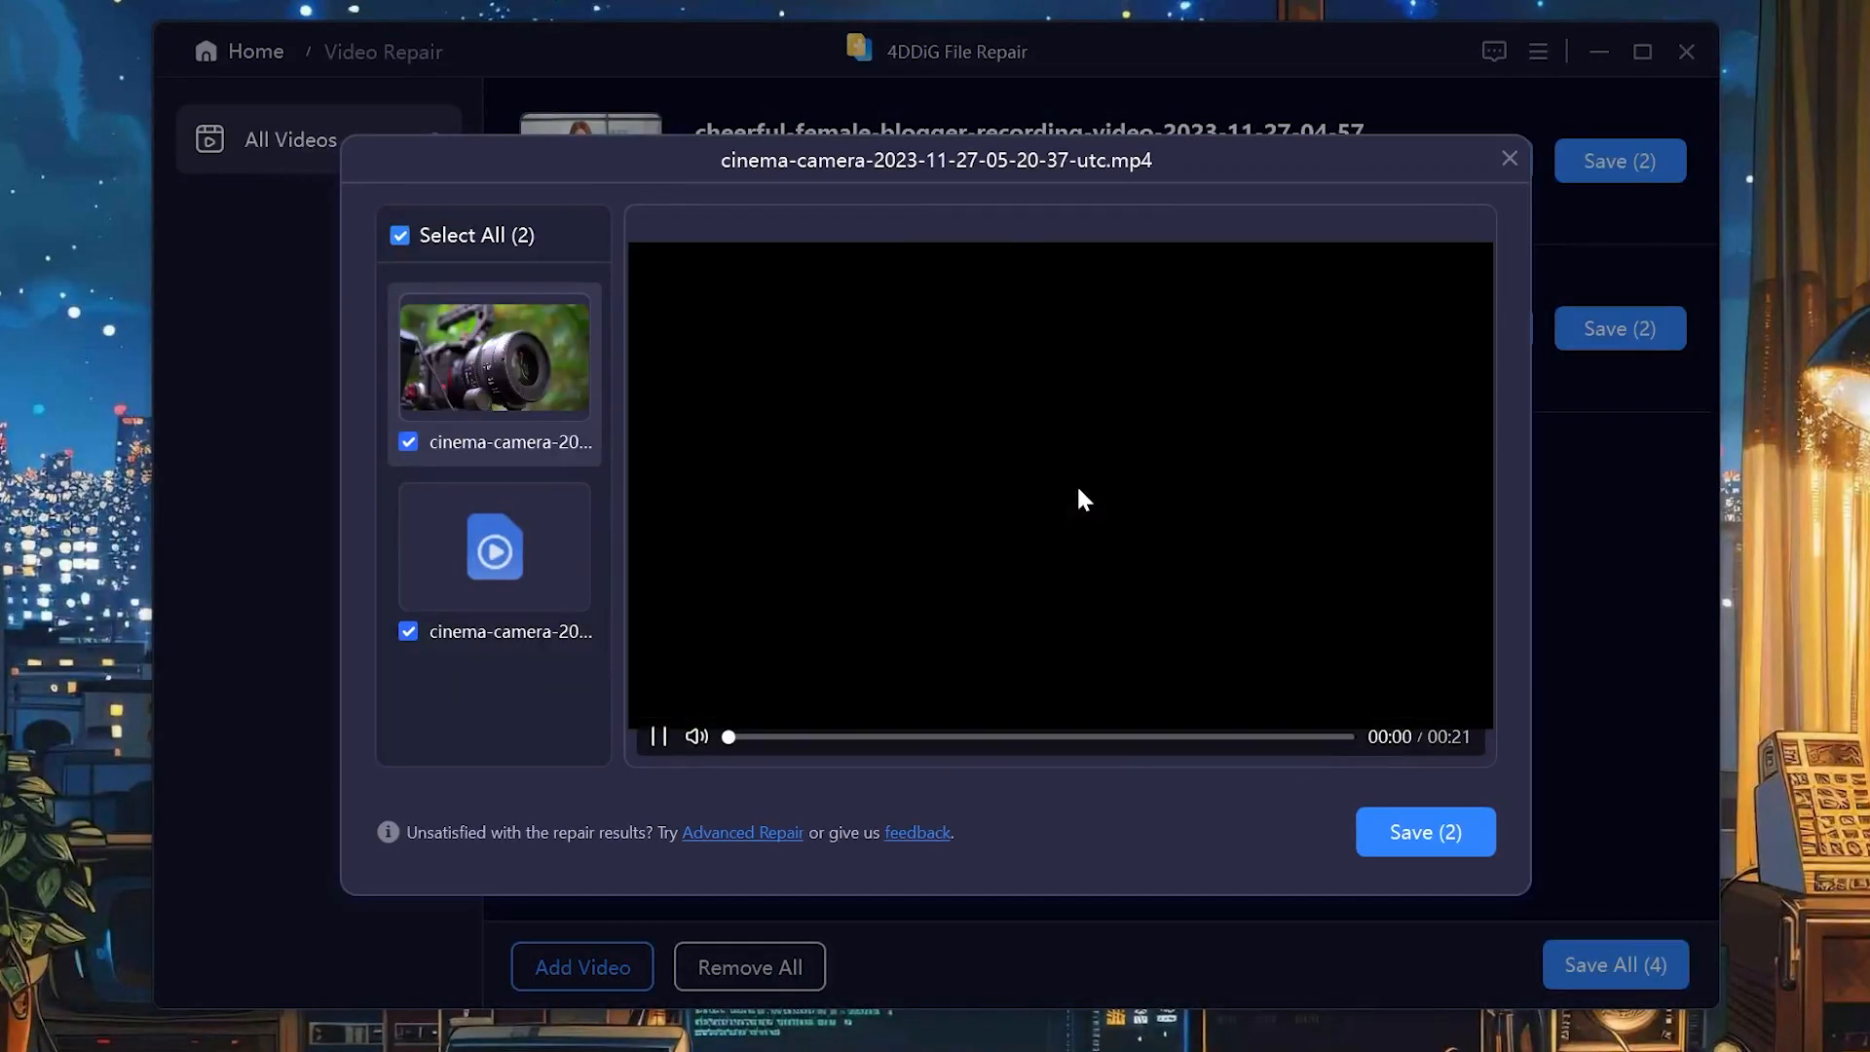
{"action": "left_click", "coordinate": [657, 736]}
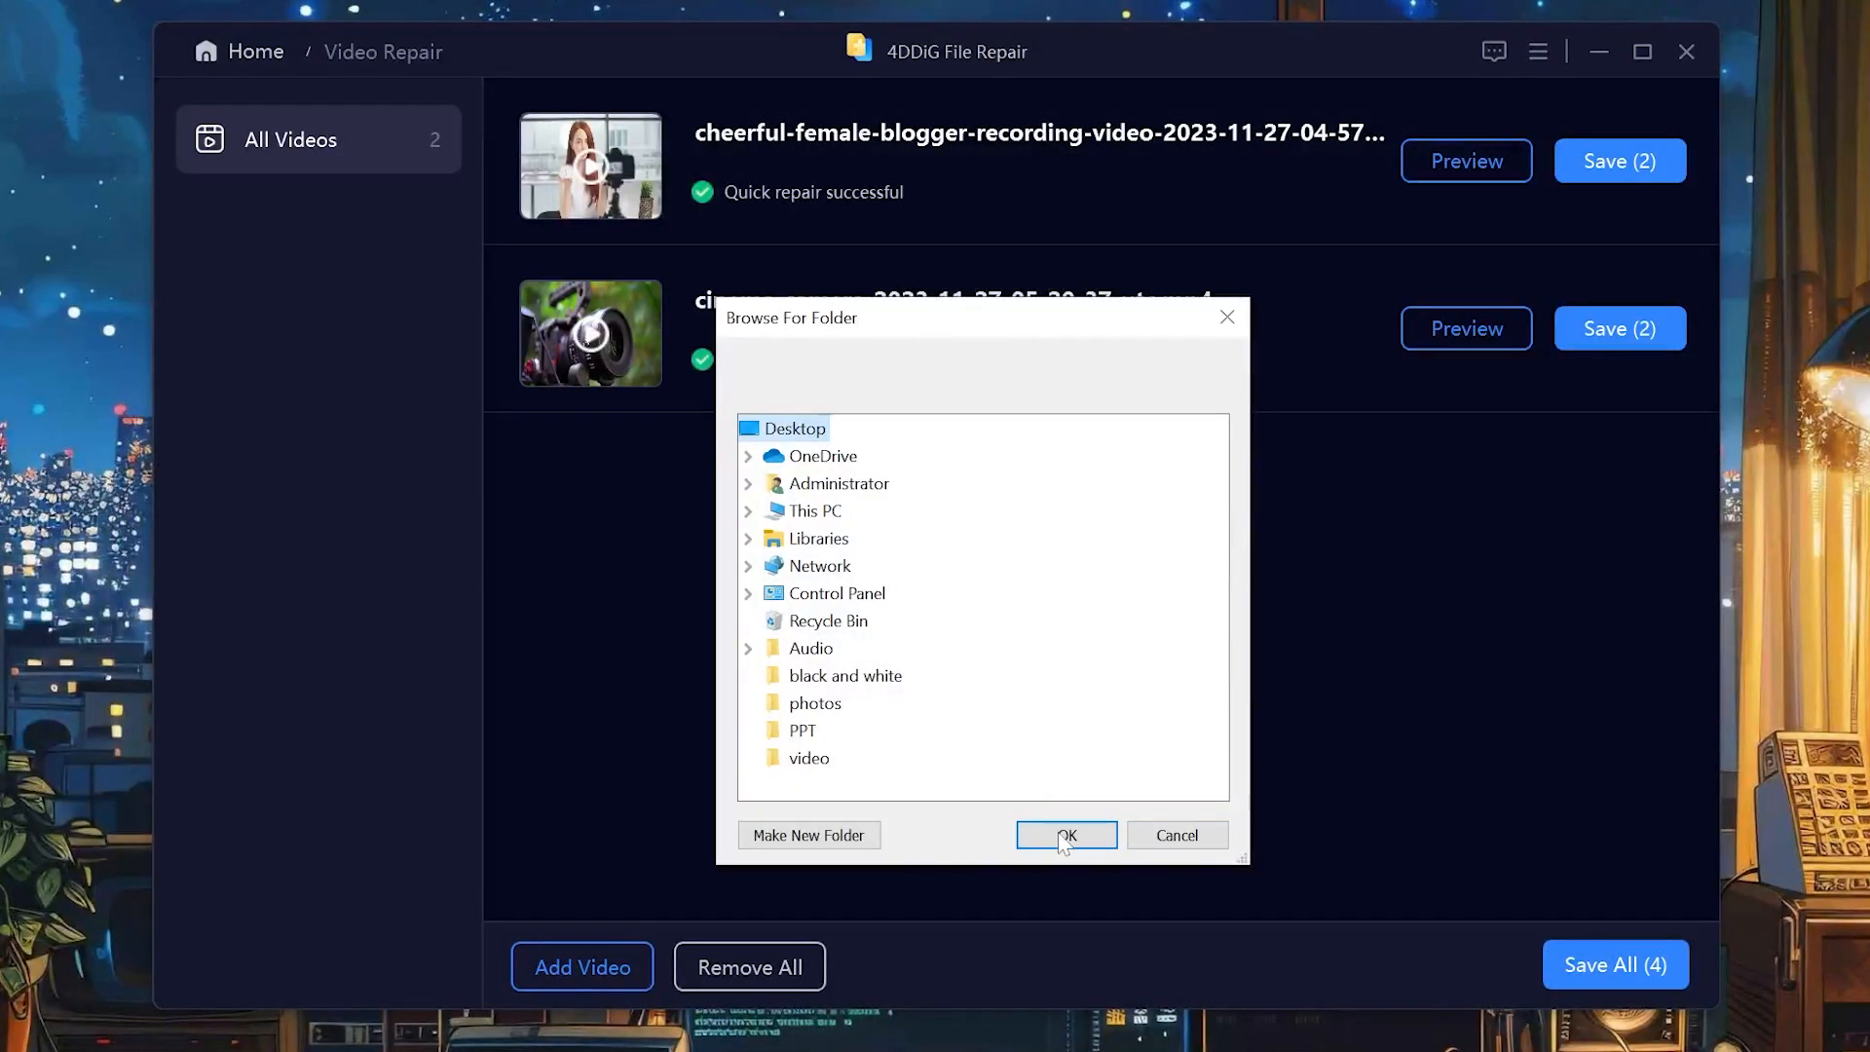
{"action": "left_click", "coordinate": [1065, 834]}
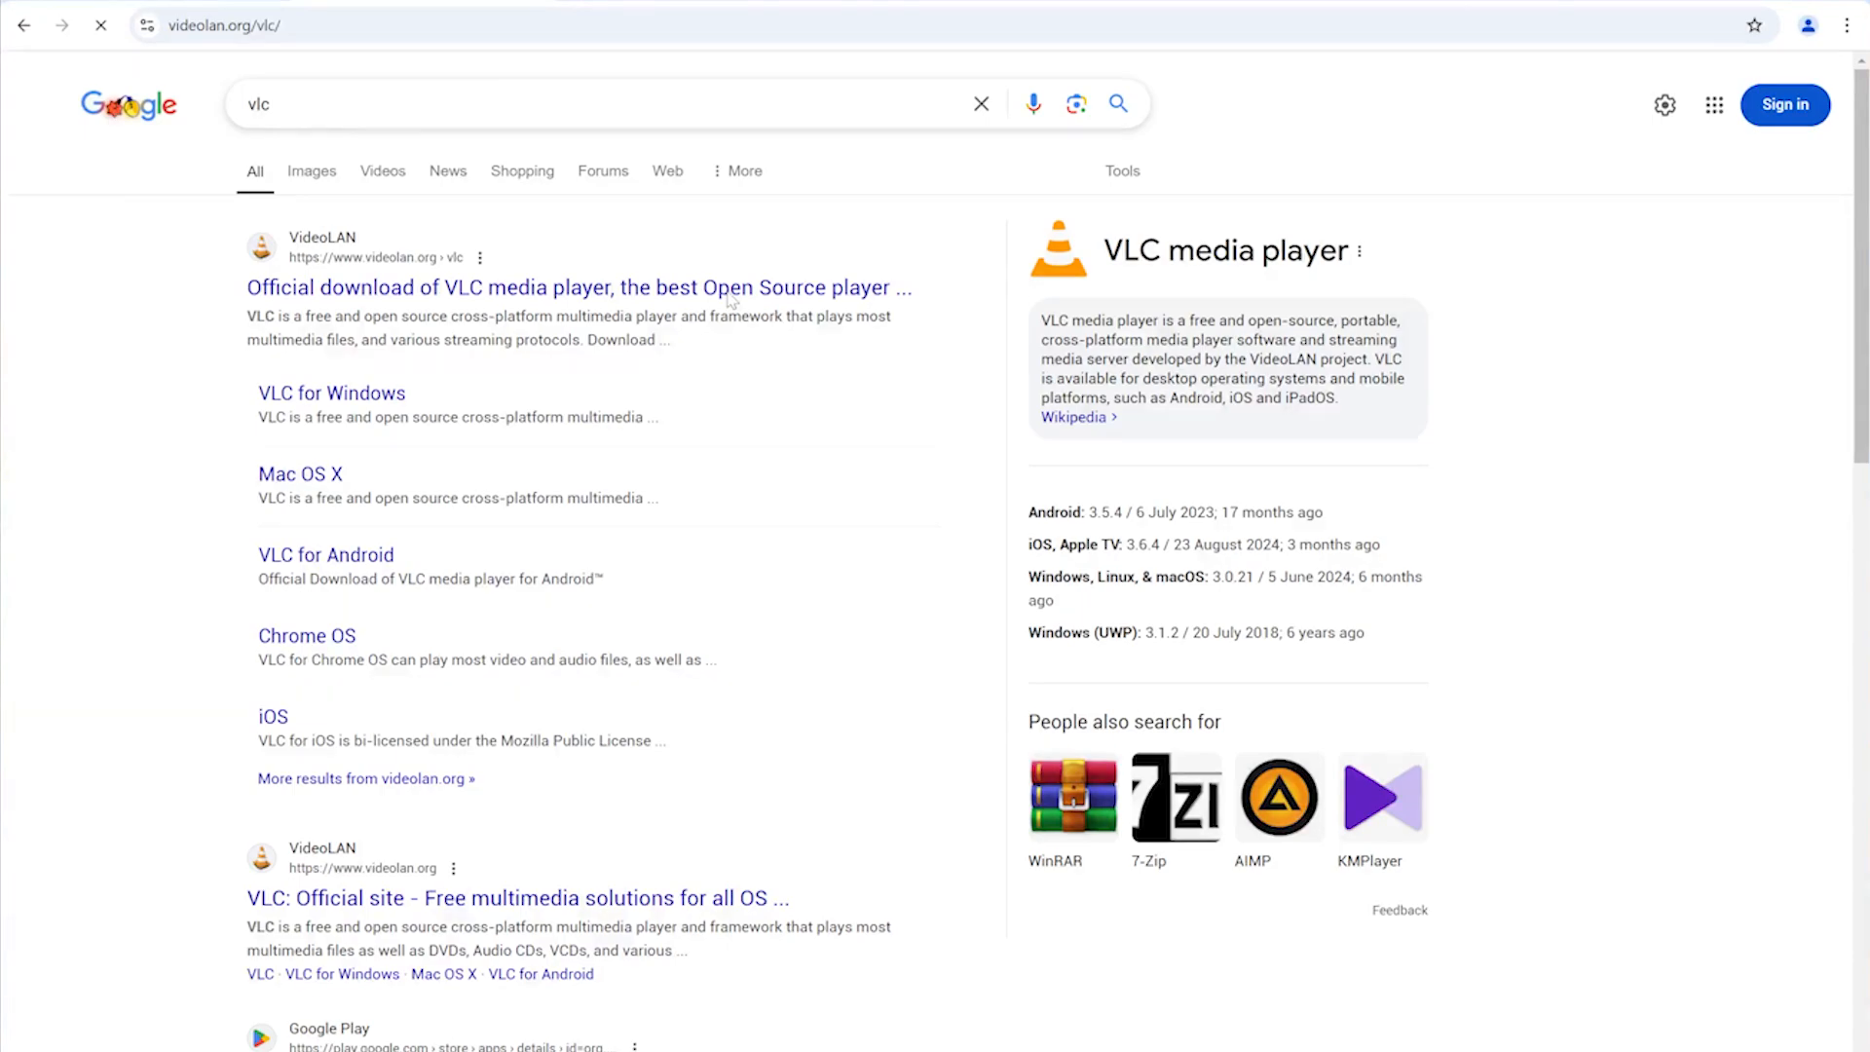
{"action": "left_click", "coordinate": [577, 287]}
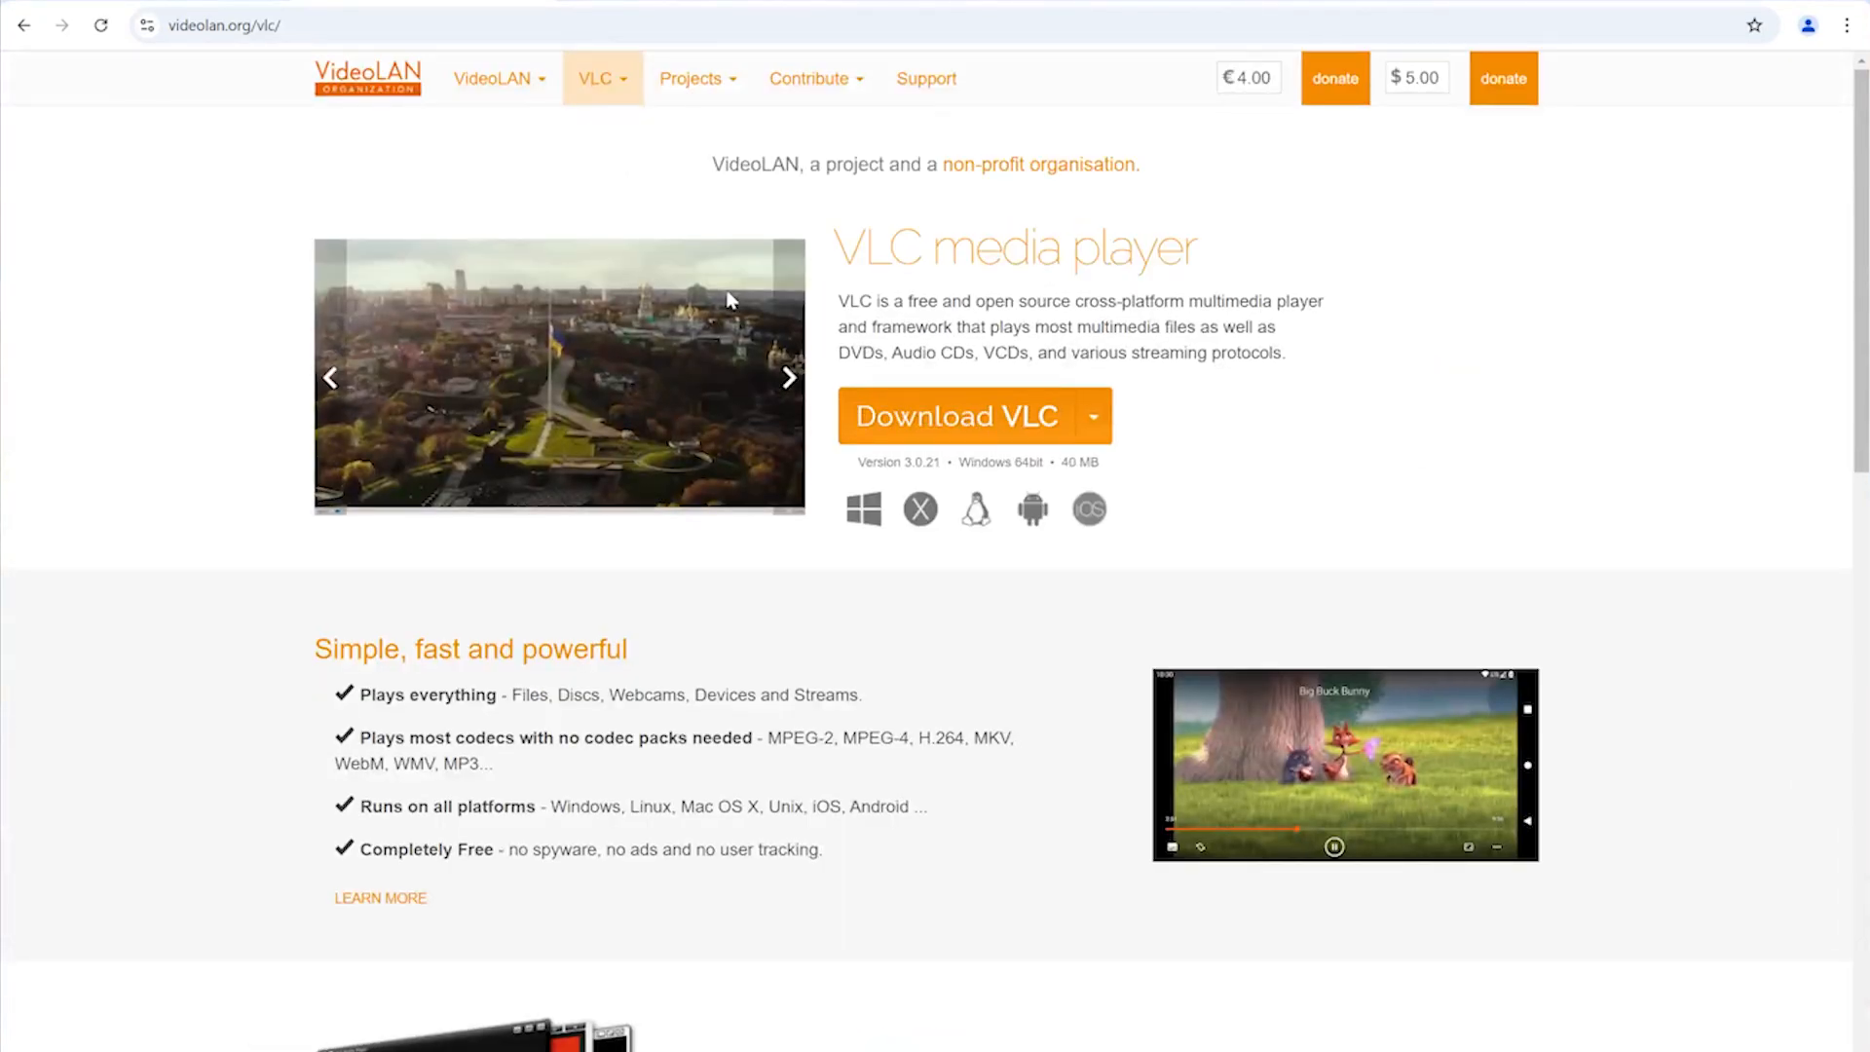
{"action": "mouse_move", "coordinate": [856, 774]}
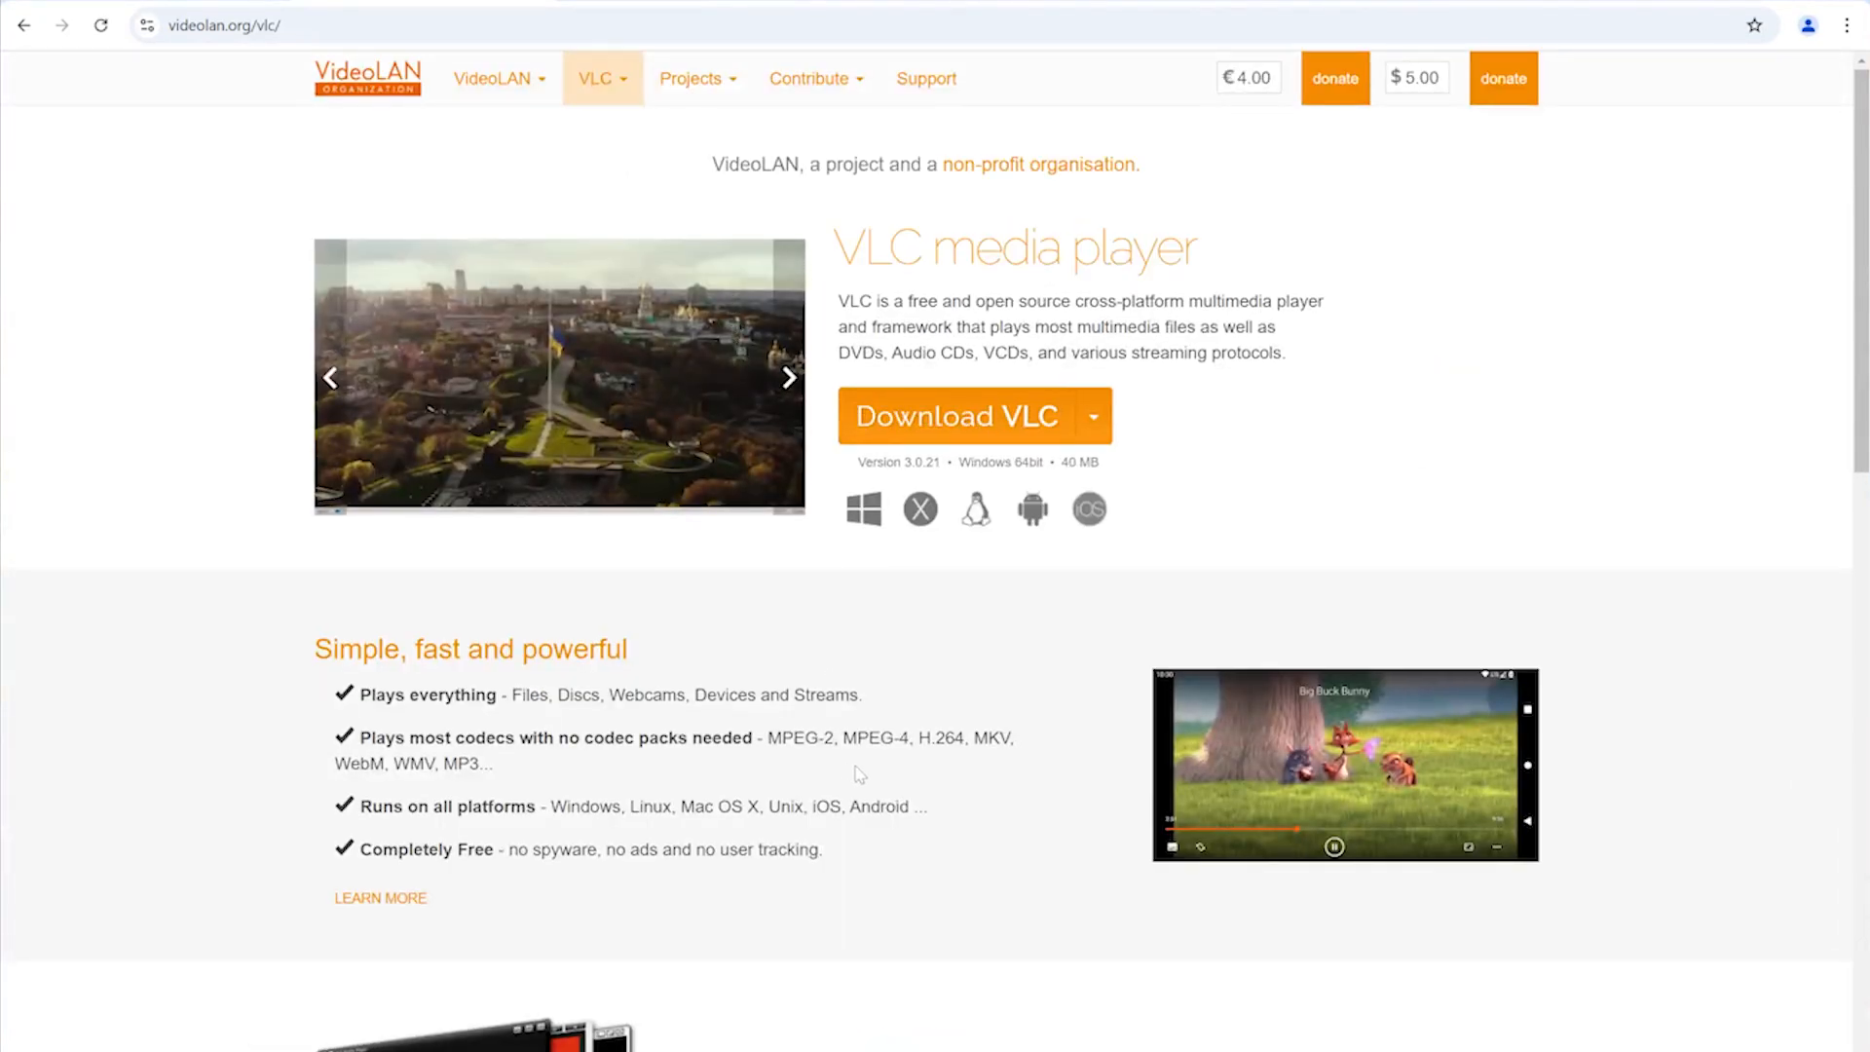
{"action": "scroll", "scroll_direction": "down", "scroll_amount": 3}
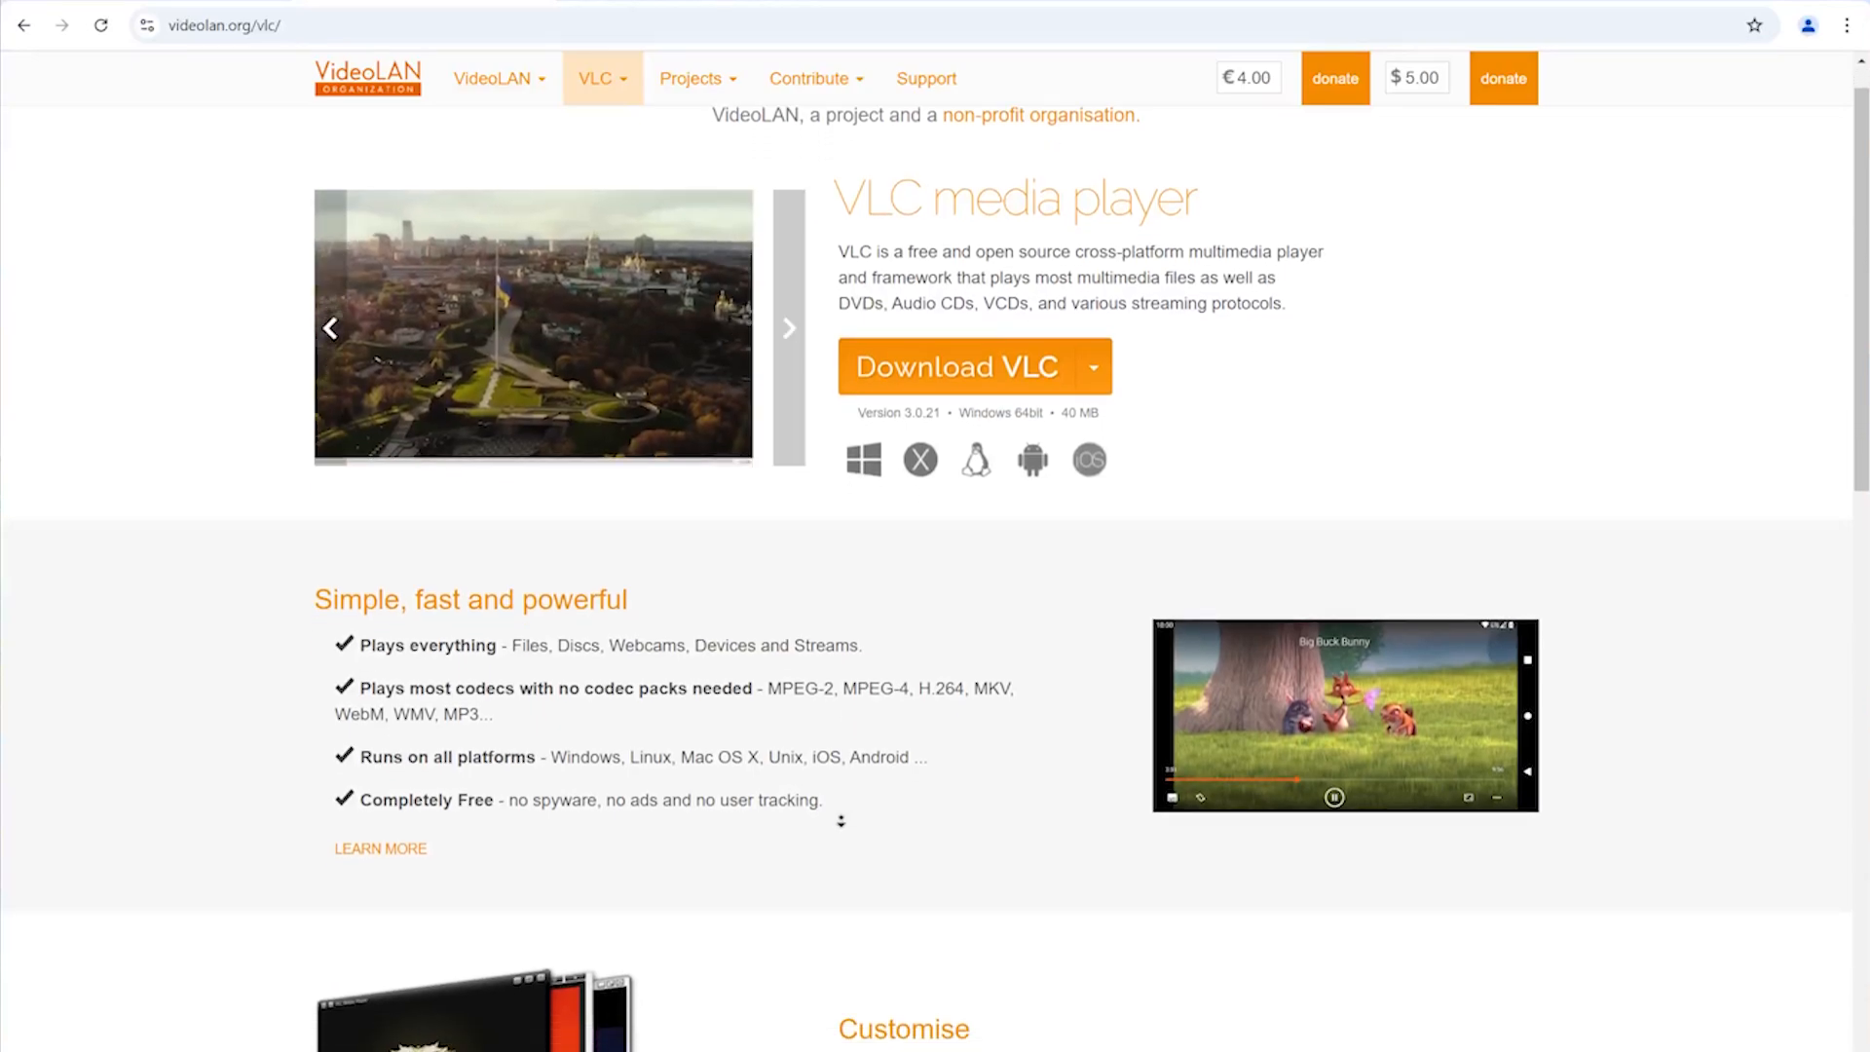
{"action": "scroll", "scroll_direction": "down", "scroll_amount": 3}
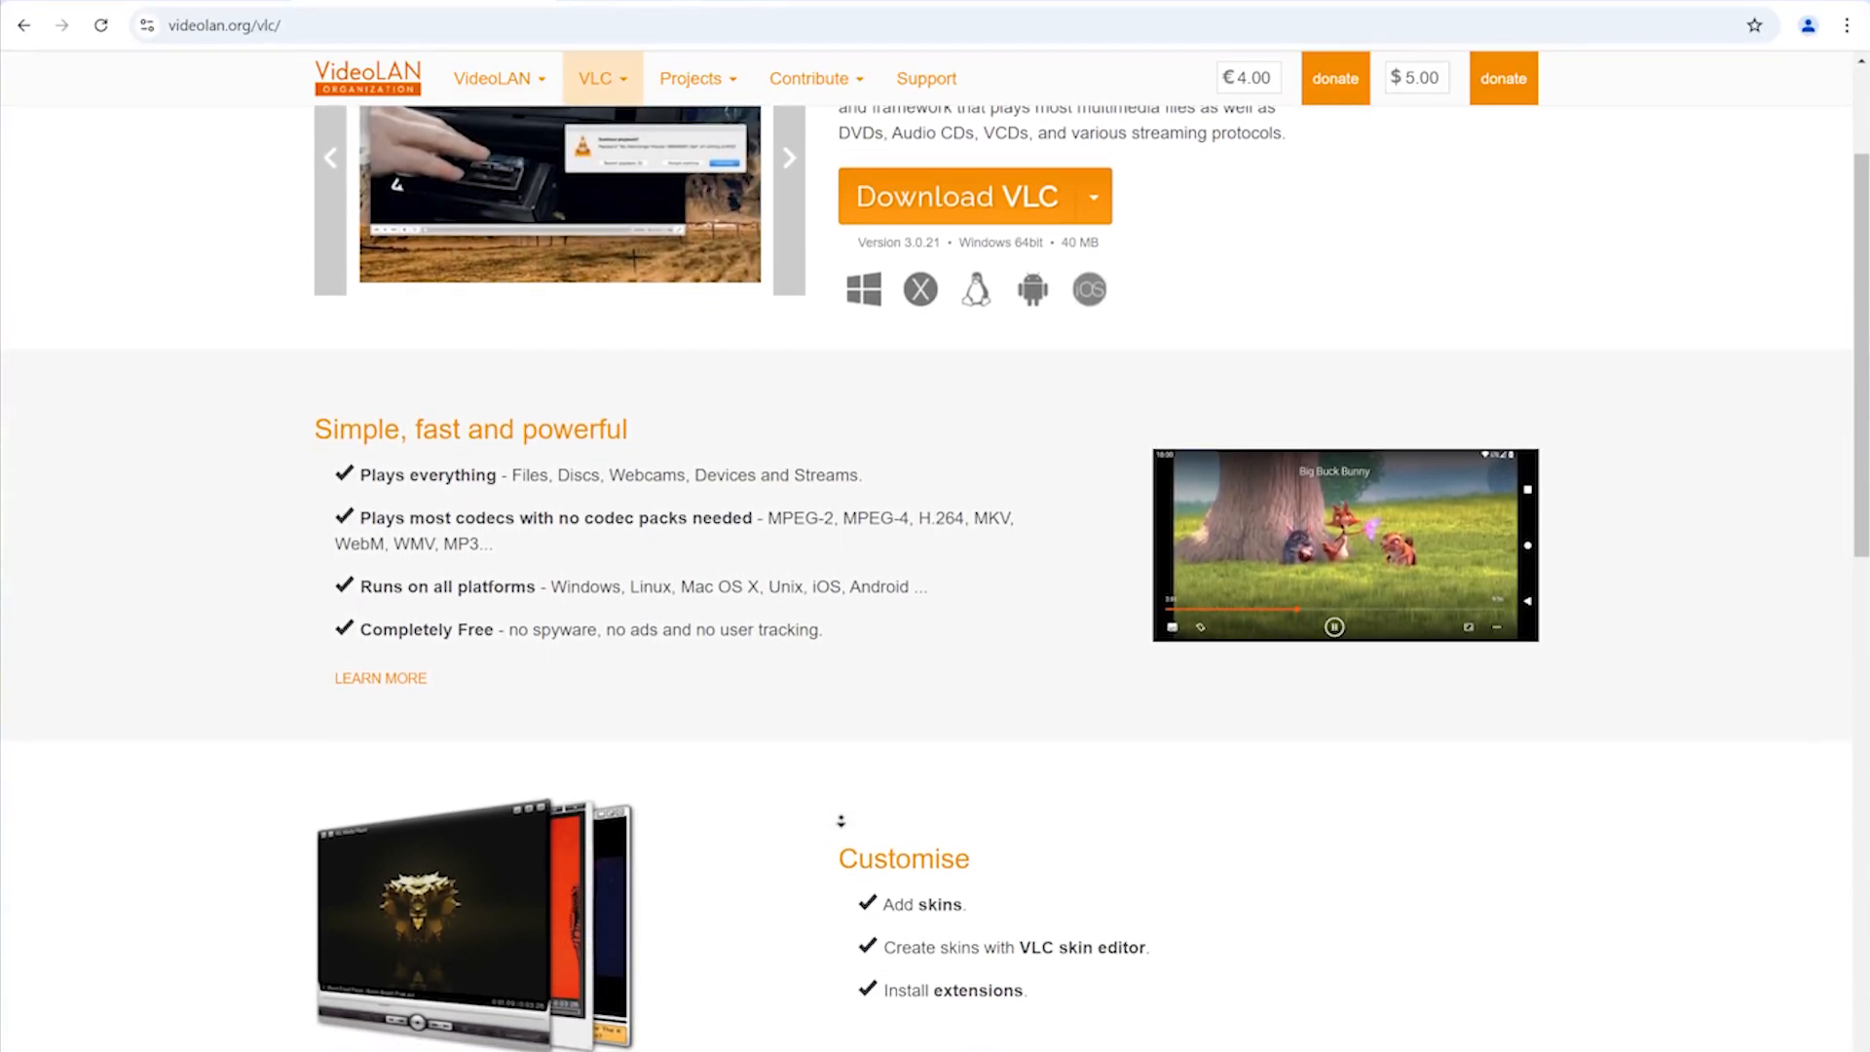
{"action": "scroll", "scroll_direction": "down", "scroll_amount": 3}
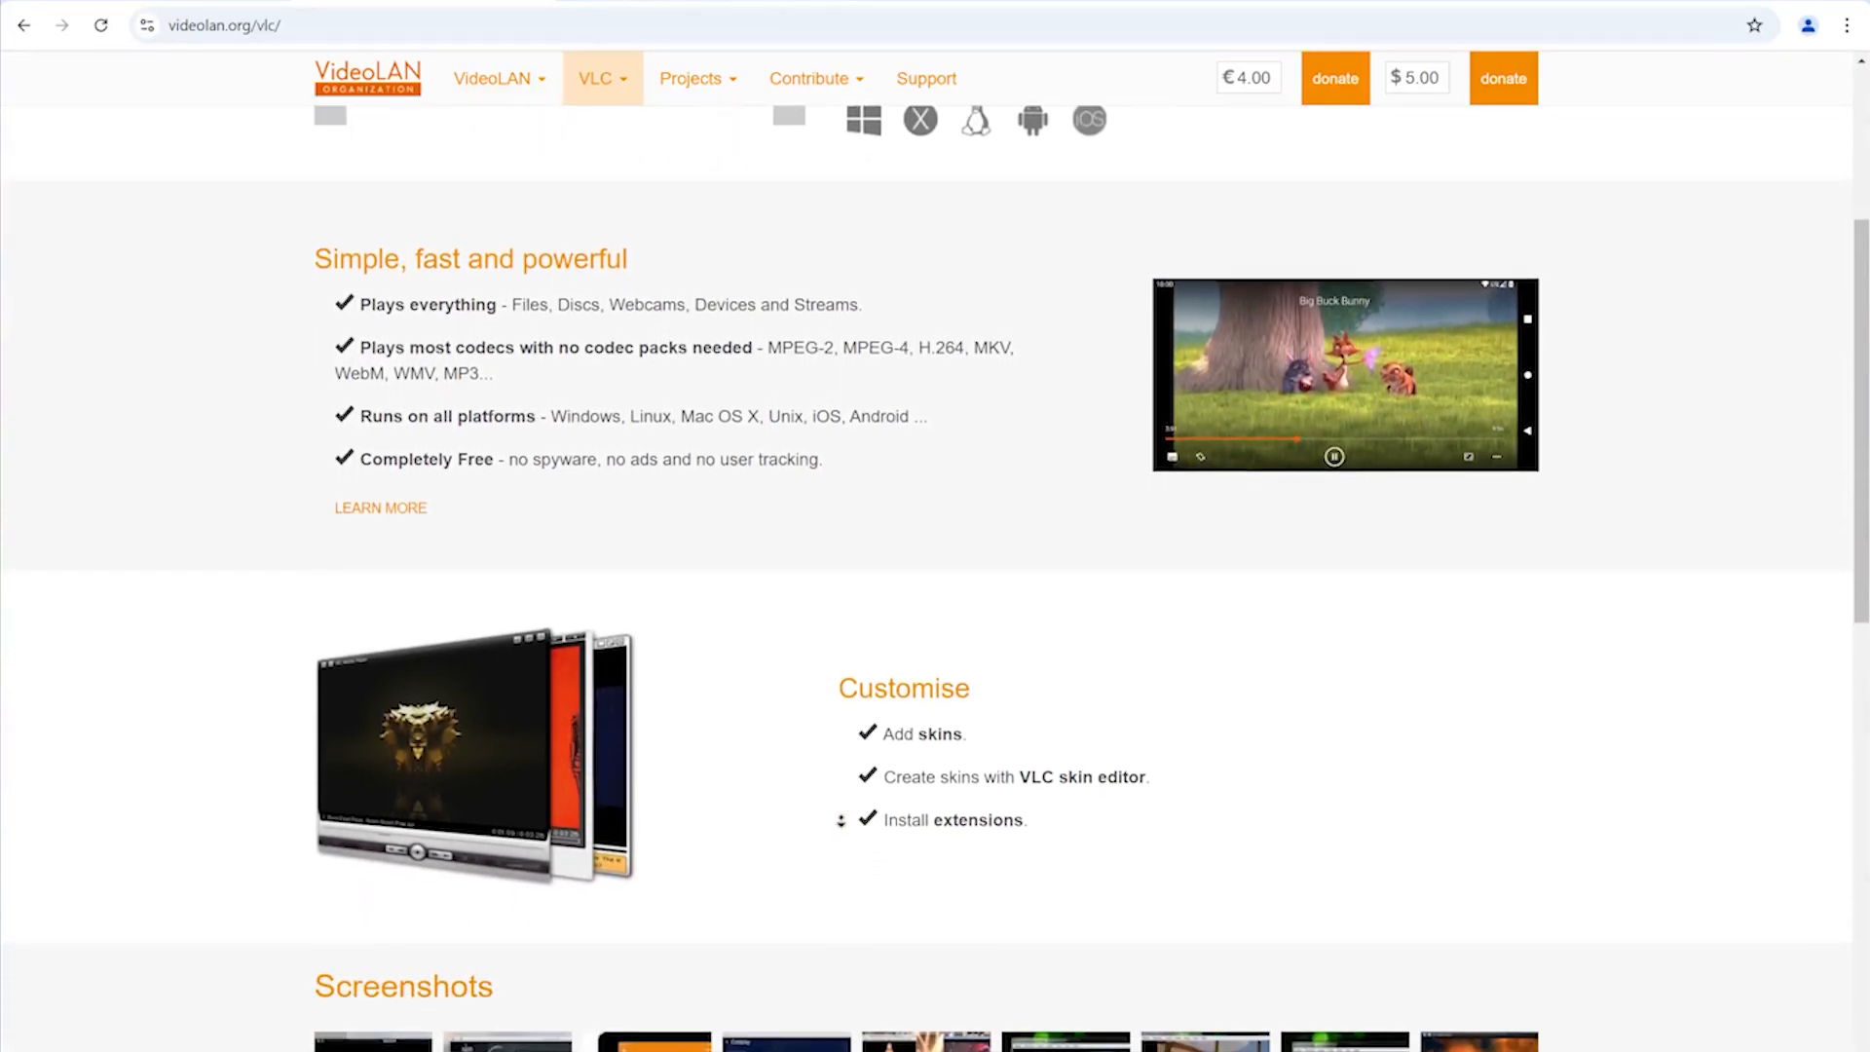
{"action": "scroll", "scroll_direction": "down", "scroll_amount": 3}
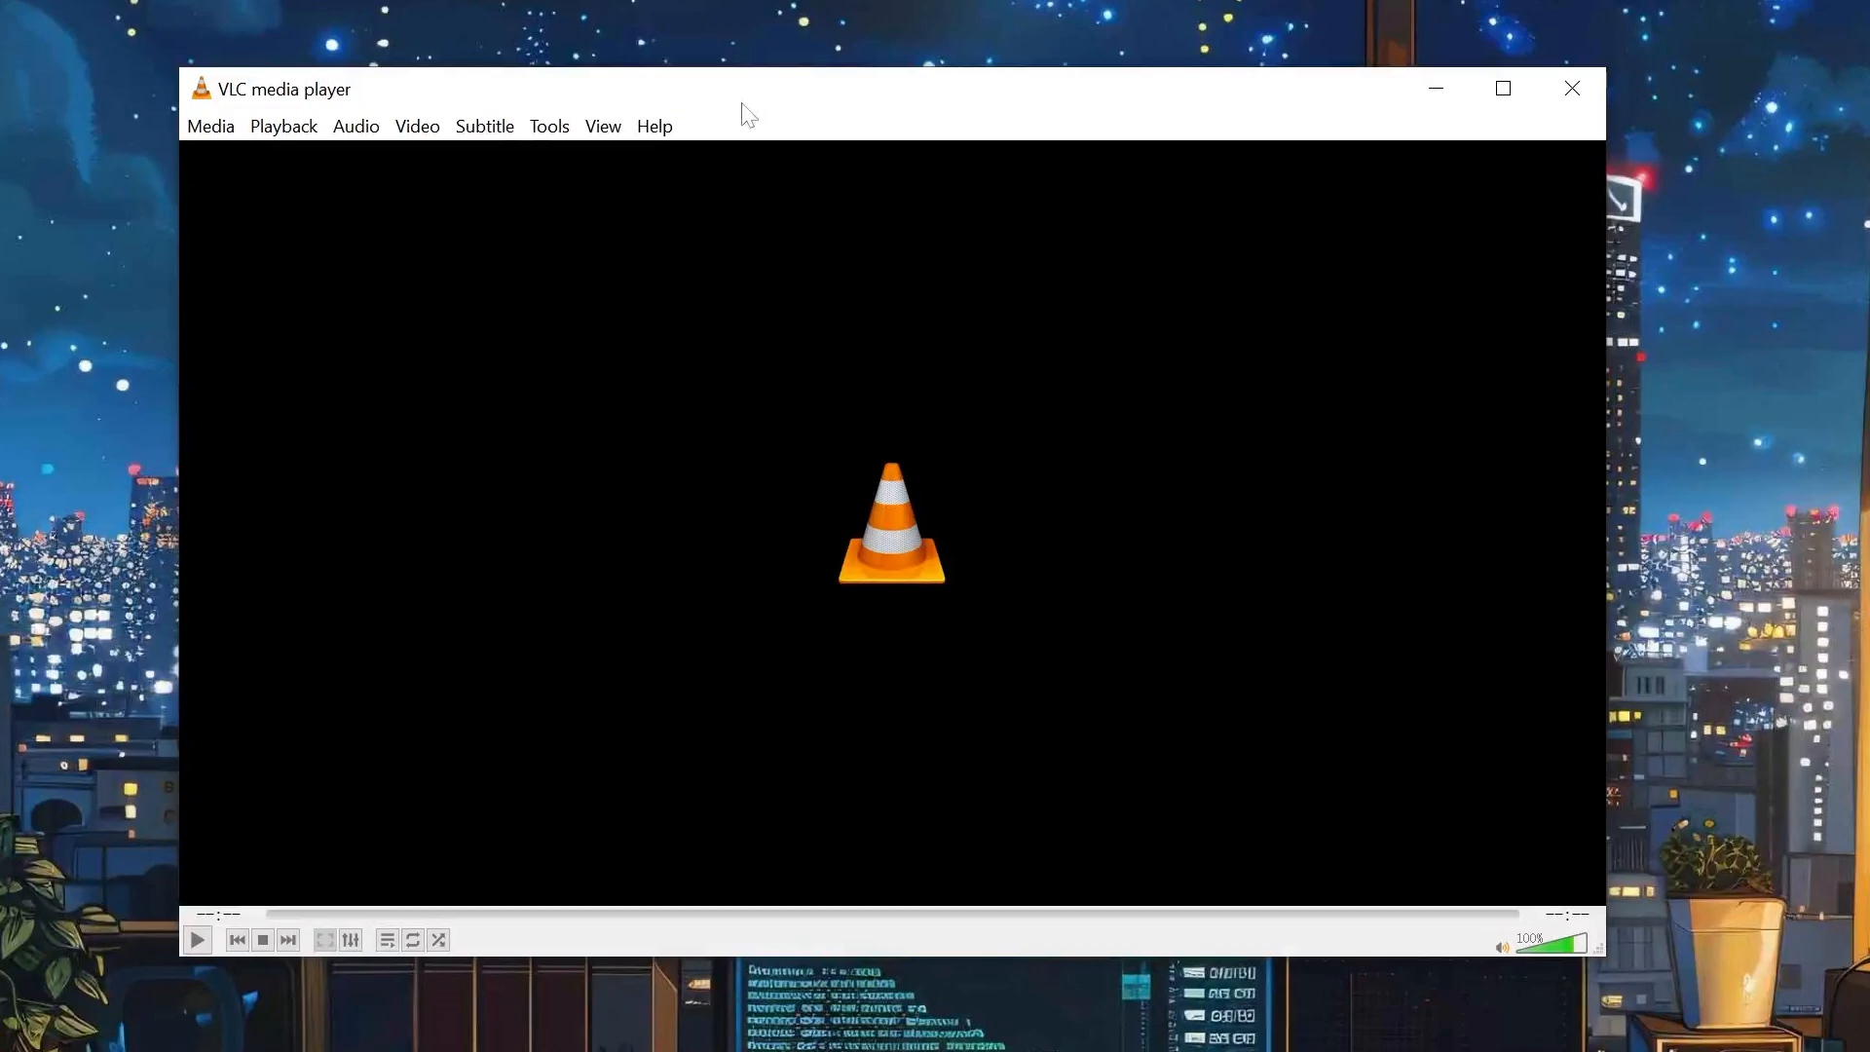
Step: Load cheerful-female-blogger-recording-video-.mp4 via Media > Convert / Save and show conversion settings
{"action": "left_click", "coordinate": [211, 125]}
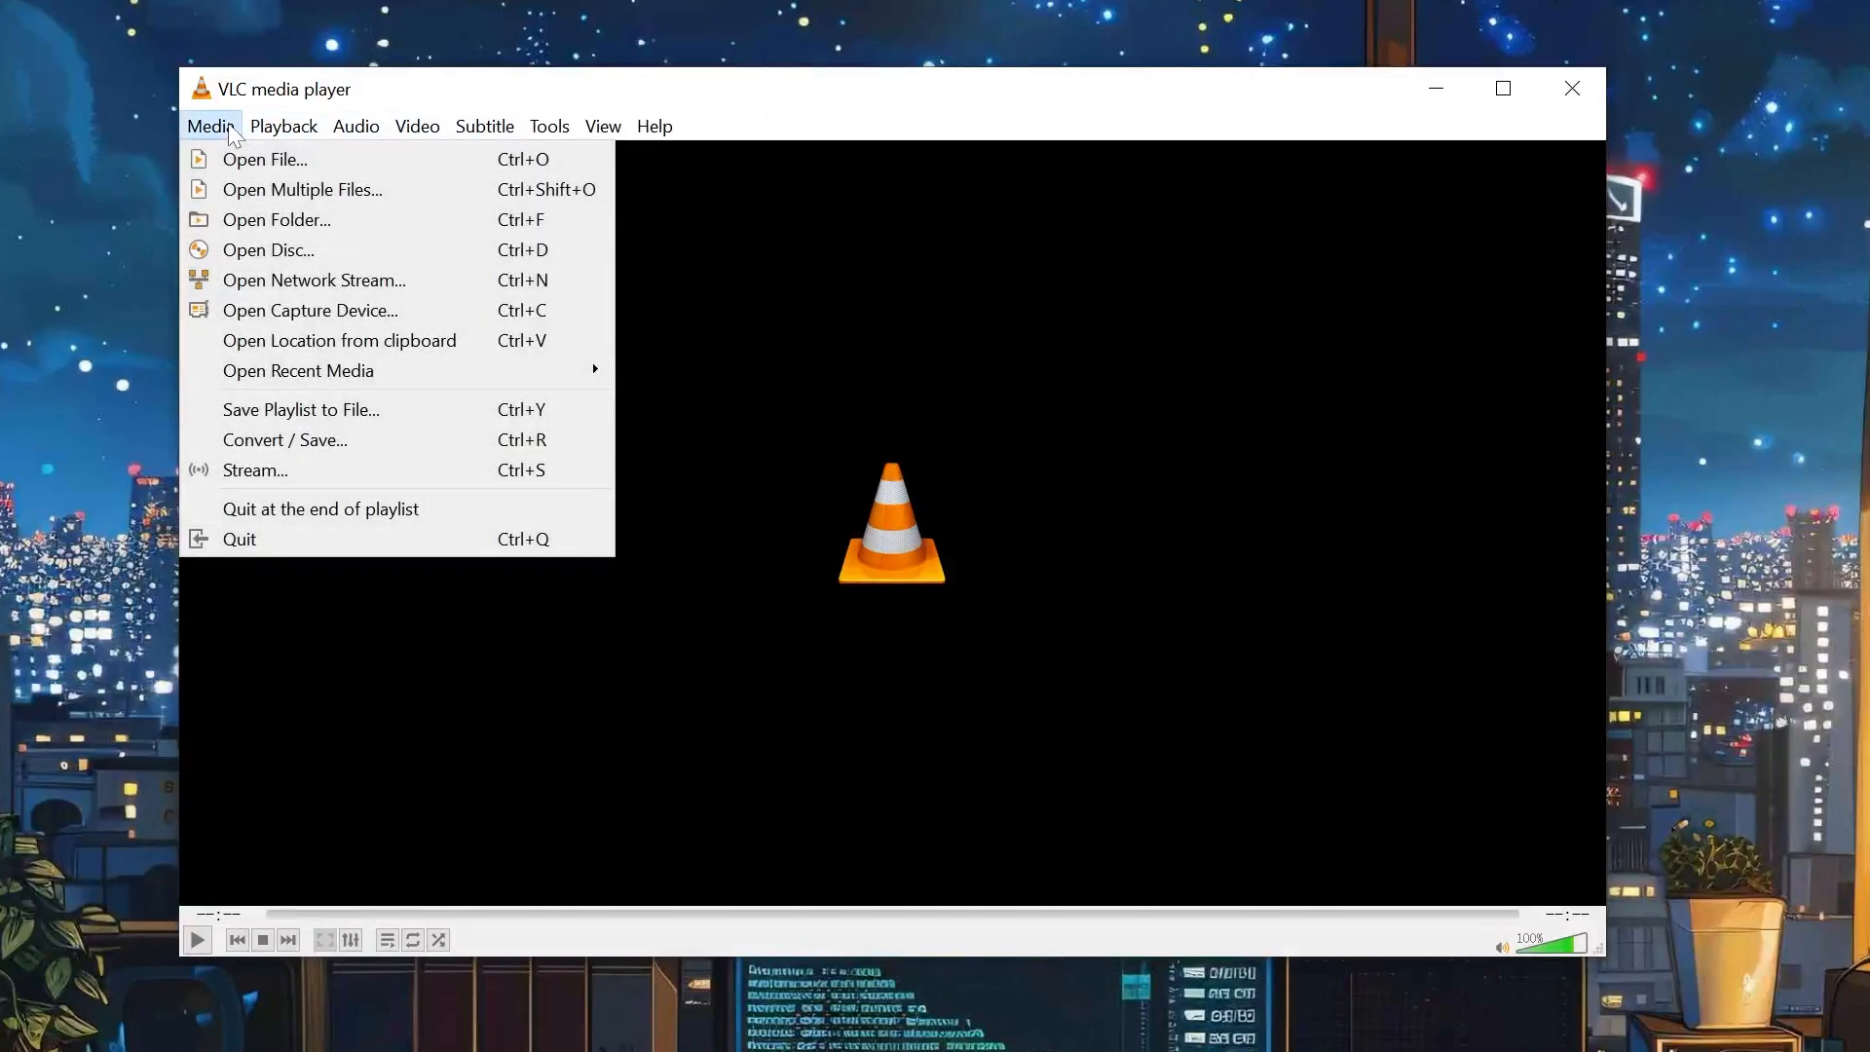
{"action": "left_click", "coordinate": [263, 159]}
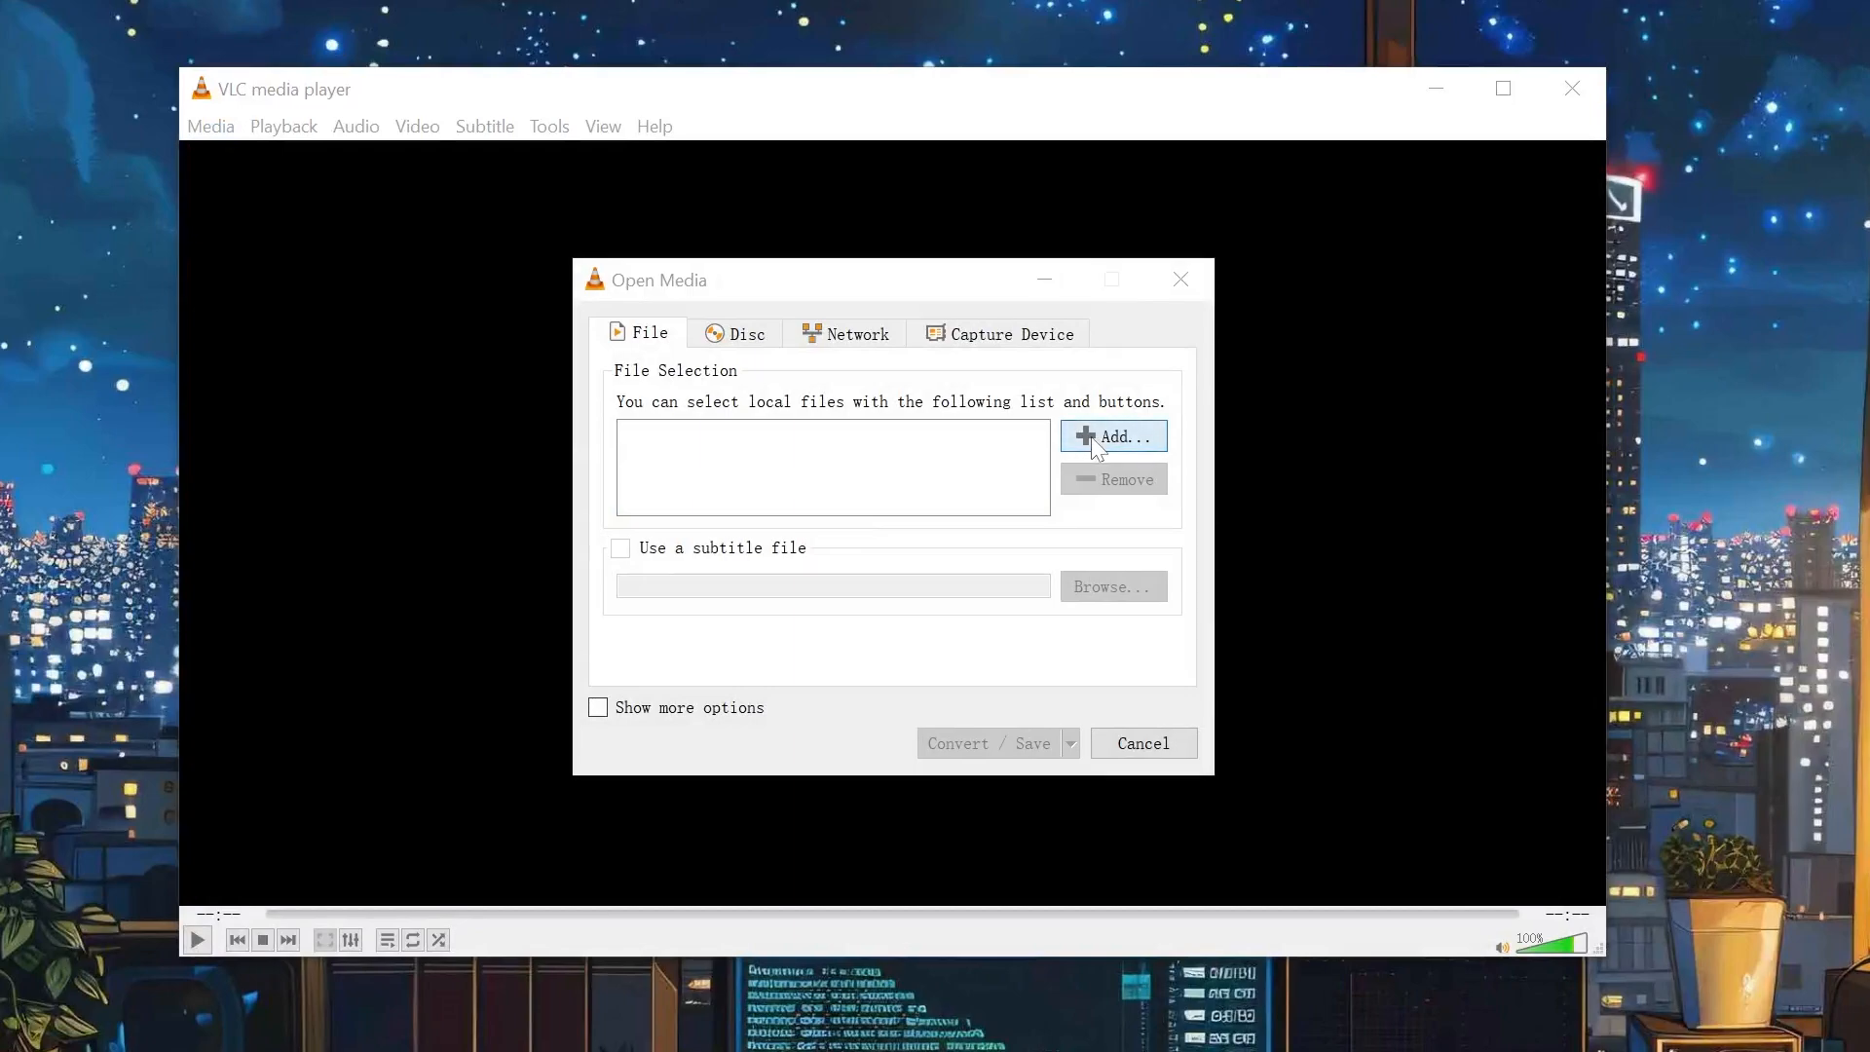
{"action": "left_click", "coordinate": [1112, 435]}
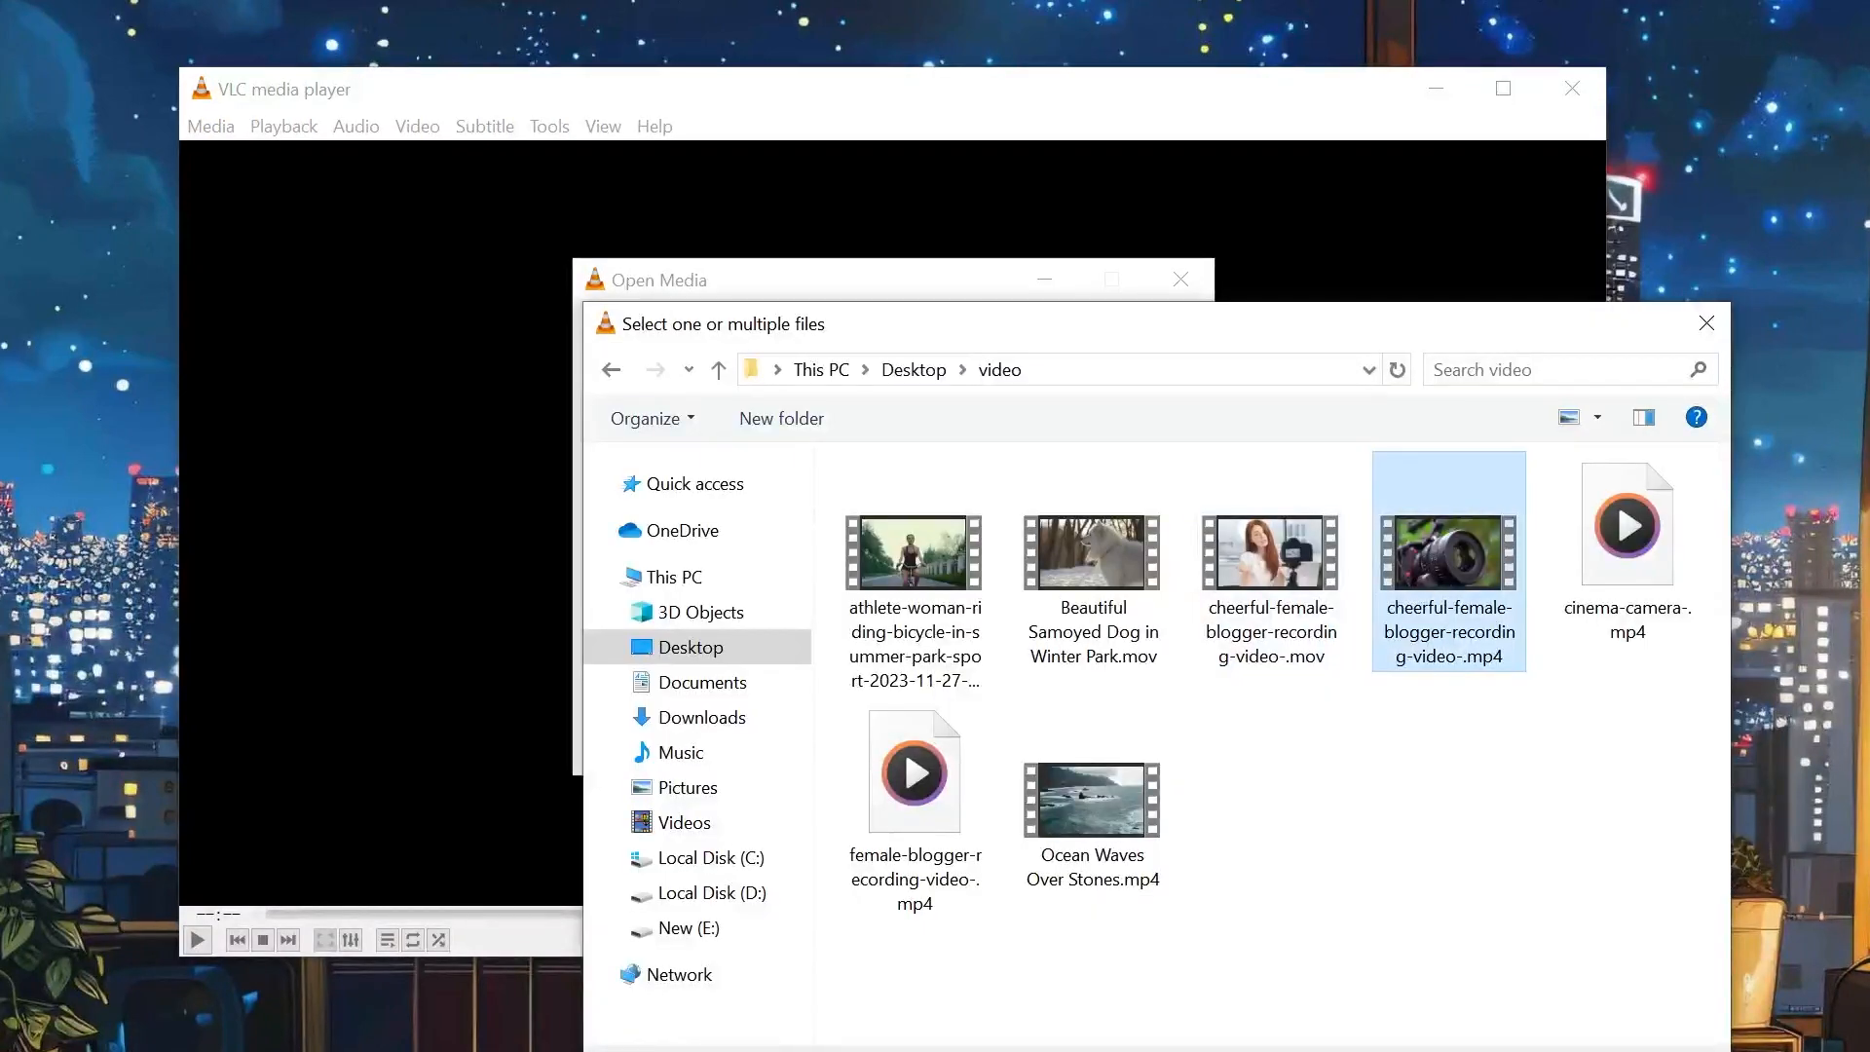
{"action": "double_click", "coordinate": [1448, 559]}
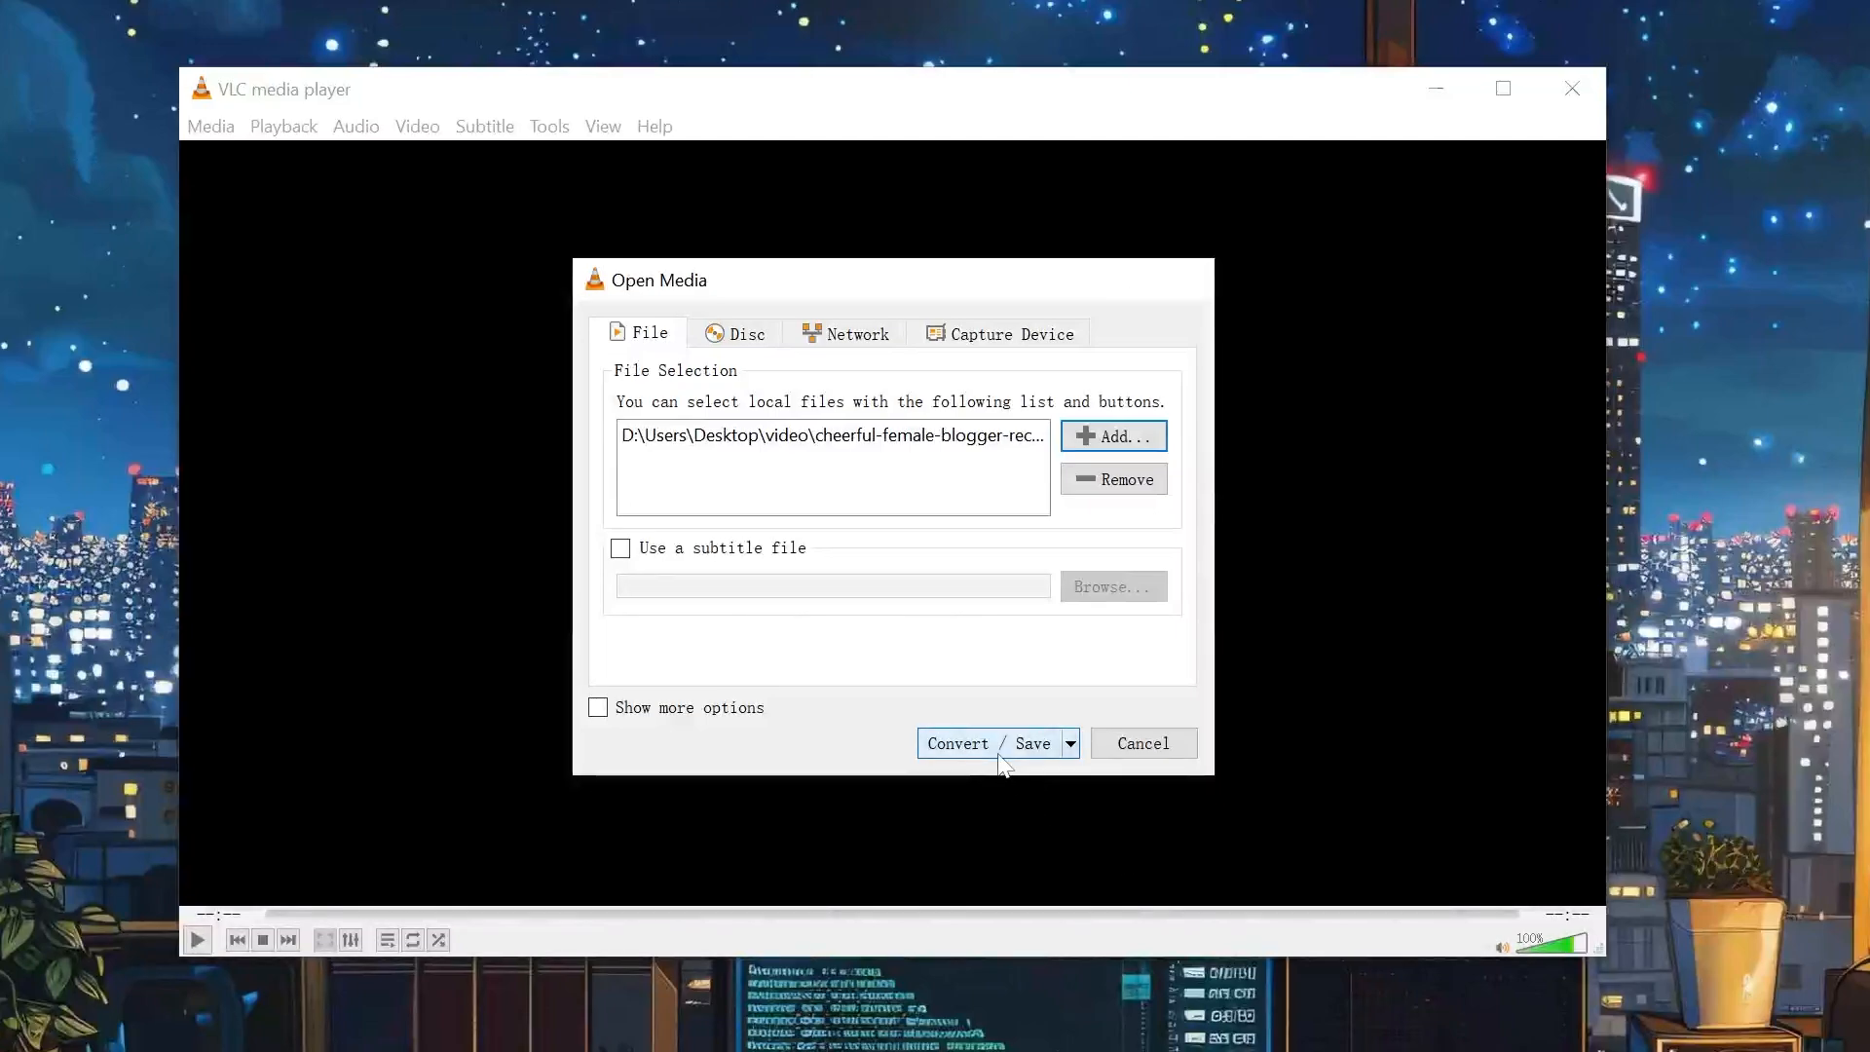
{"action": "left_click", "coordinate": [957, 743]}
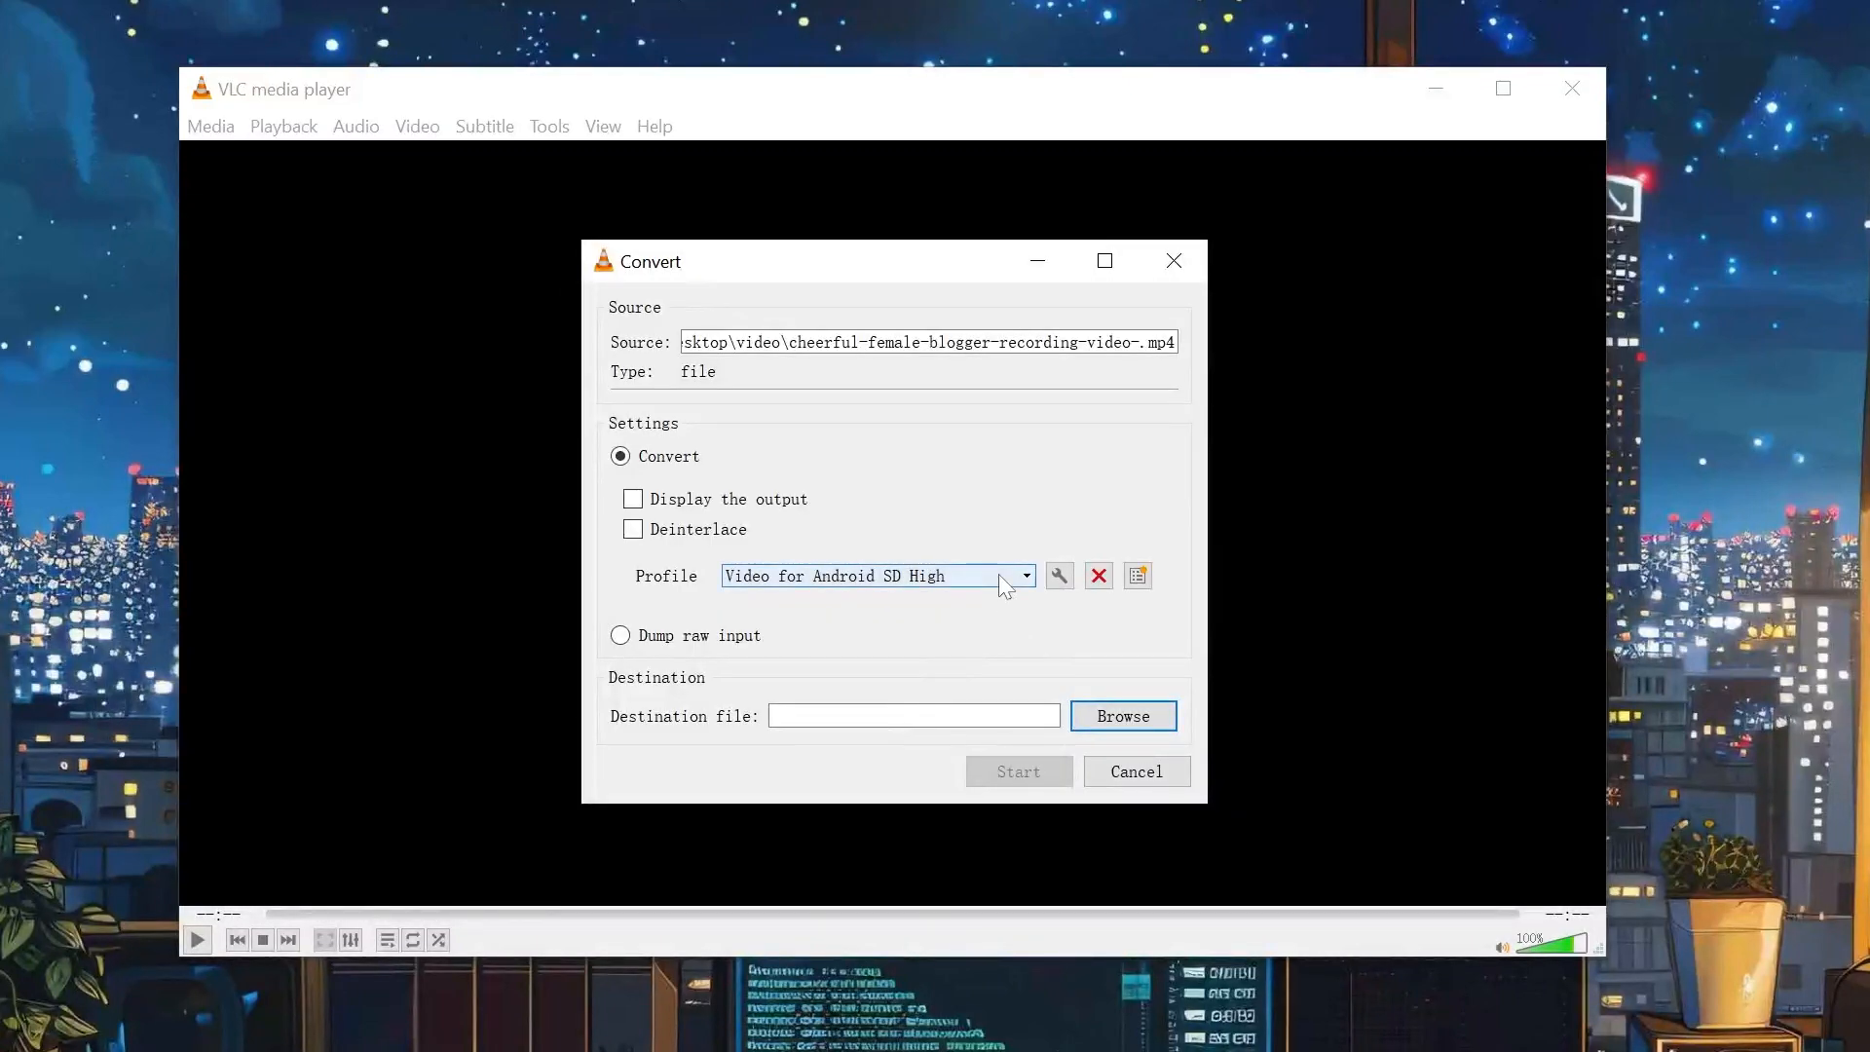
Step: Edit the Video - H.264 + MP3 (MP4) profile to AVI encapsulation, then start converting
{"action": "left_click", "coordinate": [1022, 574]}
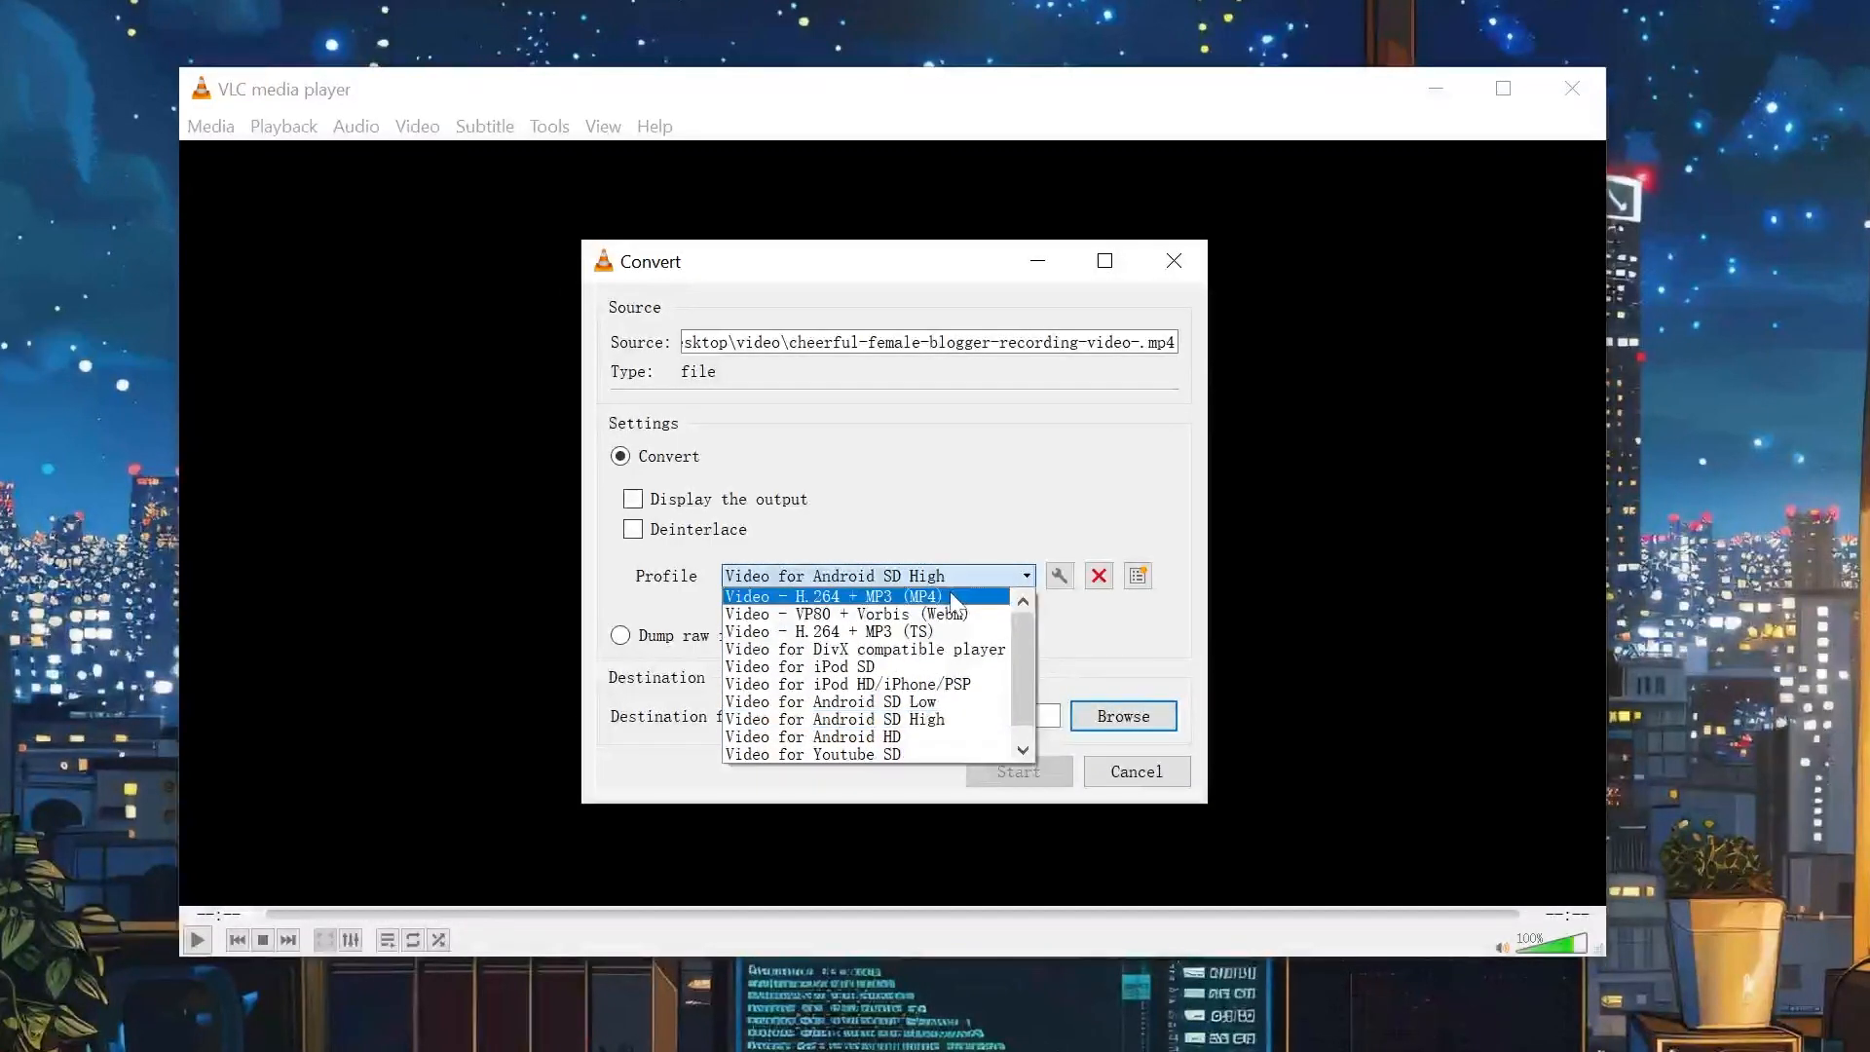
{"action": "left_click", "coordinate": [839, 595]}
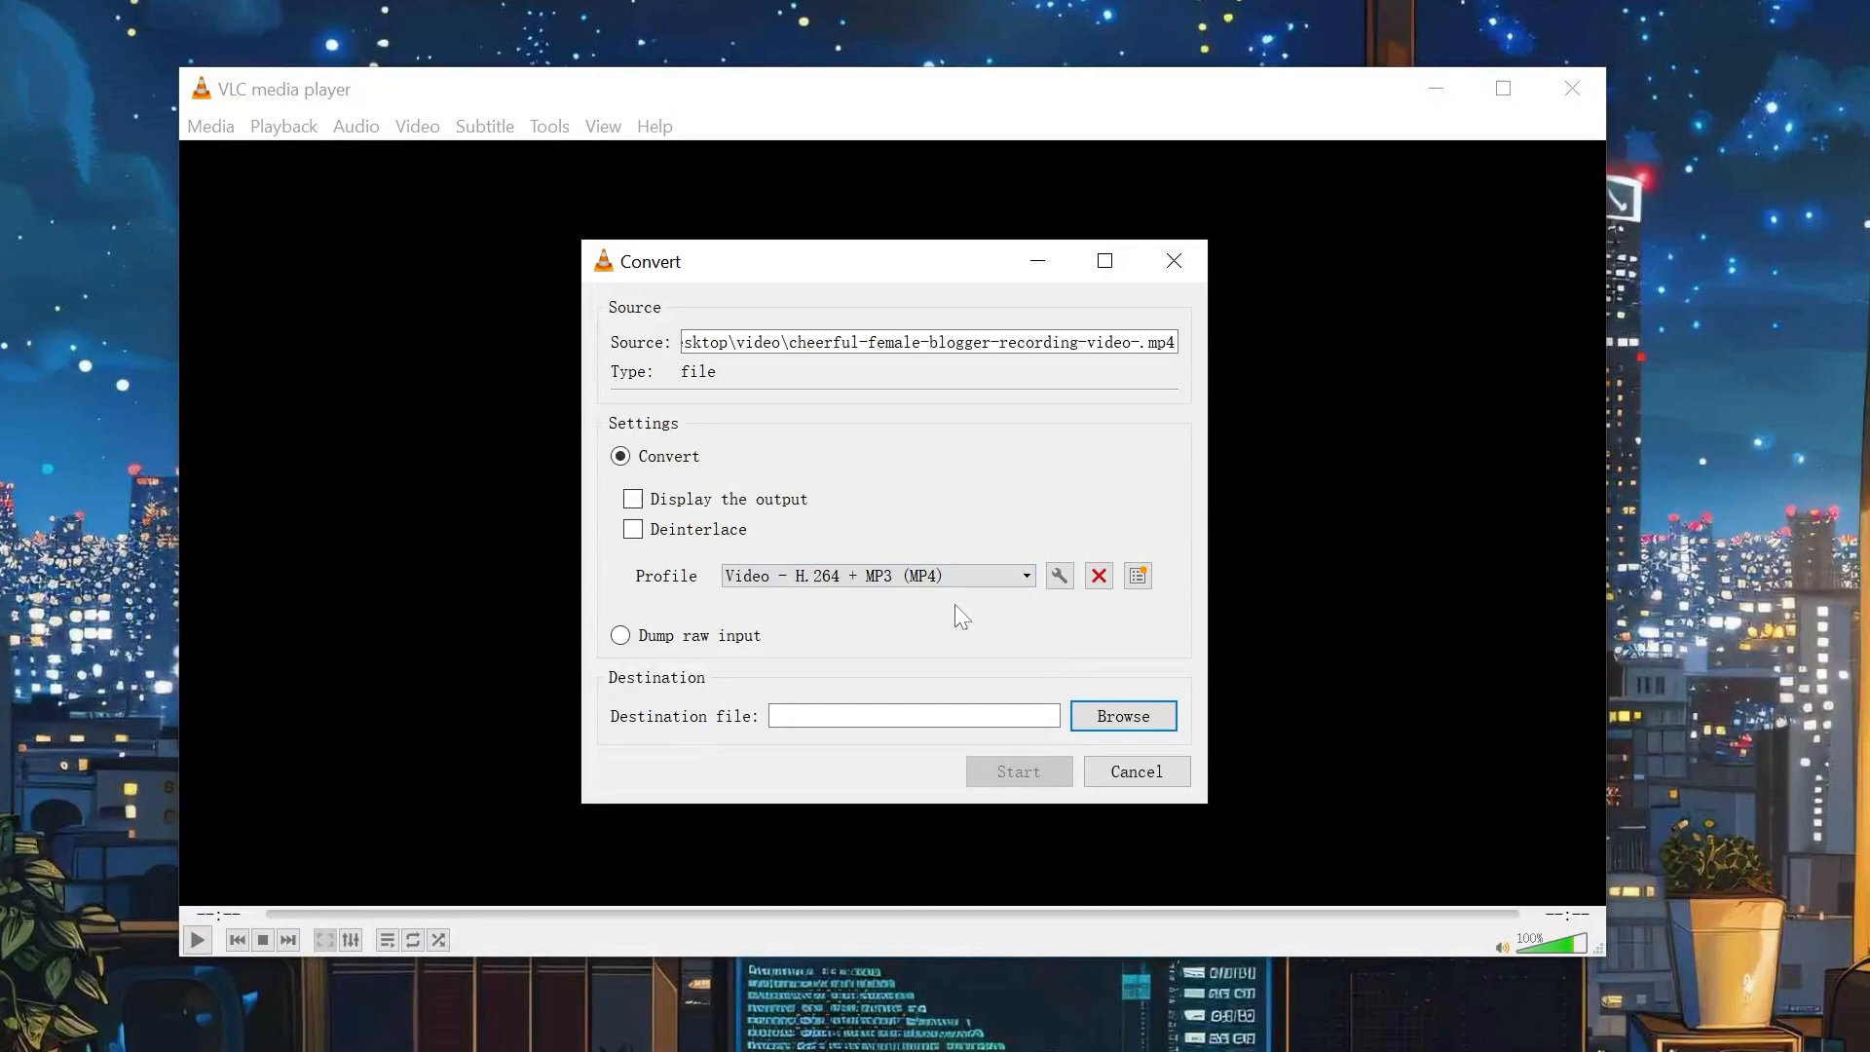
{"action": "left_click", "coordinate": [1056, 574]}
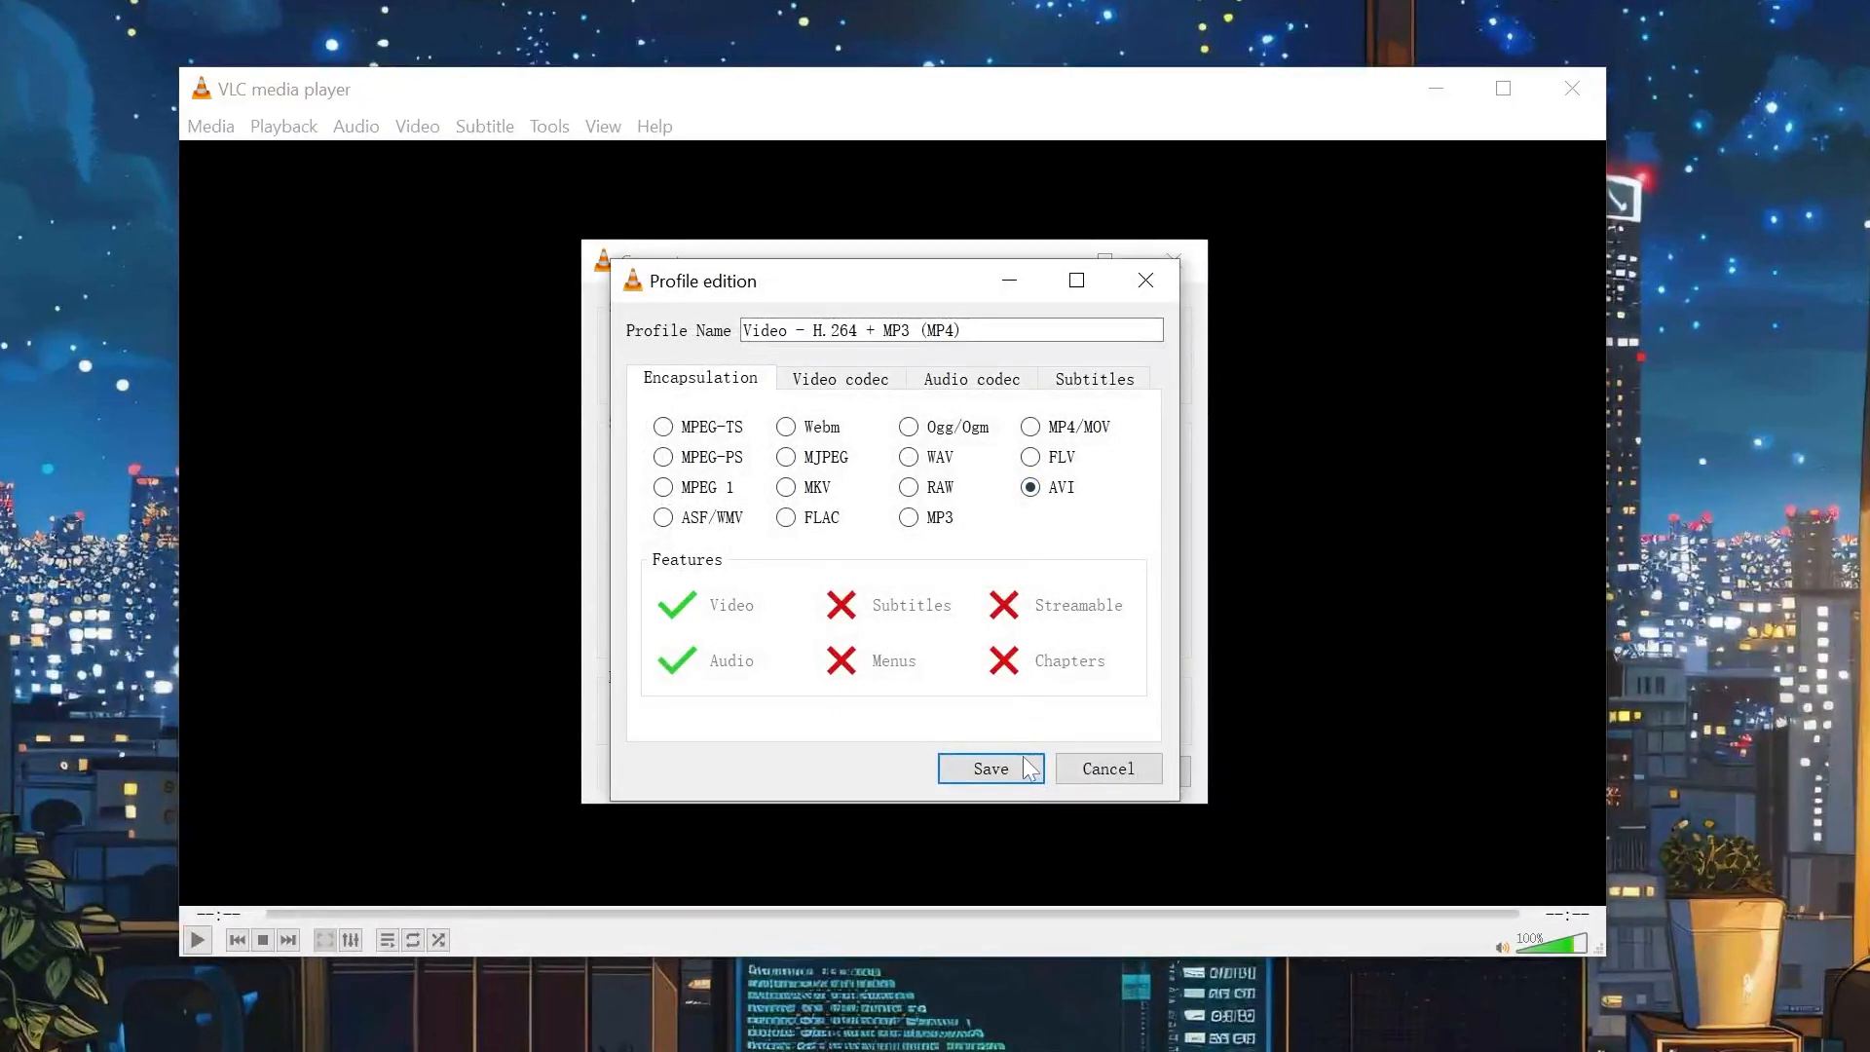
{"action": "left_click", "coordinate": [988, 768]}
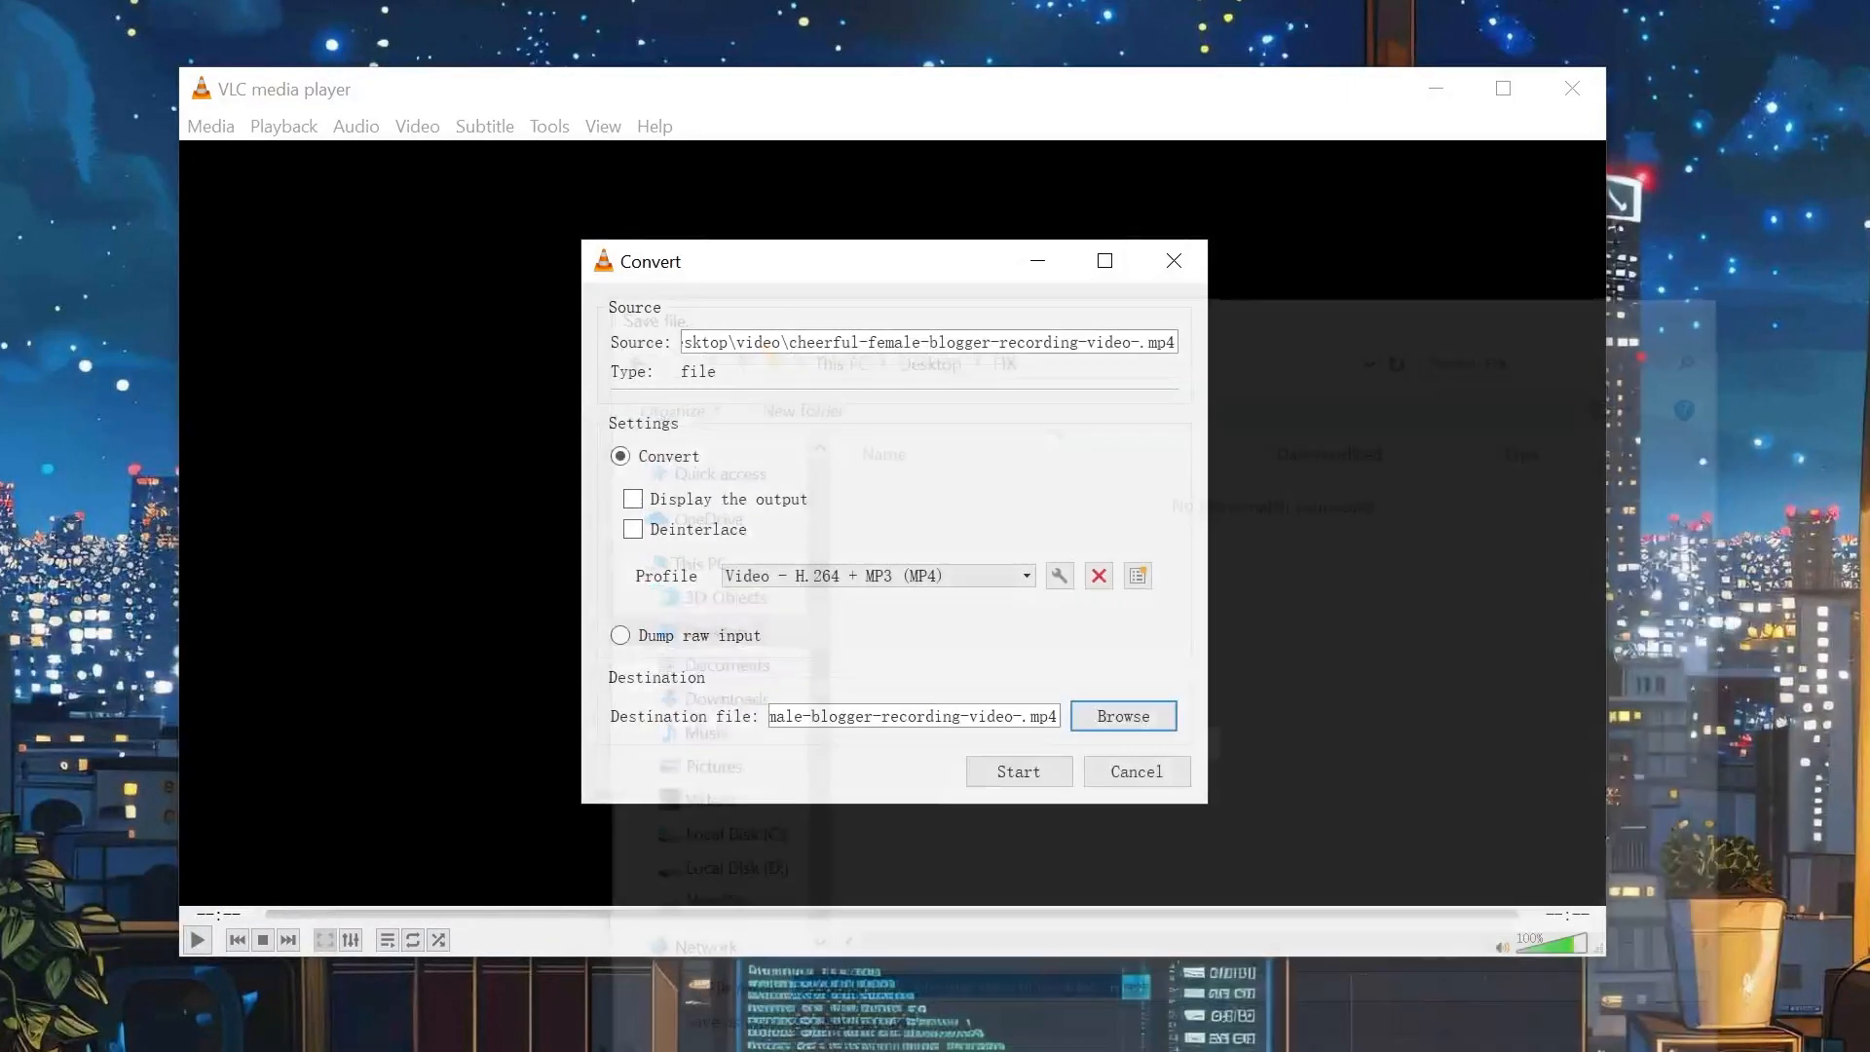
{"action": "left_click", "coordinate": [1016, 770]}
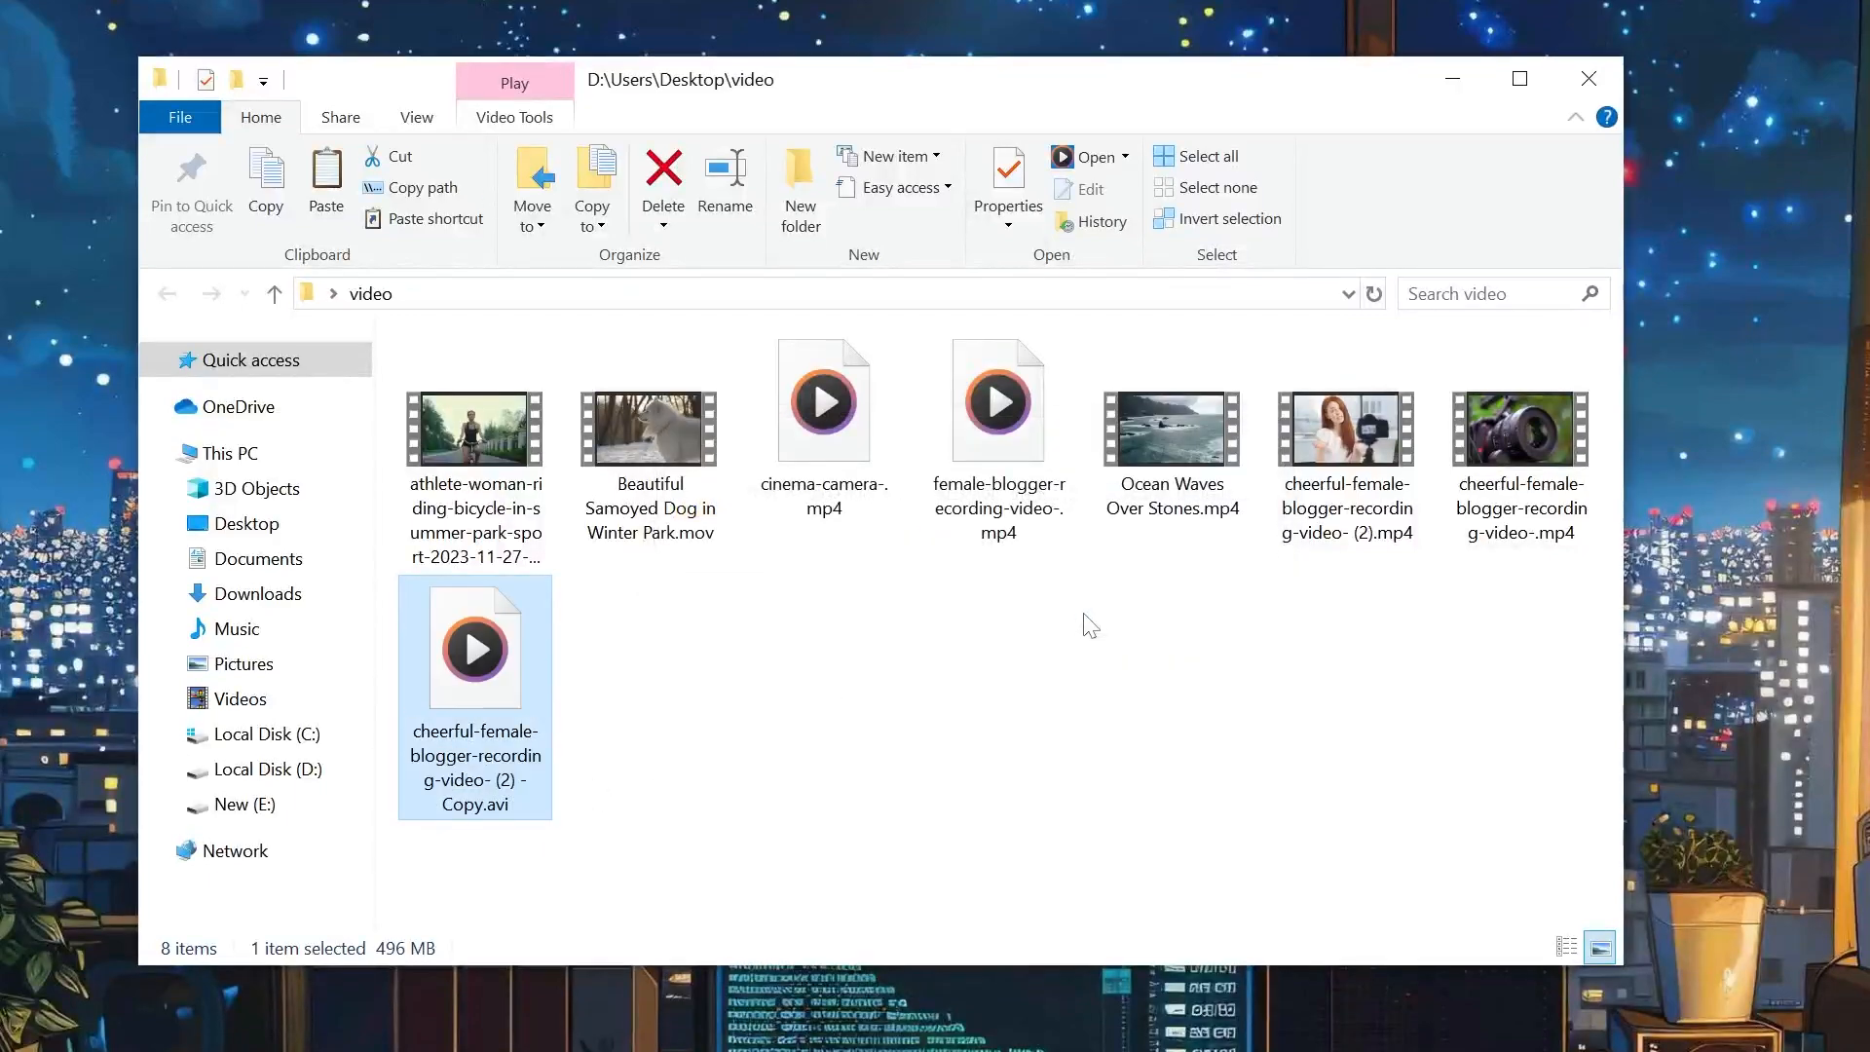
Step: Open cheerful-female-blogger-recording-video- (2) - Copy.avi from the video folder in VLC
{"action": "double_click", "coordinate": [473, 647]}
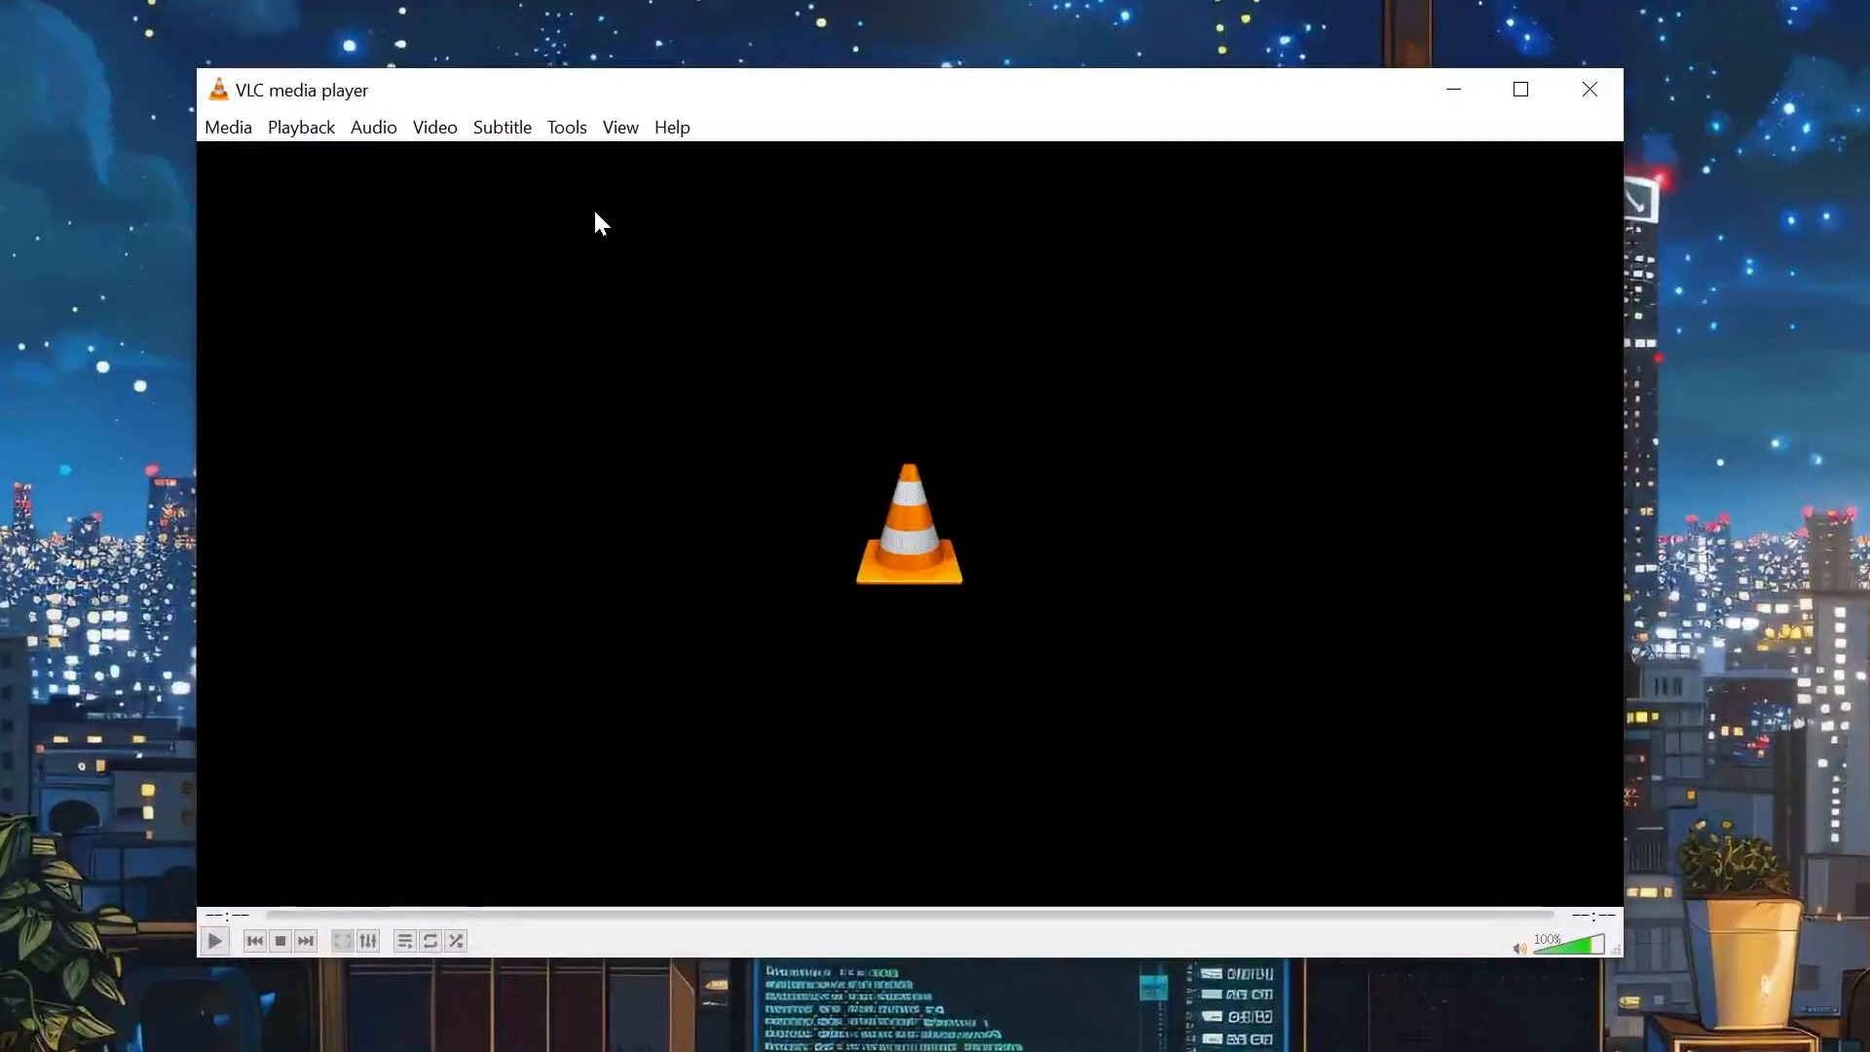
Step: Set Input / Codecs' Damaged or incomplete AVI file option to Always fix and save
{"action": "left_click", "coordinate": [565, 128]}
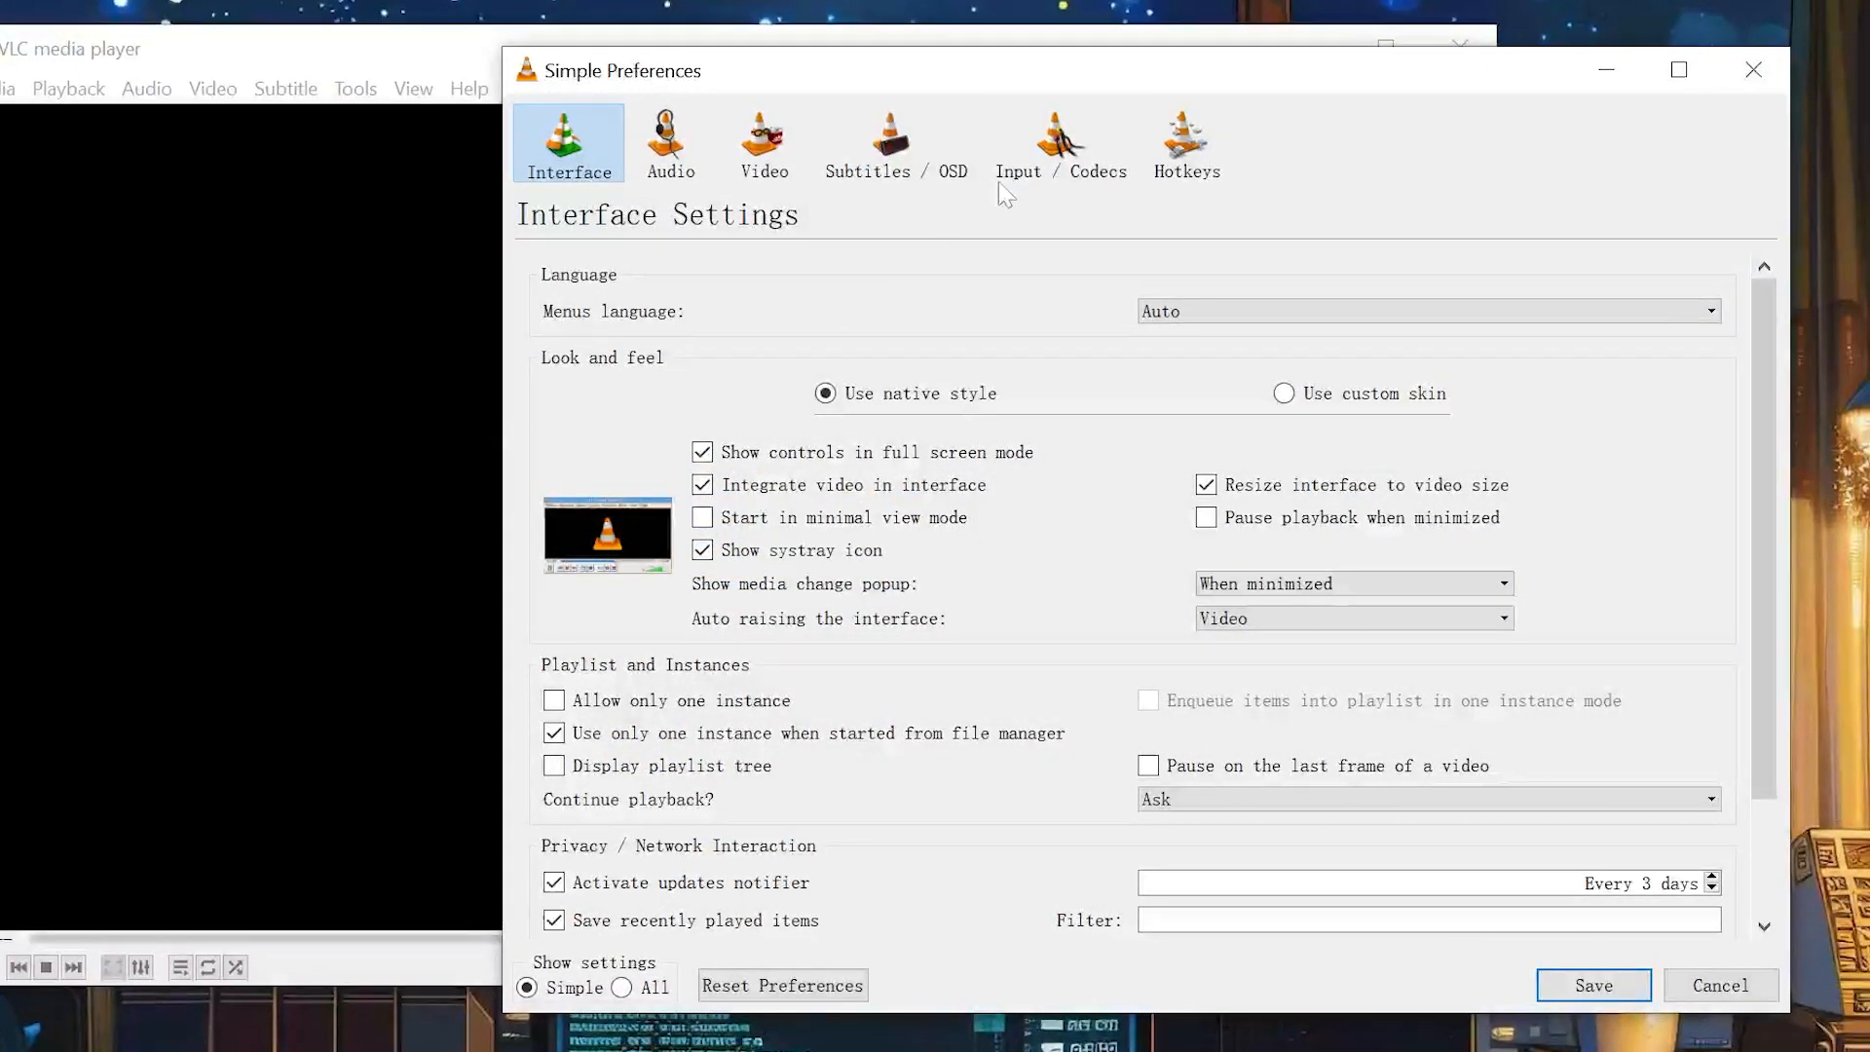
{"action": "left_click", "coordinate": [1058, 142]}
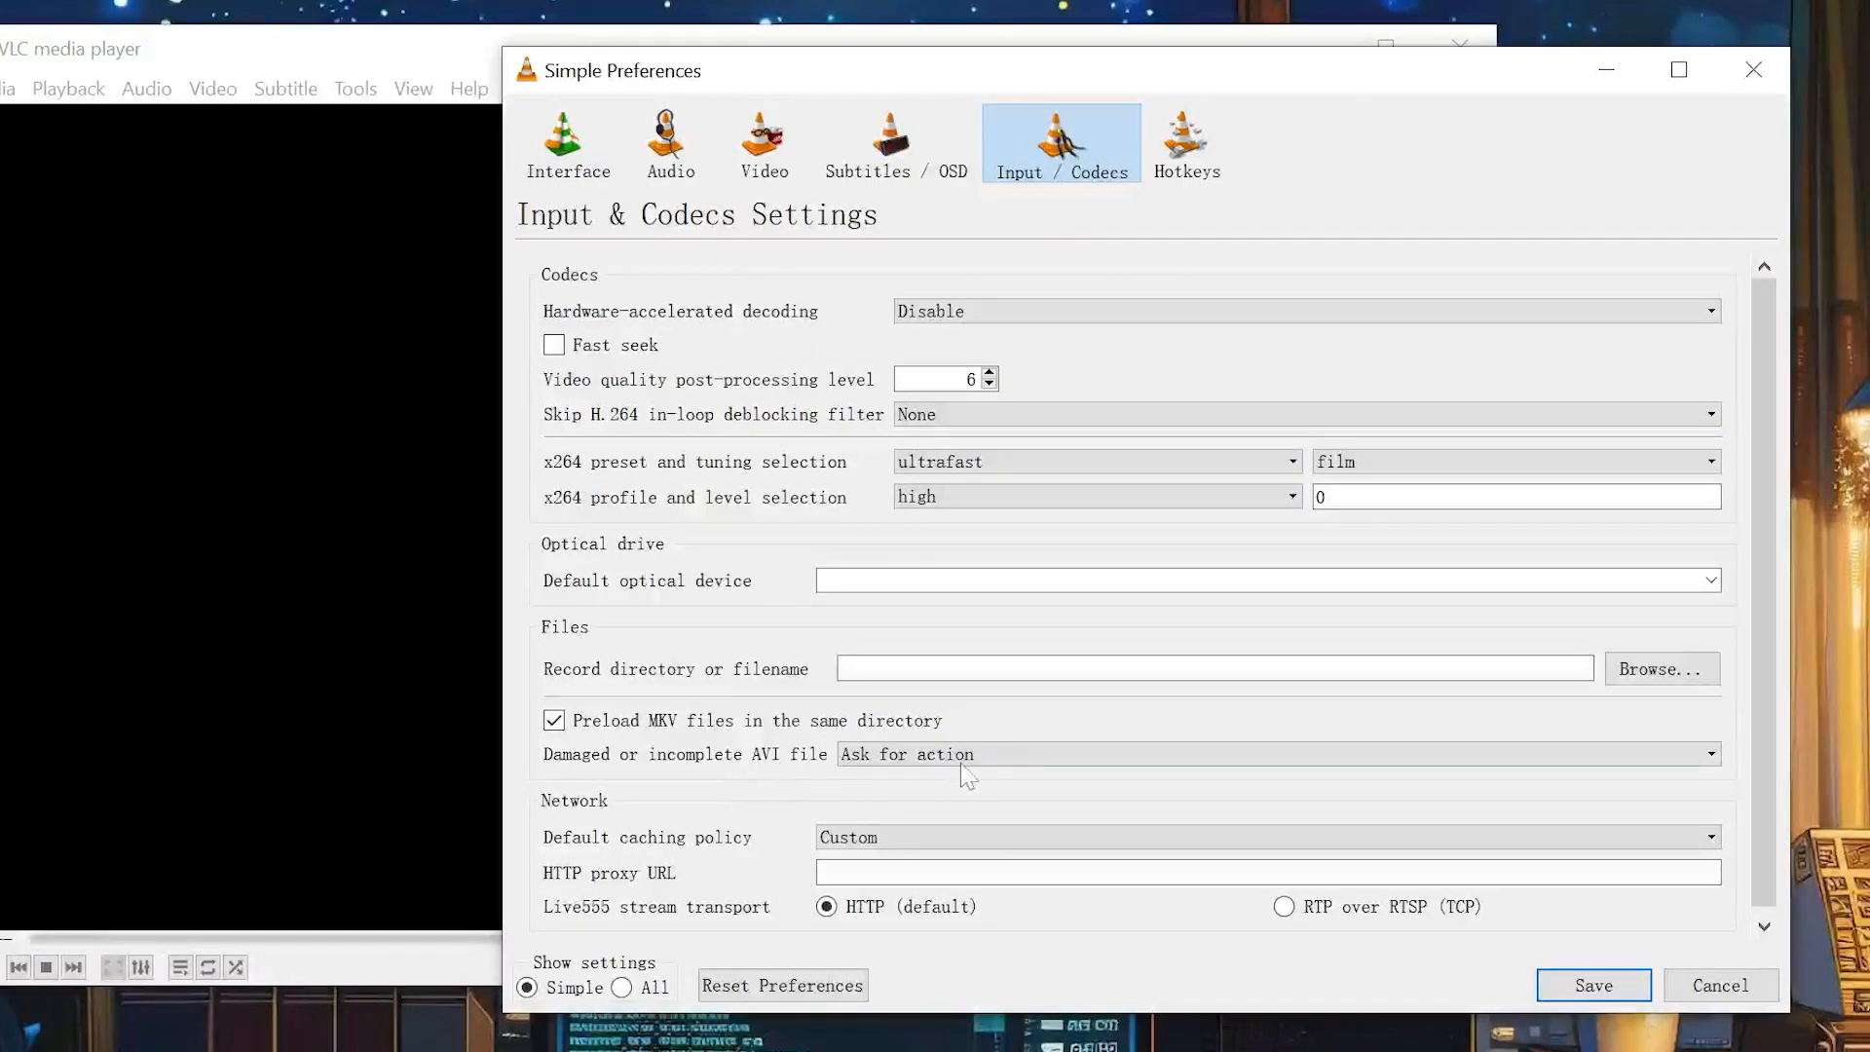
{"action": "left_click", "coordinate": [1276, 752]}
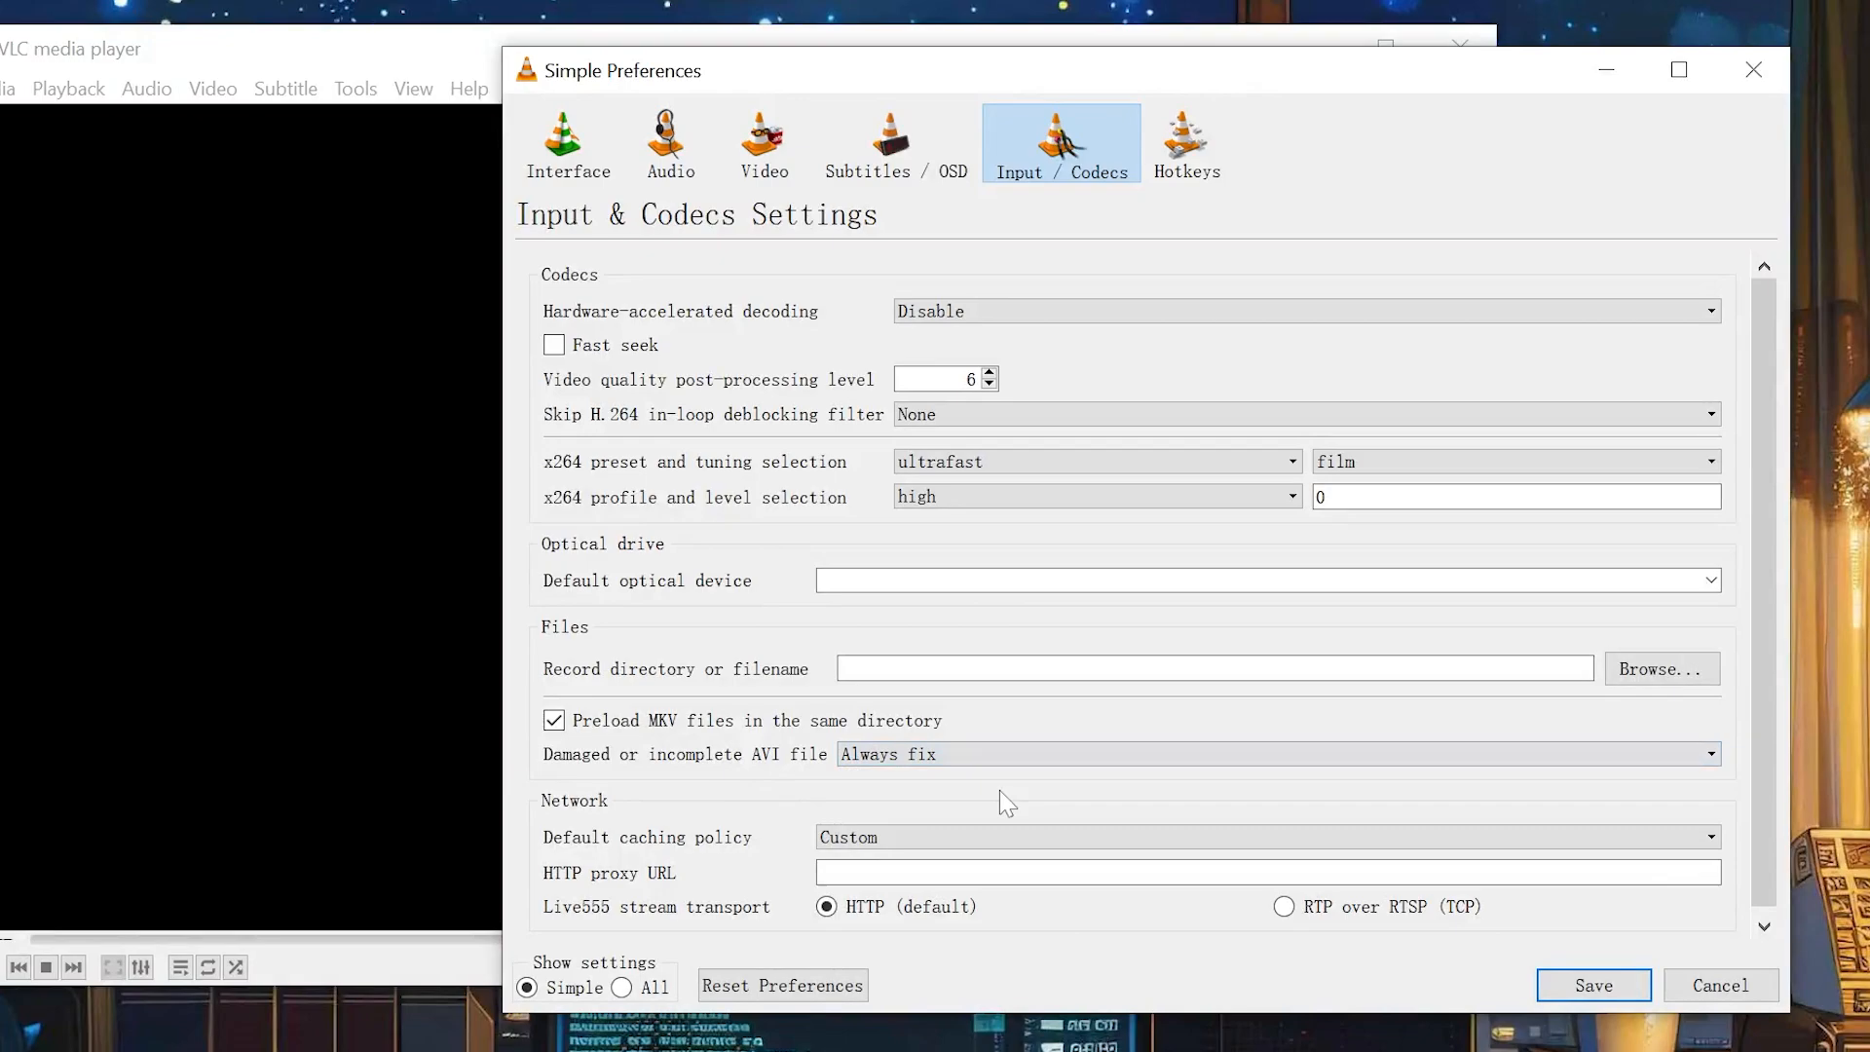
{"action": "left_click", "coordinate": [1591, 985]}
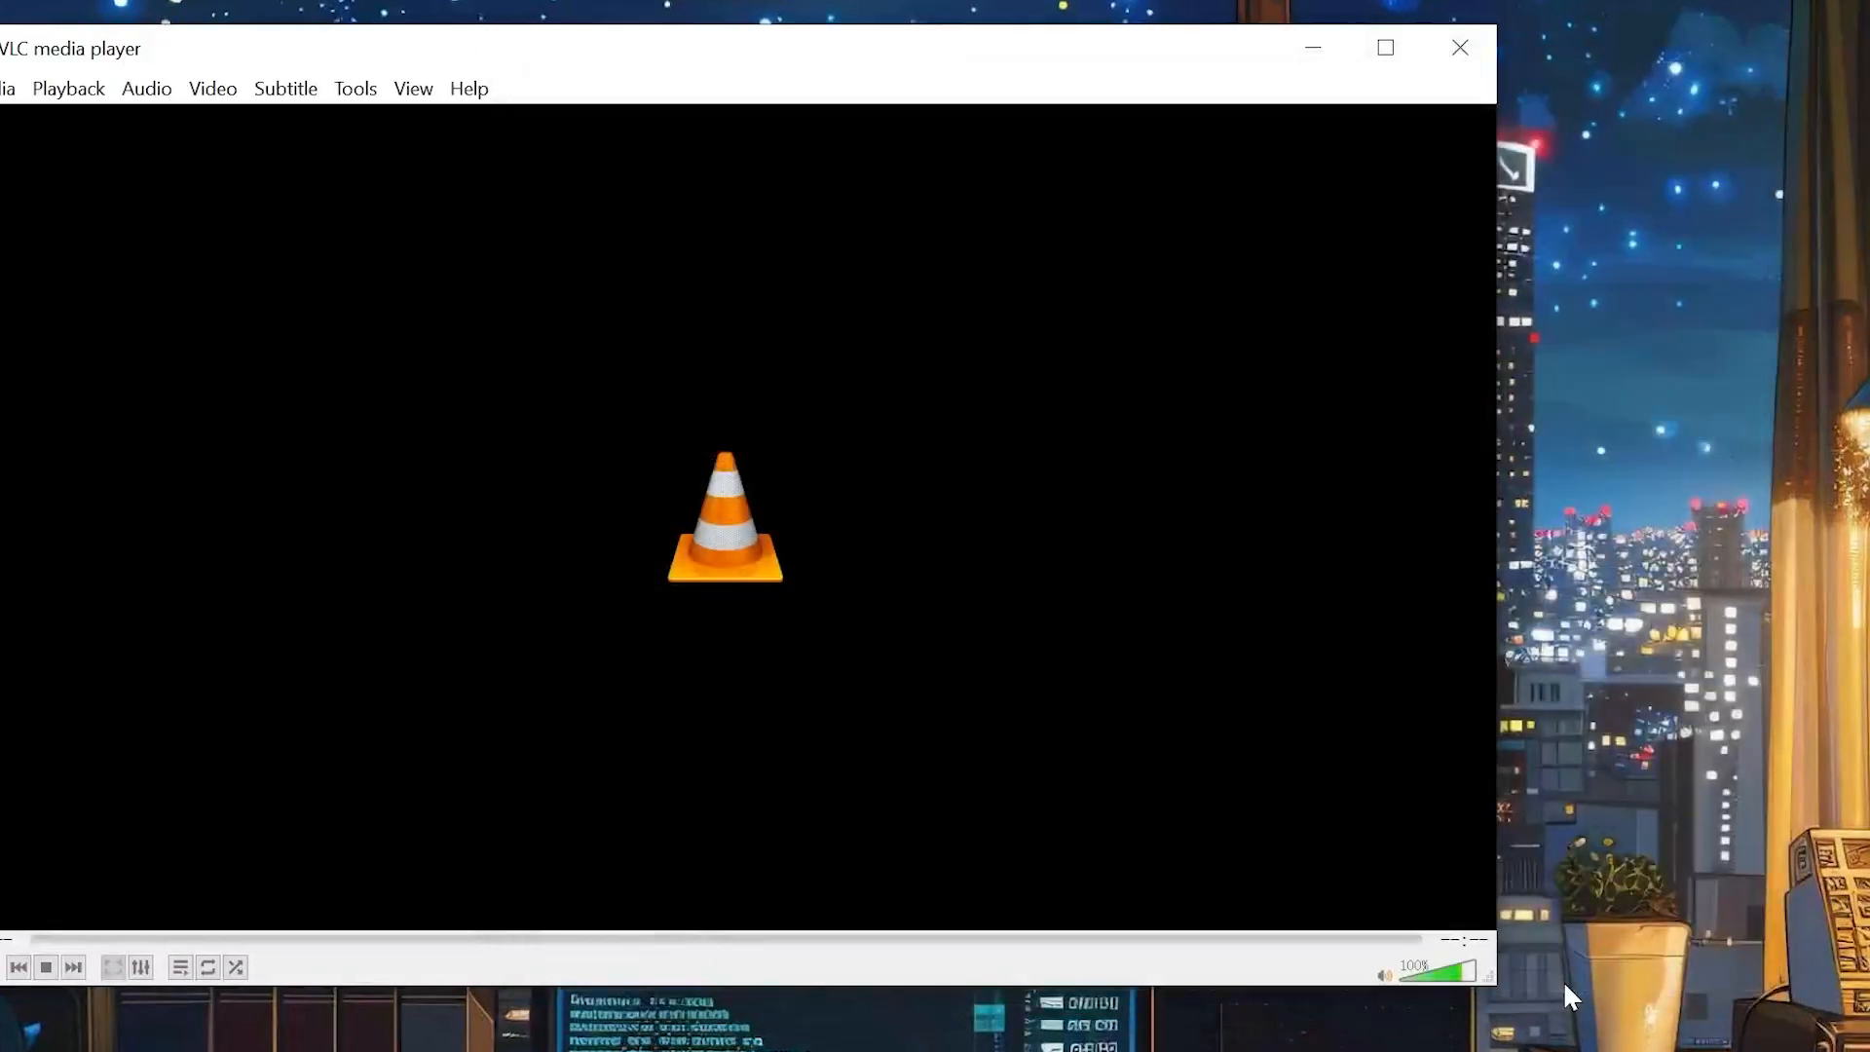